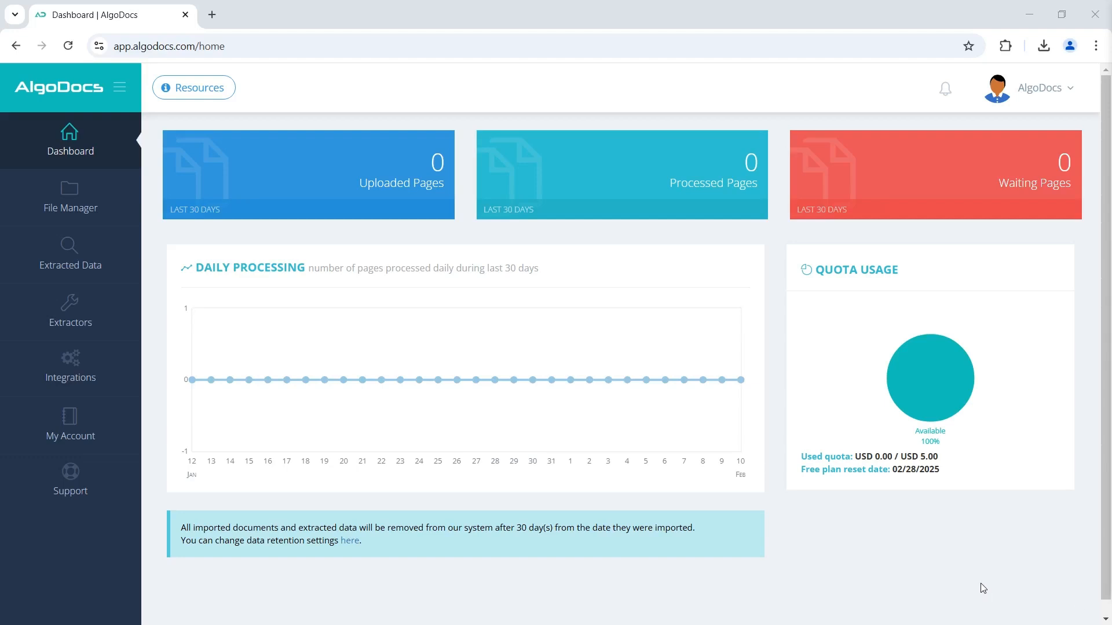
pyautogui.moveTo(512, 255)
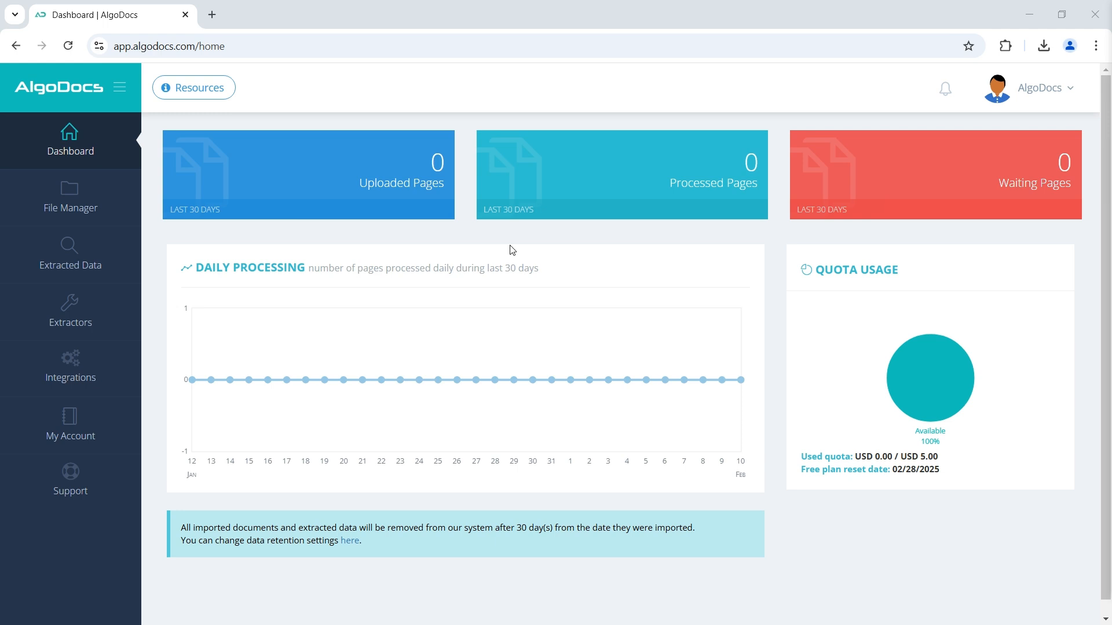
# Create the custom extractor 'Gen AI Test' from sample BOL.pdf and open it for editing.
pyautogui.click(71, 310)
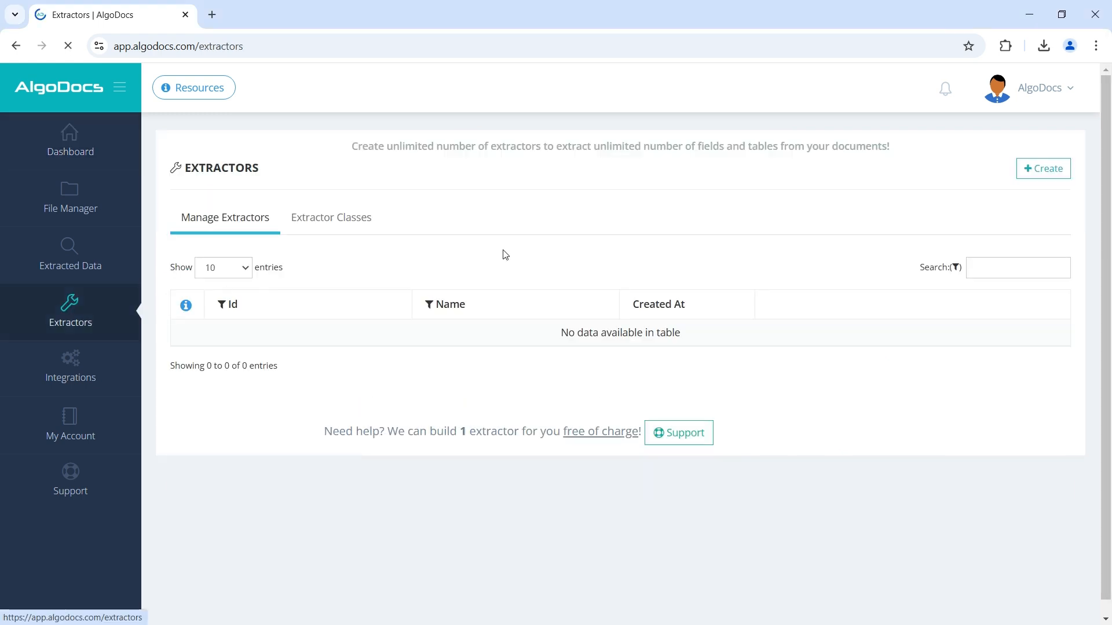
pyautogui.click(1042, 167)
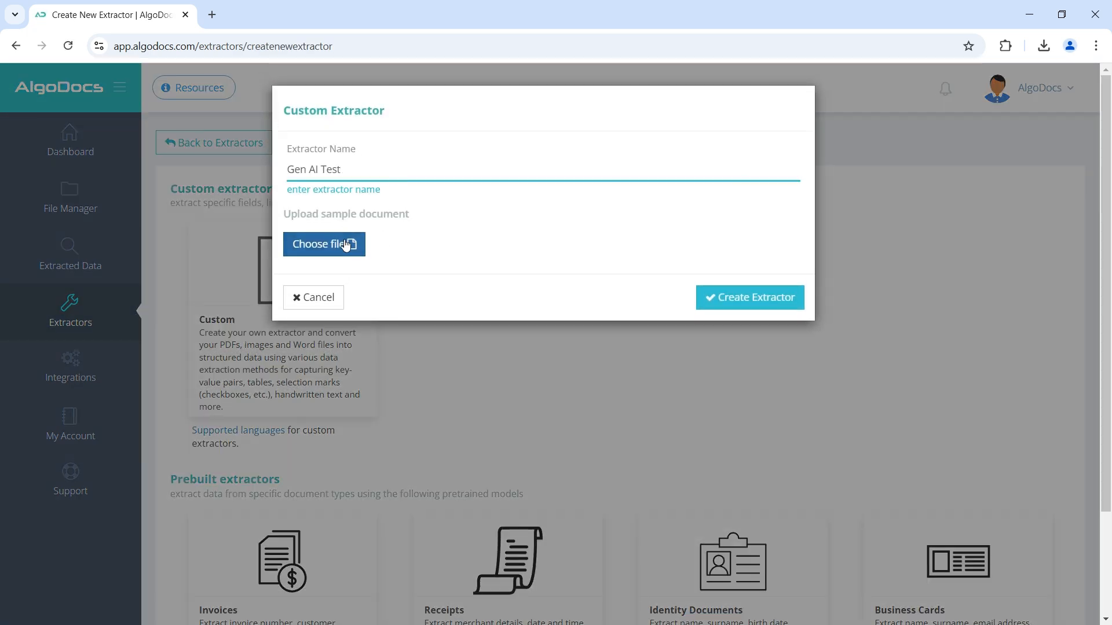
pyautogui.click(323, 244)
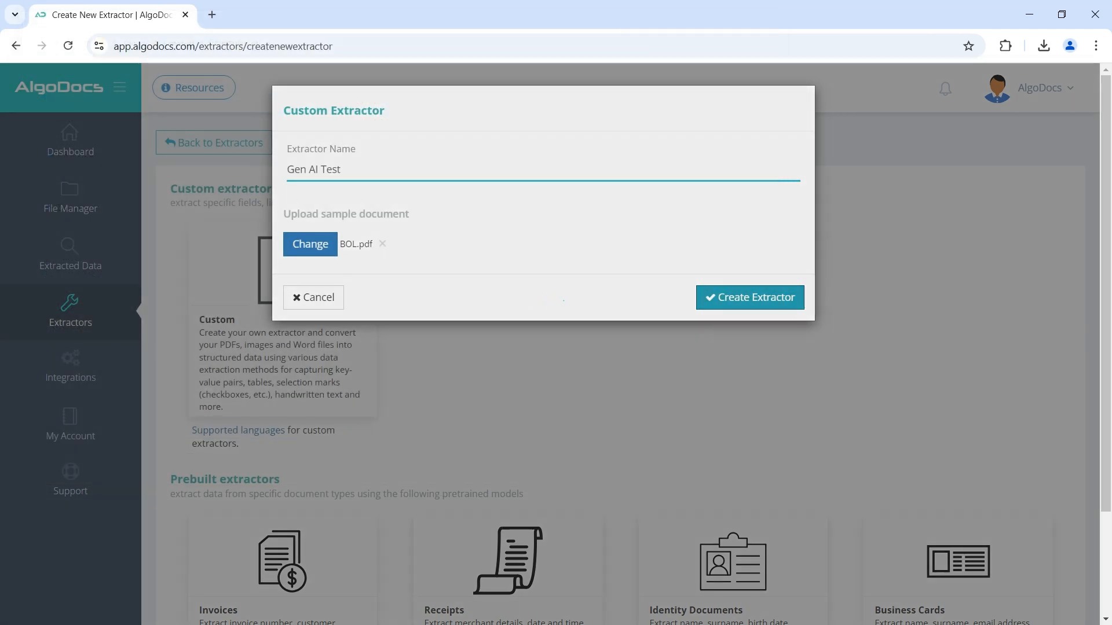
pyautogui.click(749, 297)
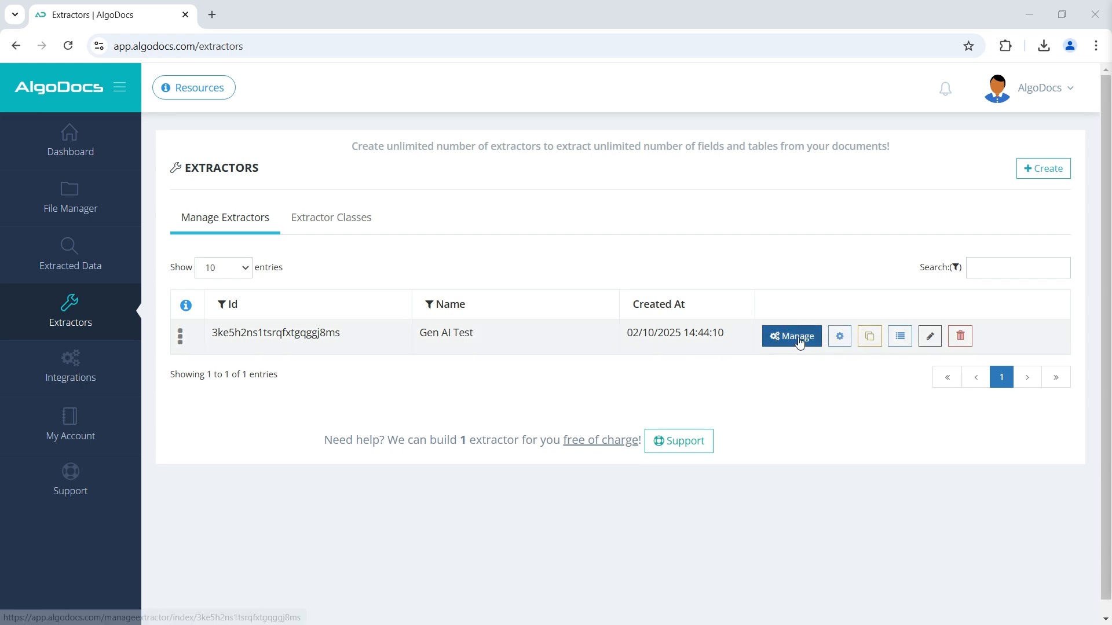
pyautogui.click(791, 336)
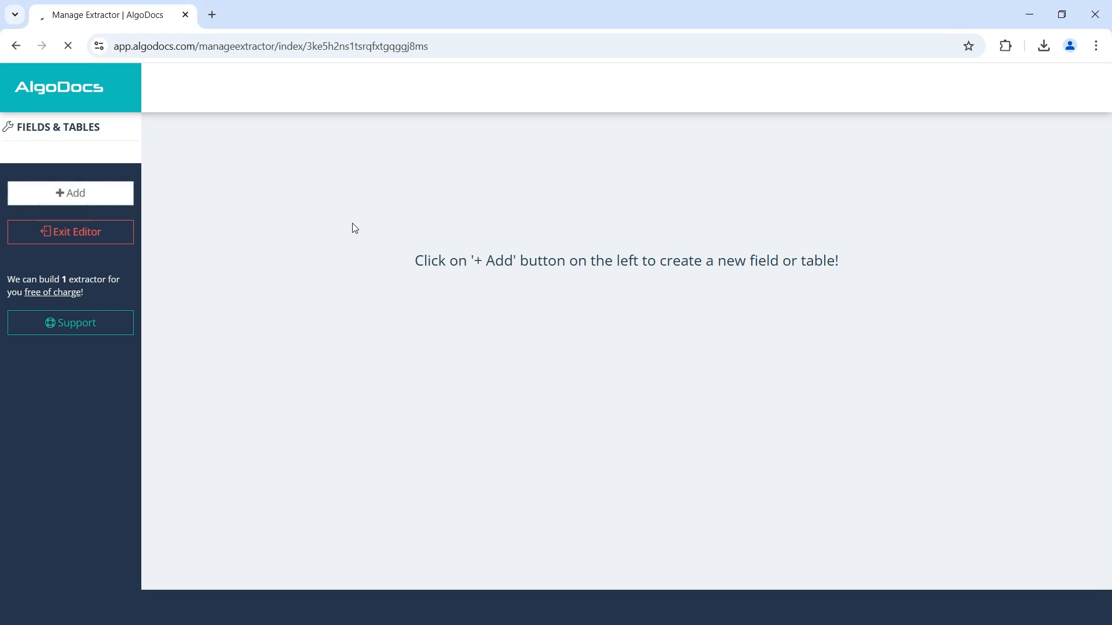
# Add a new field that uses the Generative AI extraction method on BOL.pdf.
pyautogui.click(69, 194)
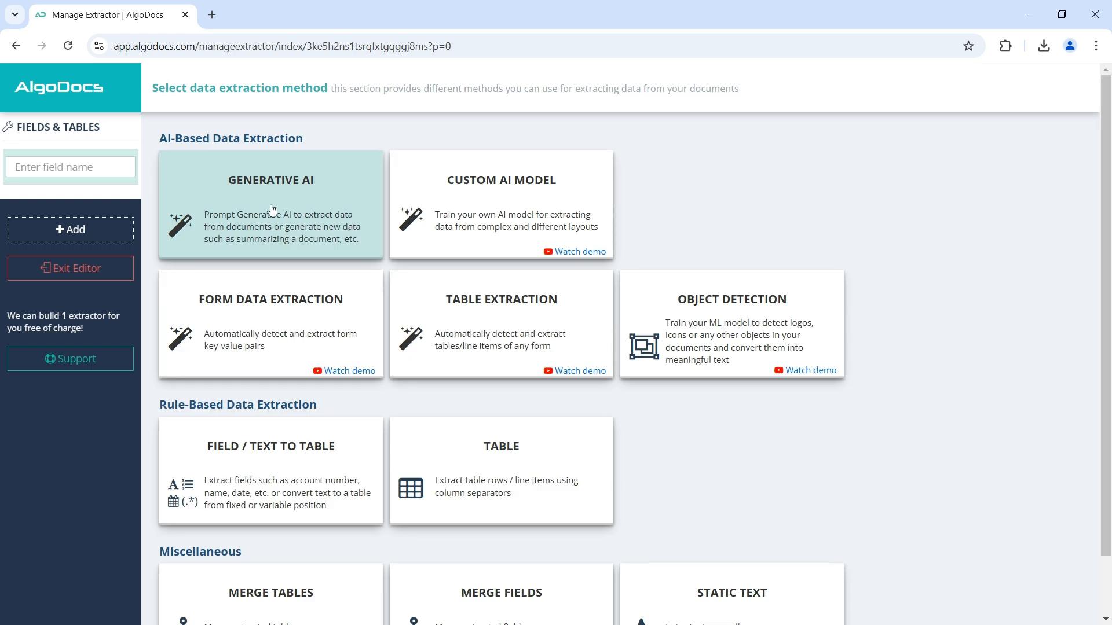
pyautogui.click(270, 206)
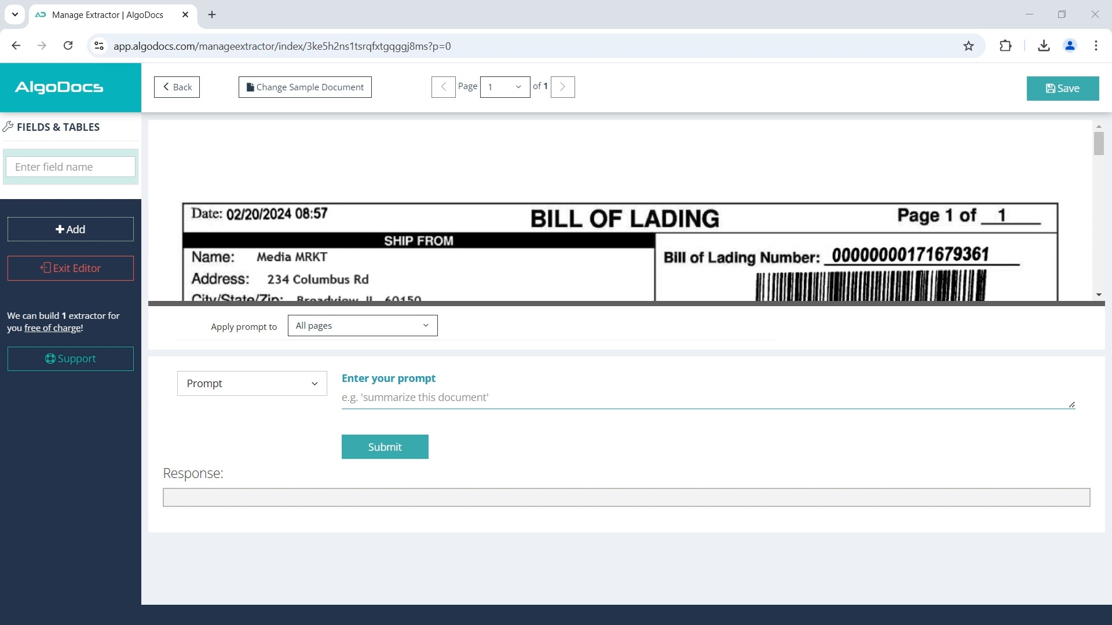
pyautogui.moveTo(308, 423)
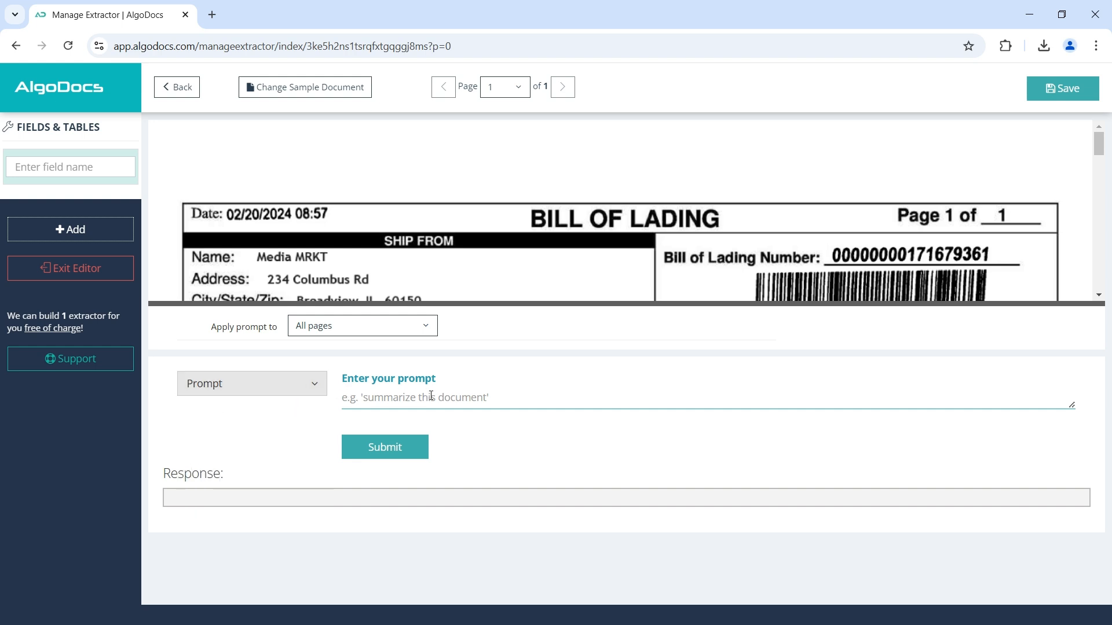
# Run the prompt 'summarize this document', name the field Summary, and save it.
pyautogui.write('summarize this document')
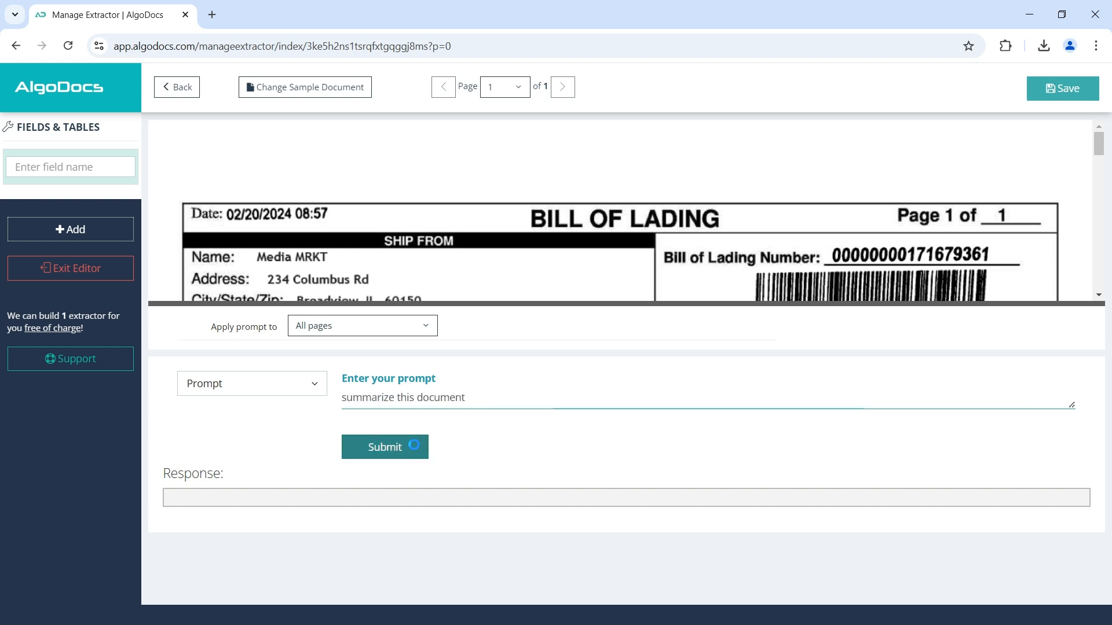
pyautogui.click(385, 447)
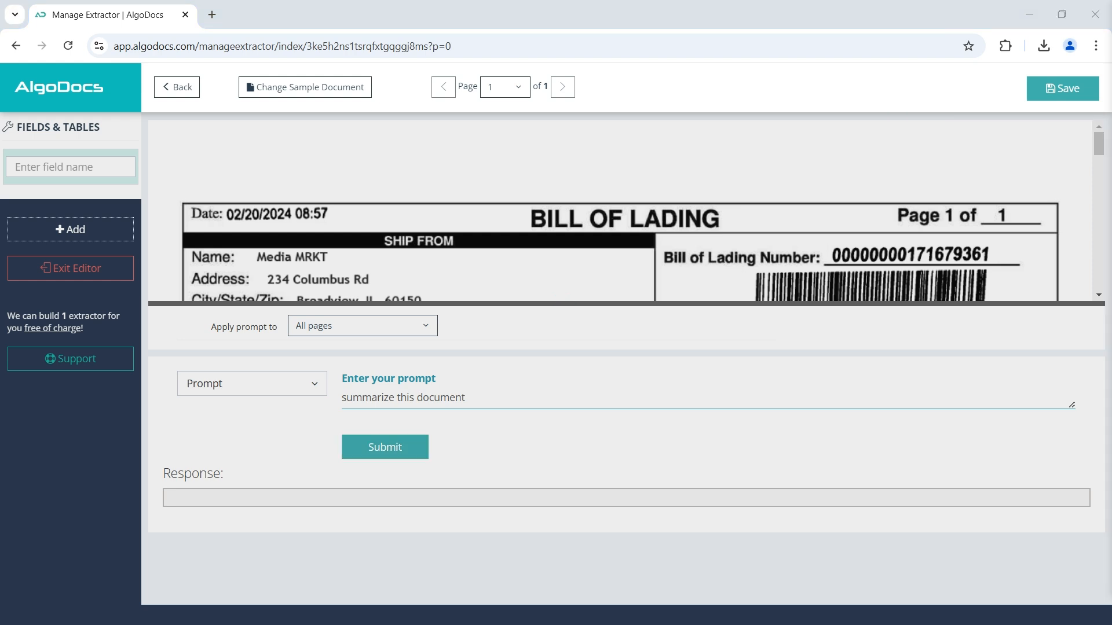
pyautogui.click(382, 447)
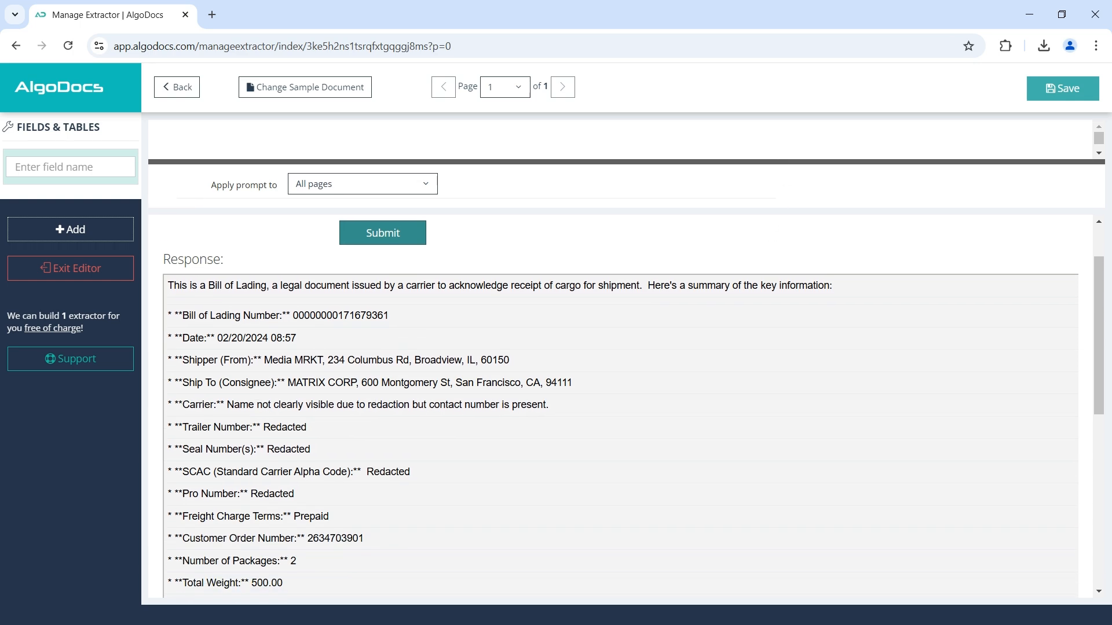
pyautogui.scroll(-3)
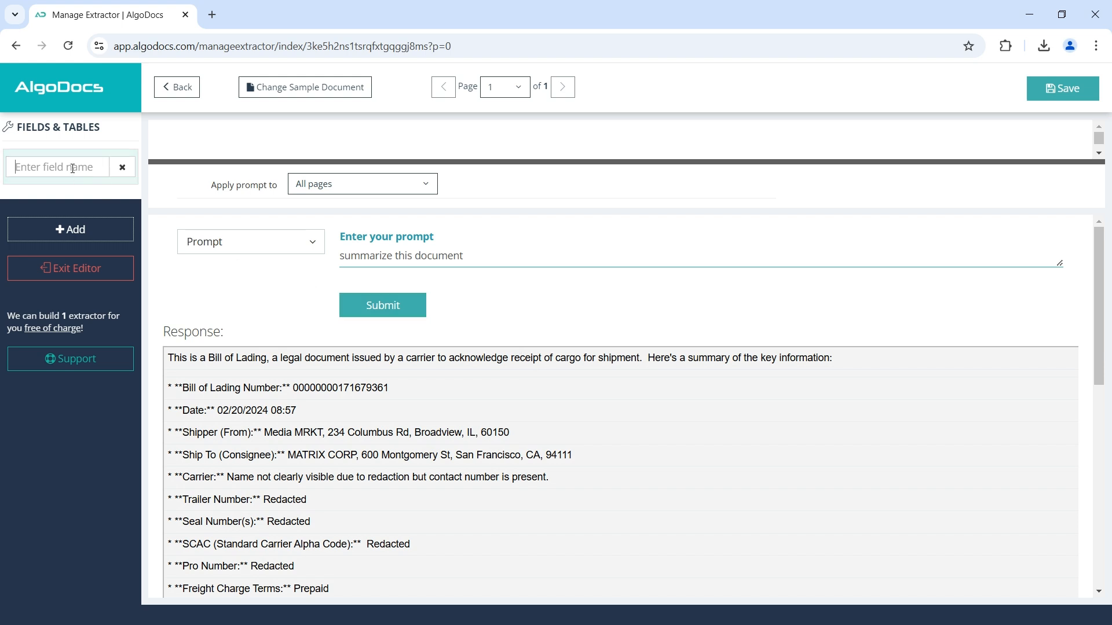
pyautogui.write('Summary')
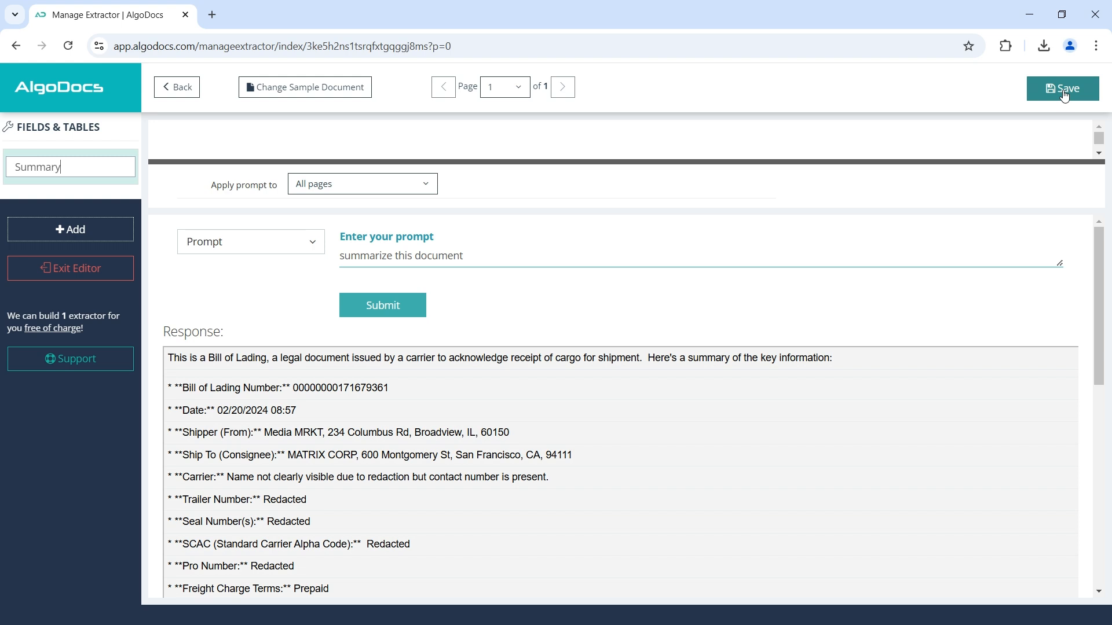
pyautogui.click(1062, 88)
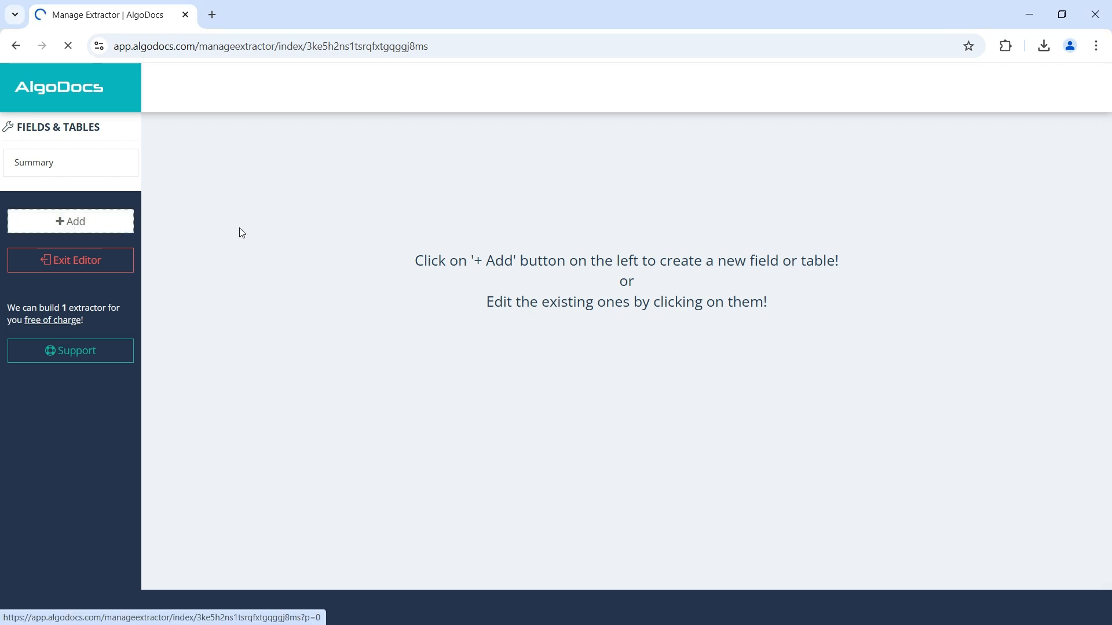
# Add a Generative AI field and run the prompt 'what is the number of pallets on sticker?', returning 2.
pyautogui.click(70, 220)
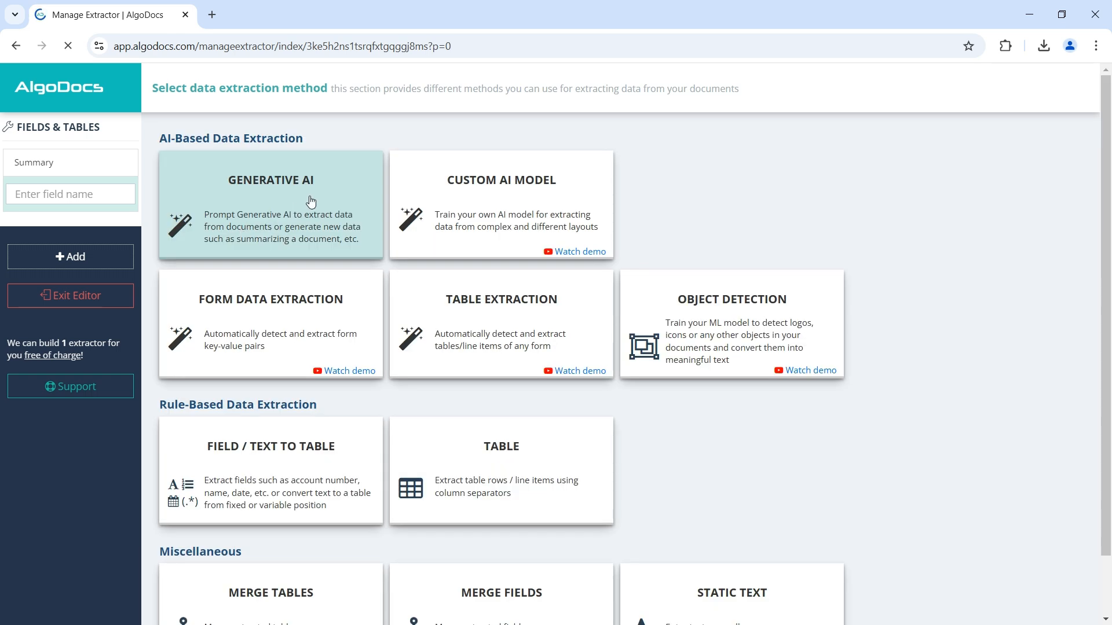
pyautogui.click(270, 206)
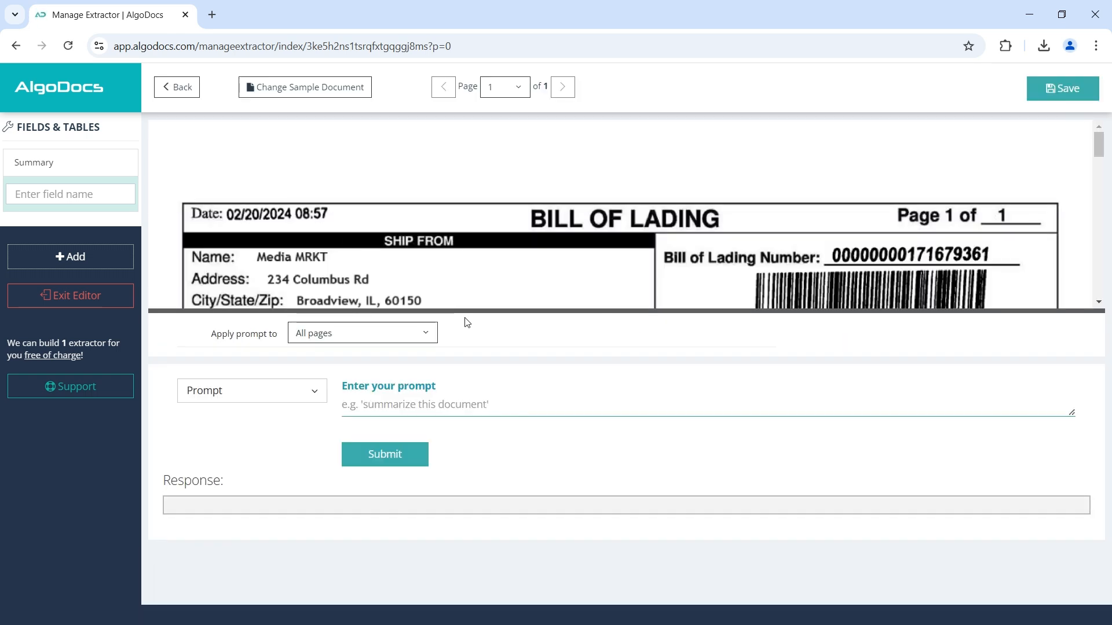
pyautogui.scroll(-3)
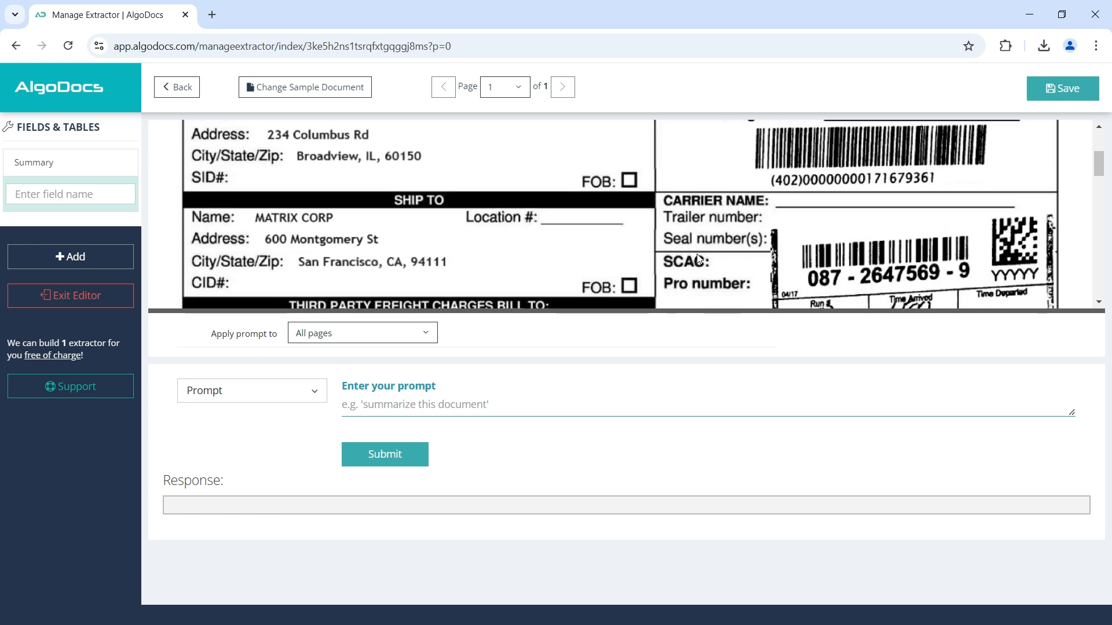
pyautogui.scroll(-3)
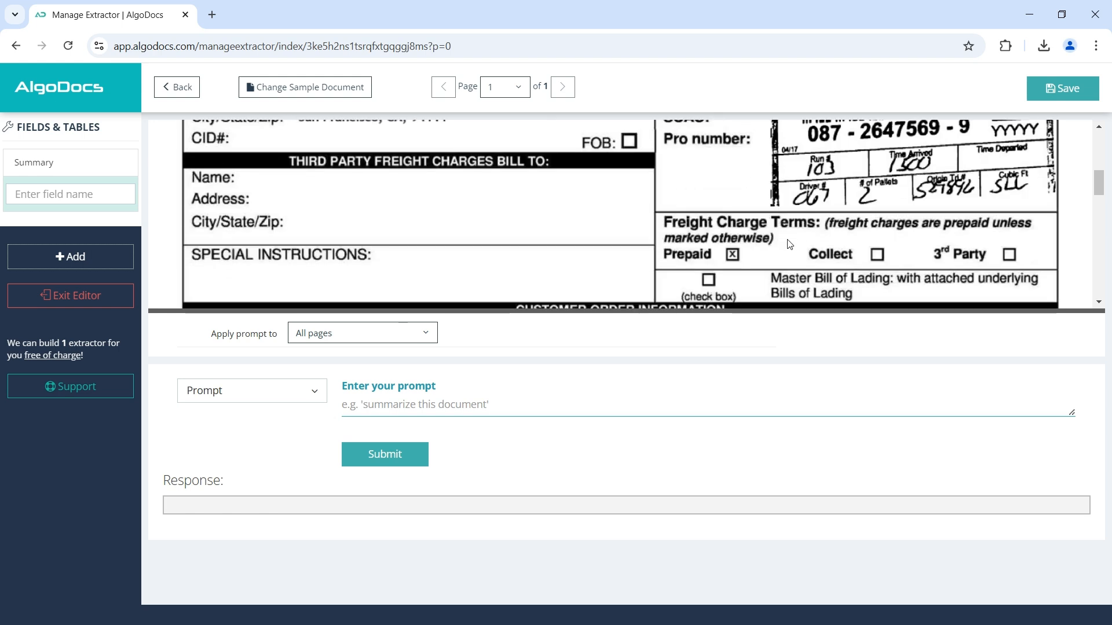
pyautogui.click(497, 404)
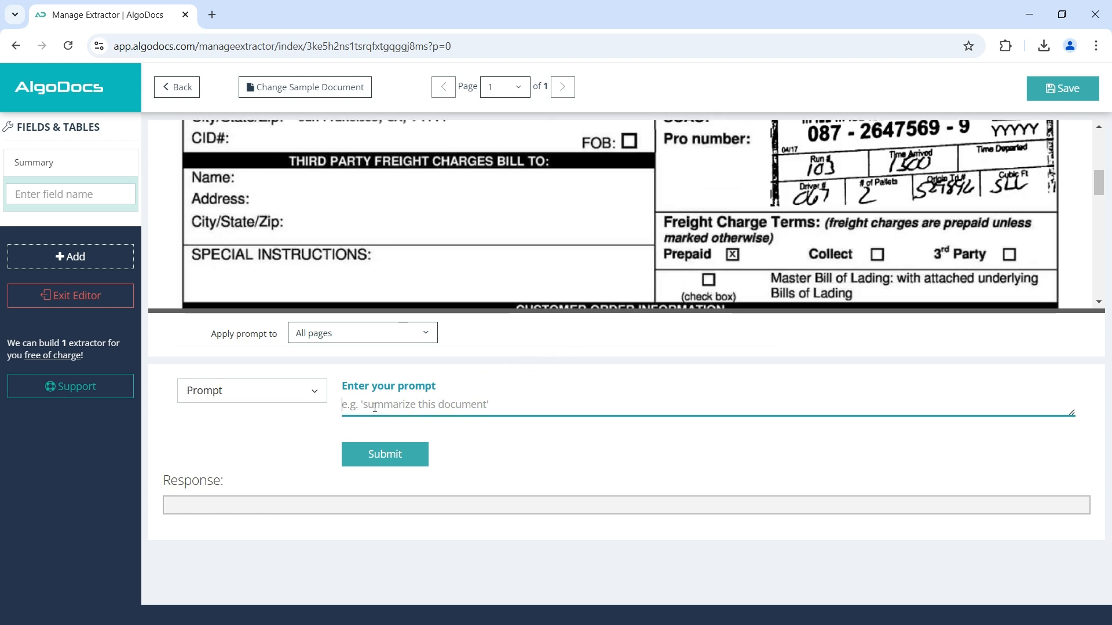
pyautogui.write('what is the number of pallets on sticker?')
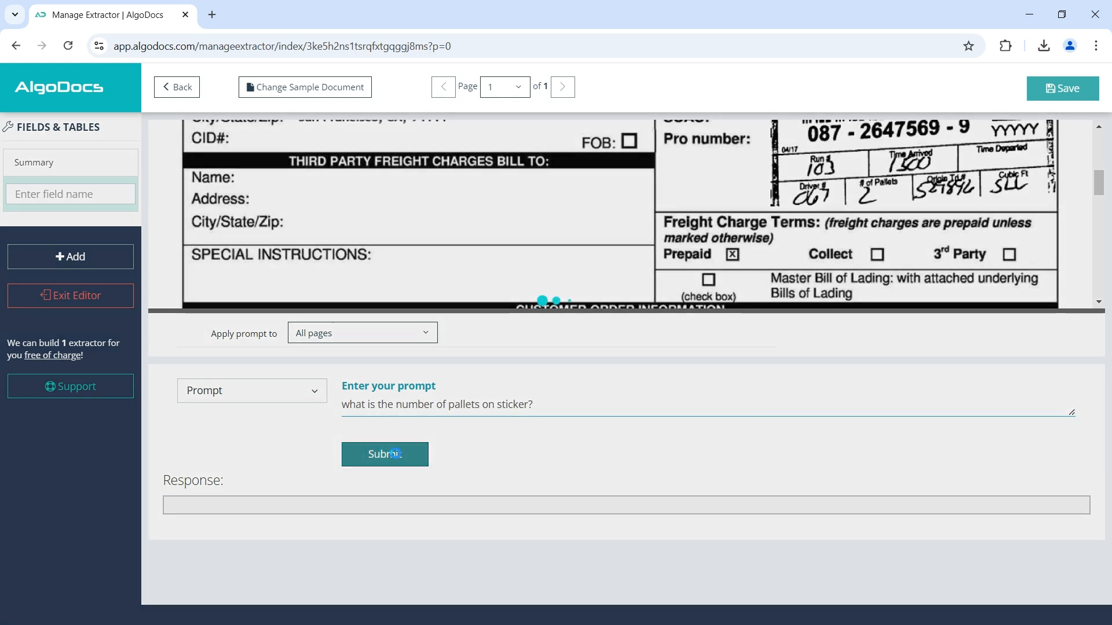
pyautogui.click(385, 454)
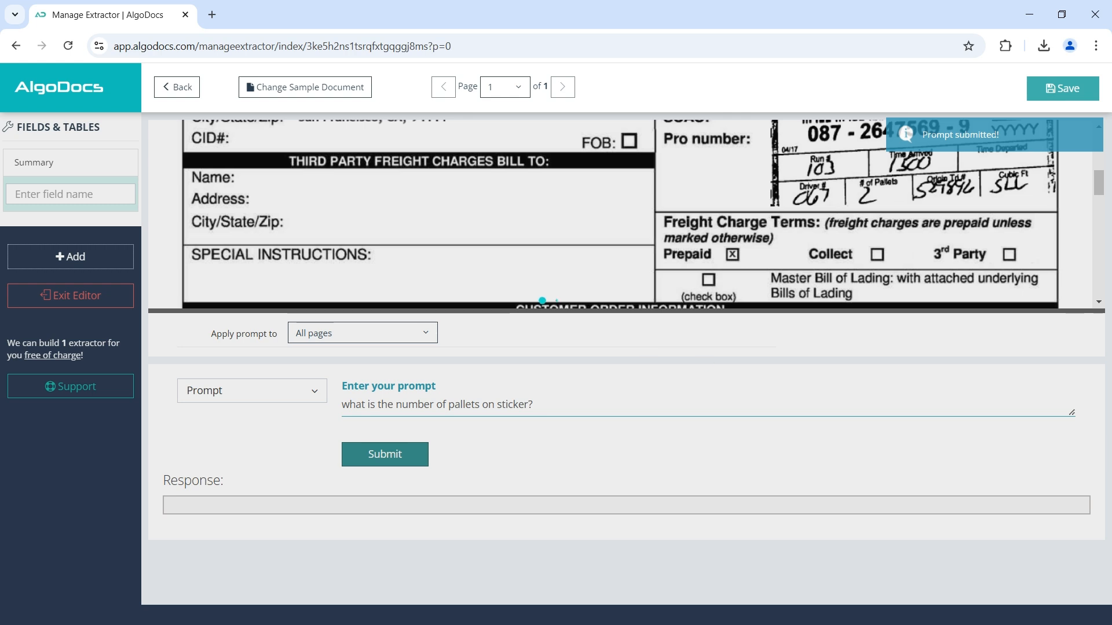
pyautogui.click(383, 454)
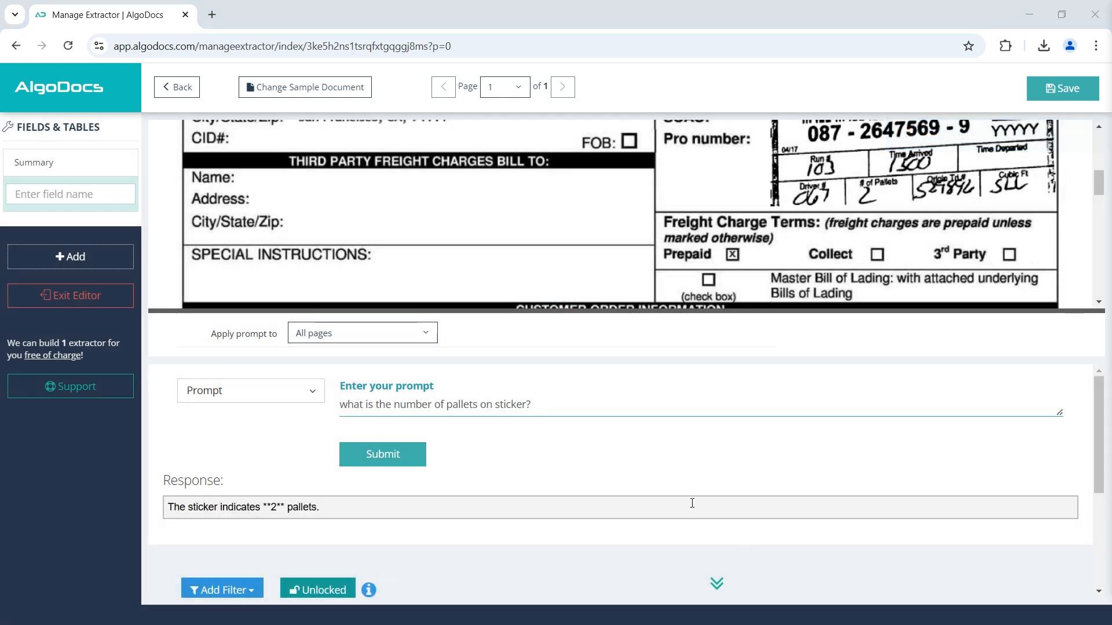
# Name the field Pallets and save it.
pyautogui.scroll(-3)
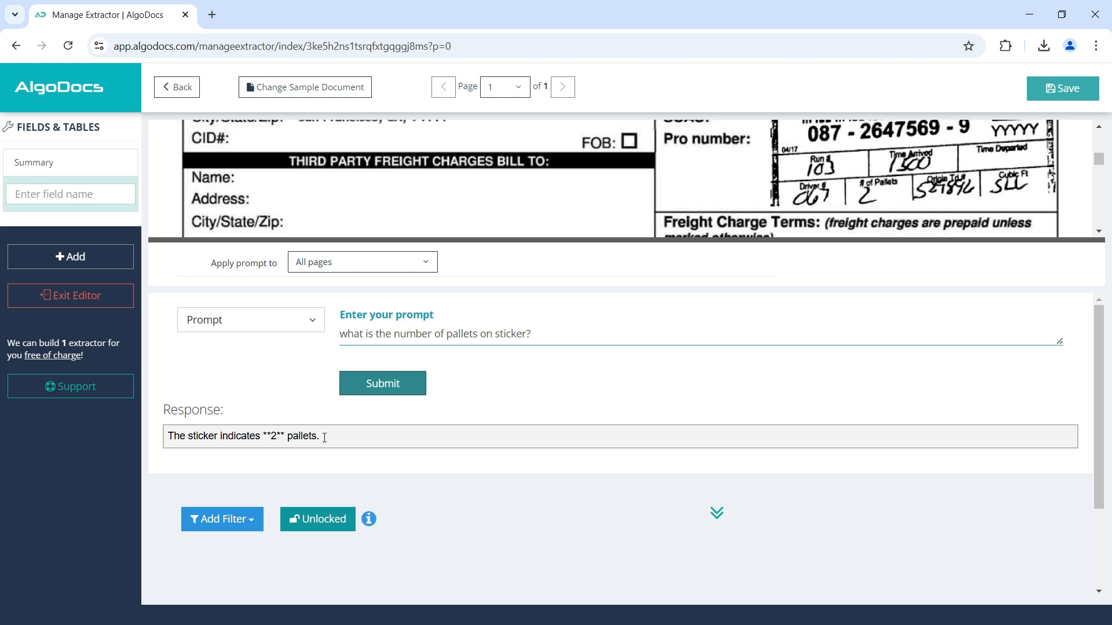
pyautogui.write('P')
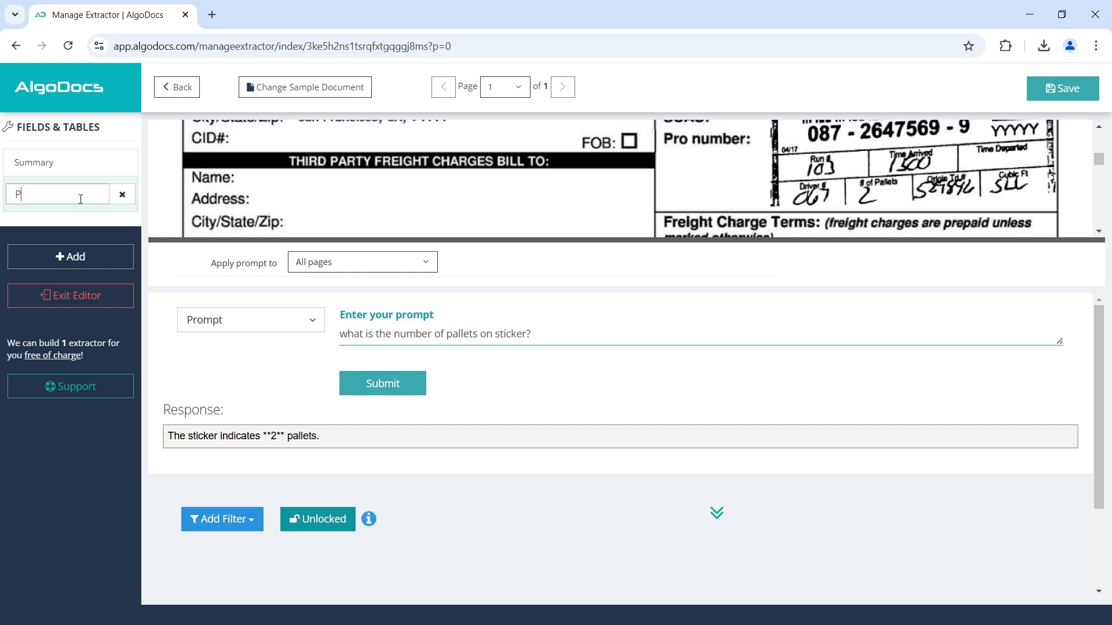
pyautogui.write('allets')
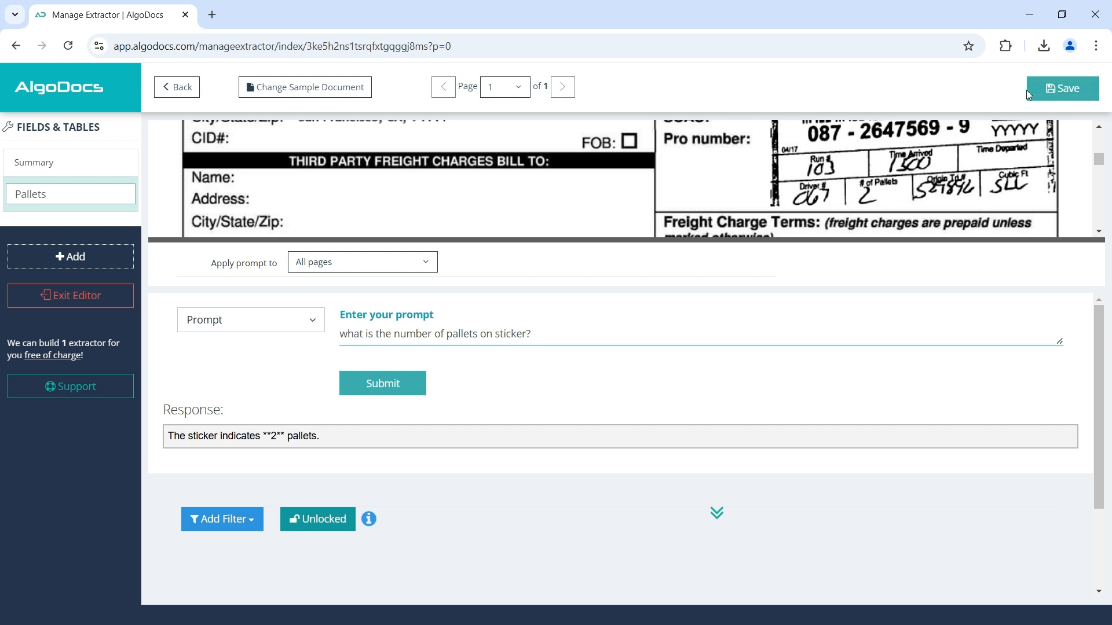
pyautogui.click(1062, 88)
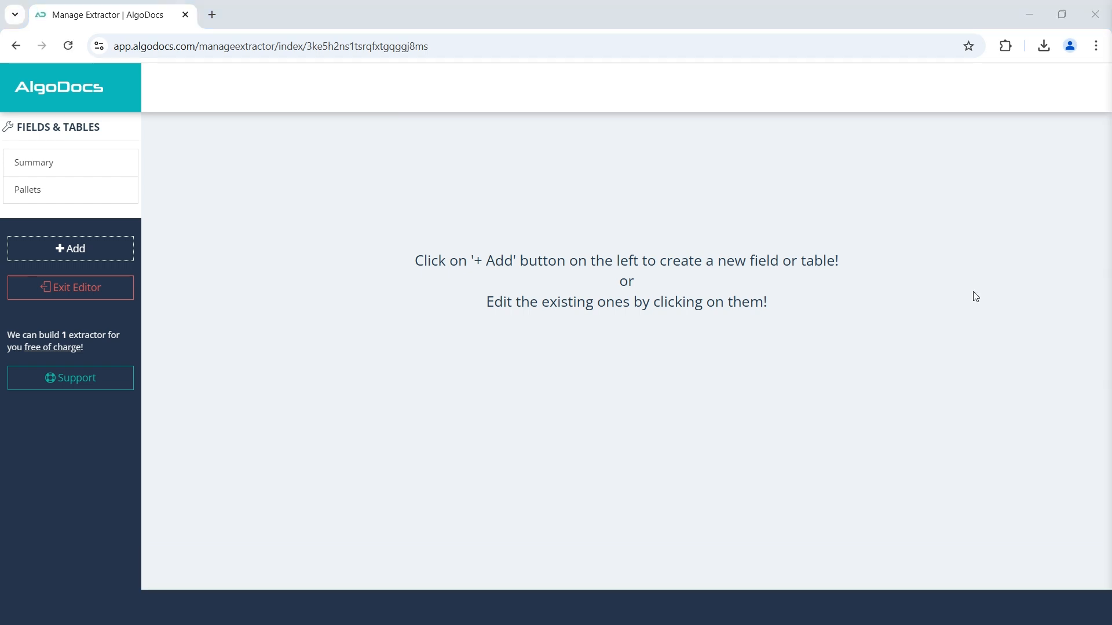
# Start a Generative AI extraction in Field mode for all pages, scrolled to the Ship To section.
pyautogui.click(69, 248)
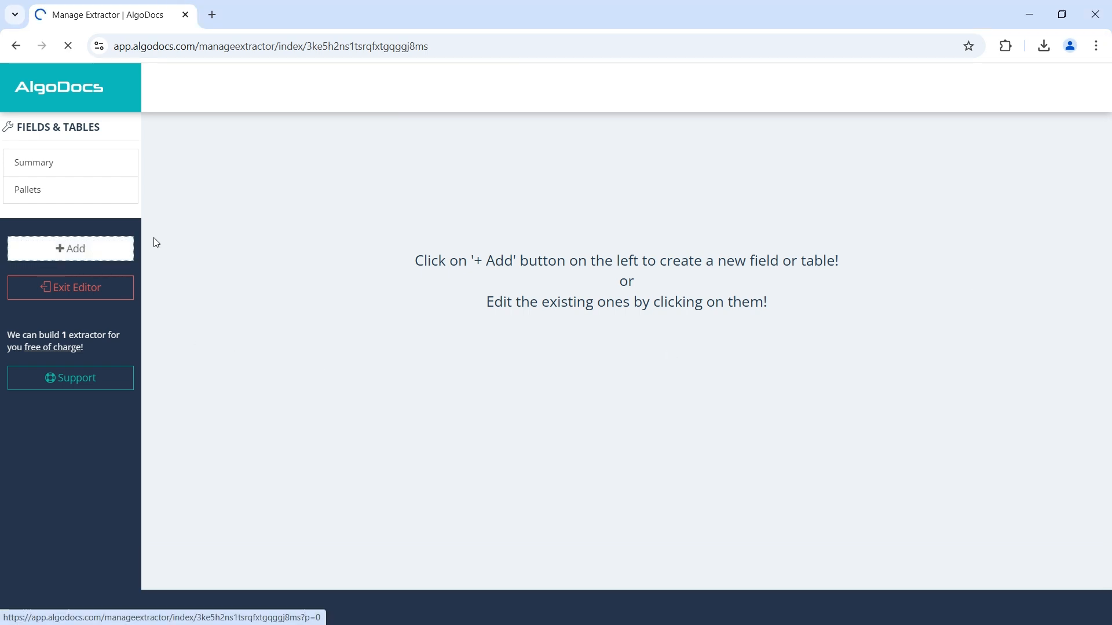
pyautogui.click(69, 247)
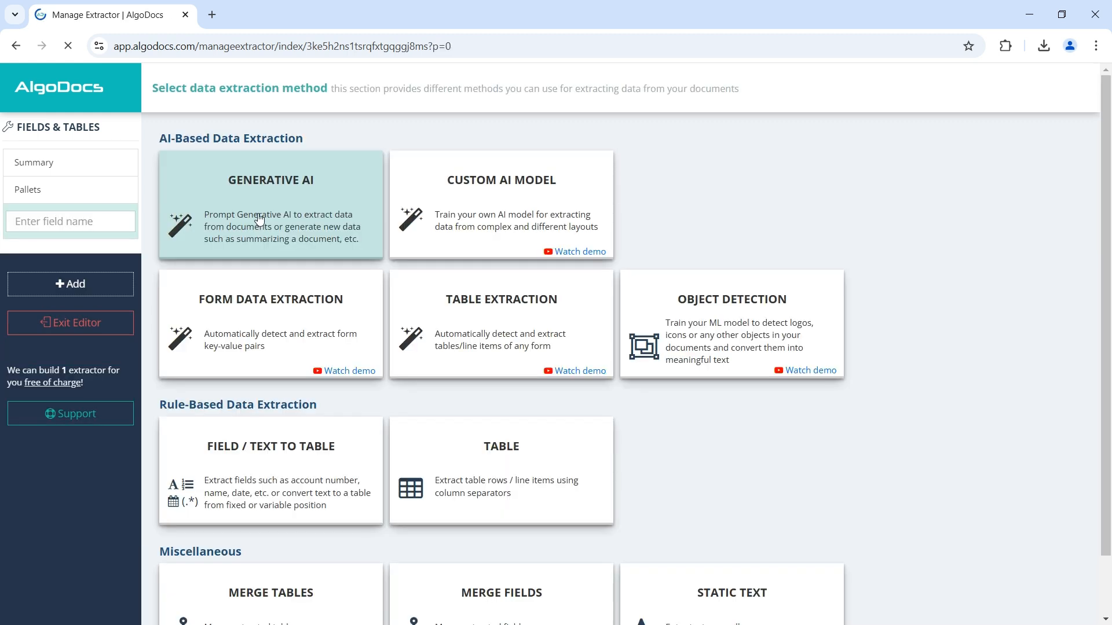
pyautogui.click(270, 206)
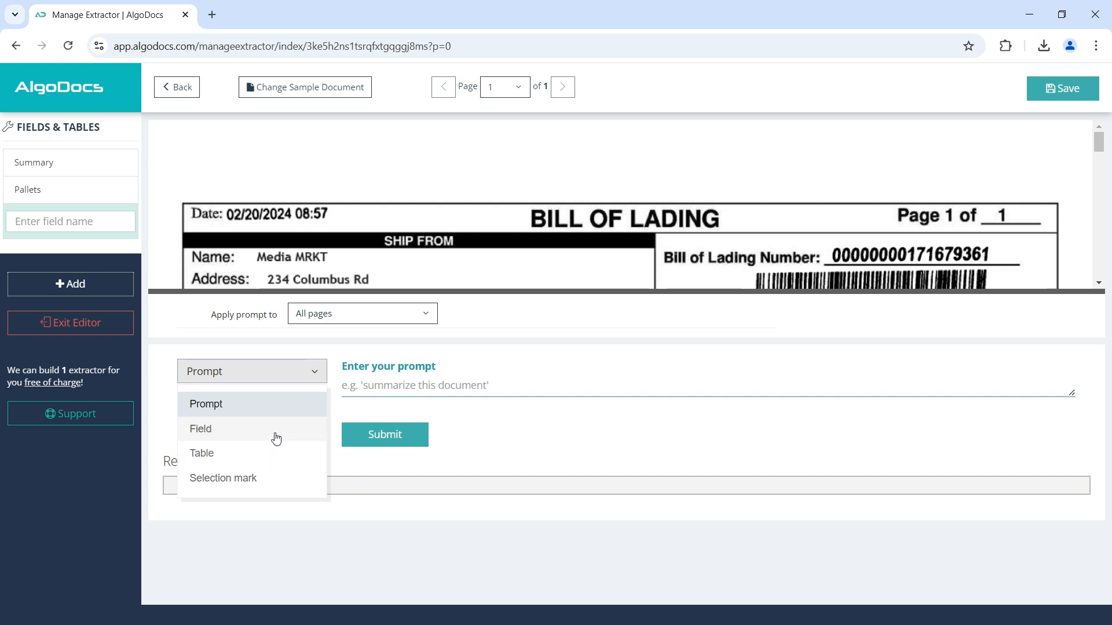
pyautogui.click(200, 429)
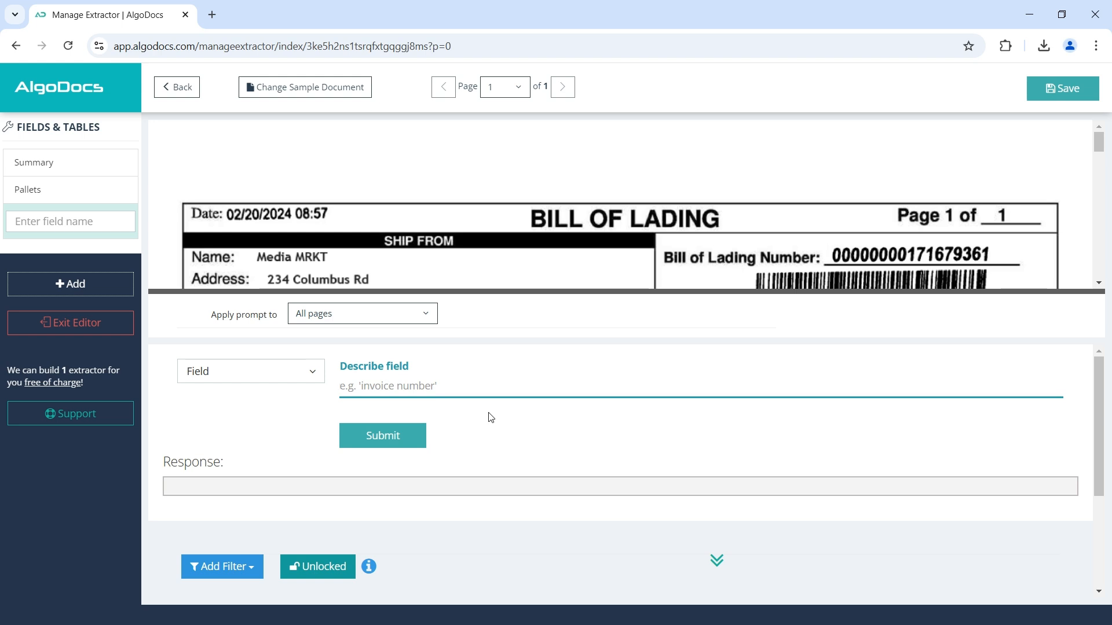
pyautogui.scroll(-3)
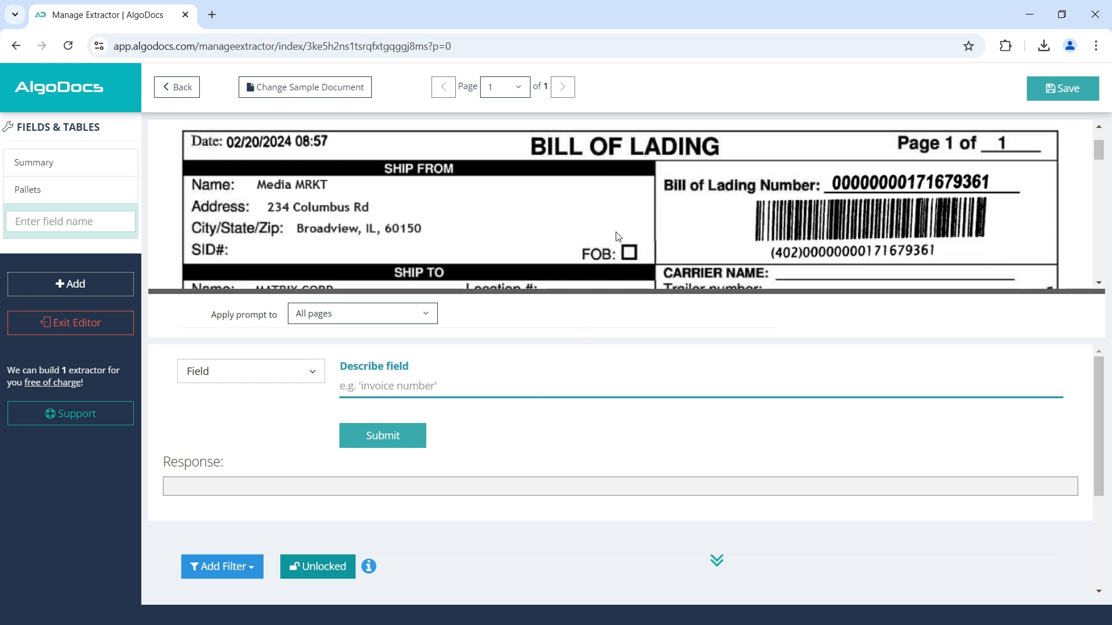
pyautogui.scroll(-3)
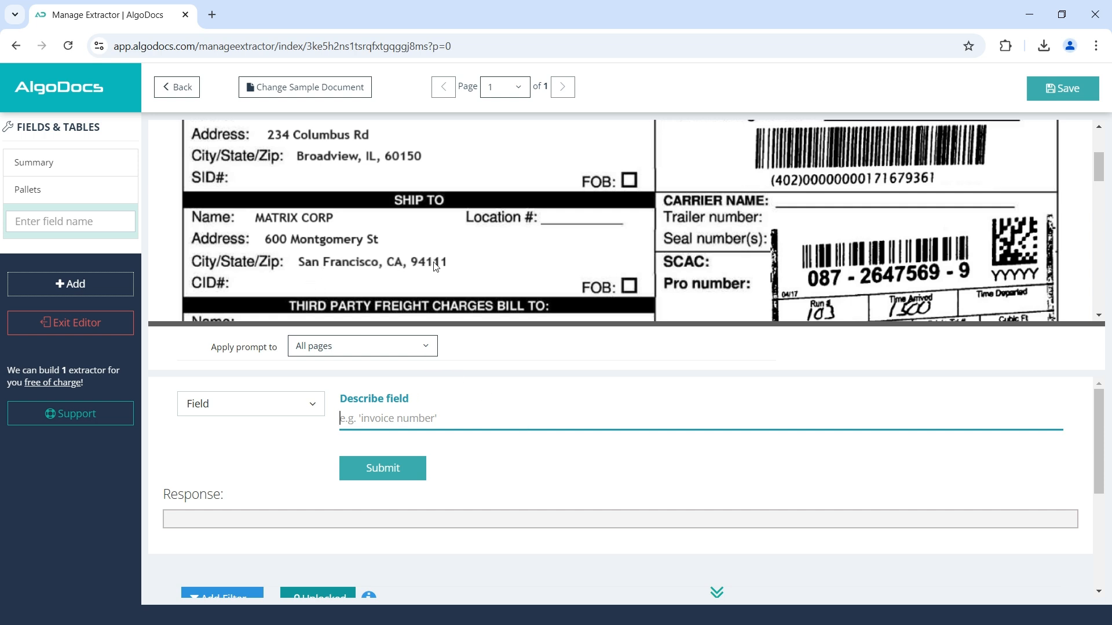
pyautogui.moveTo(442, 417)
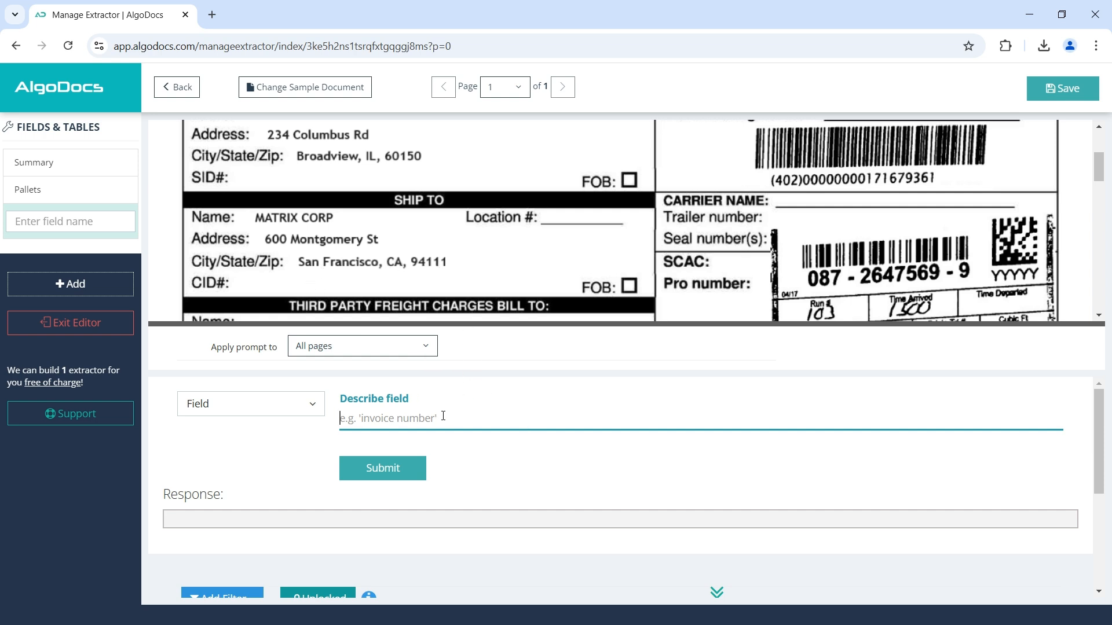
# Describe the field as 'ship to city state zip', then refine it to 'ship to state', returning CA.
pyautogui.write('ship to city state zip')
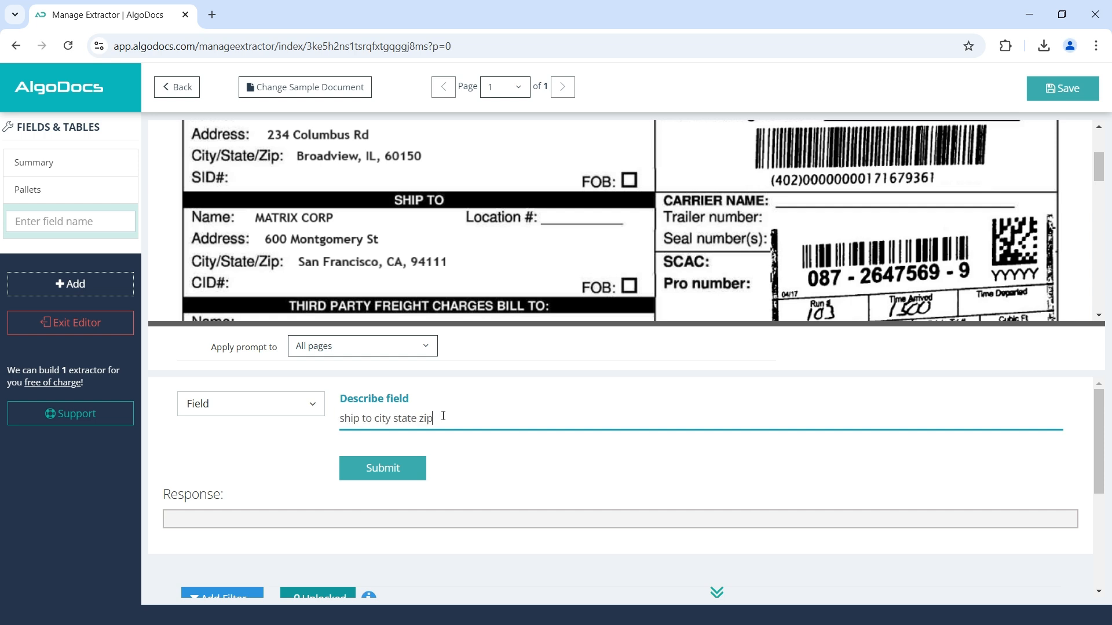
pyautogui.click(382, 467)
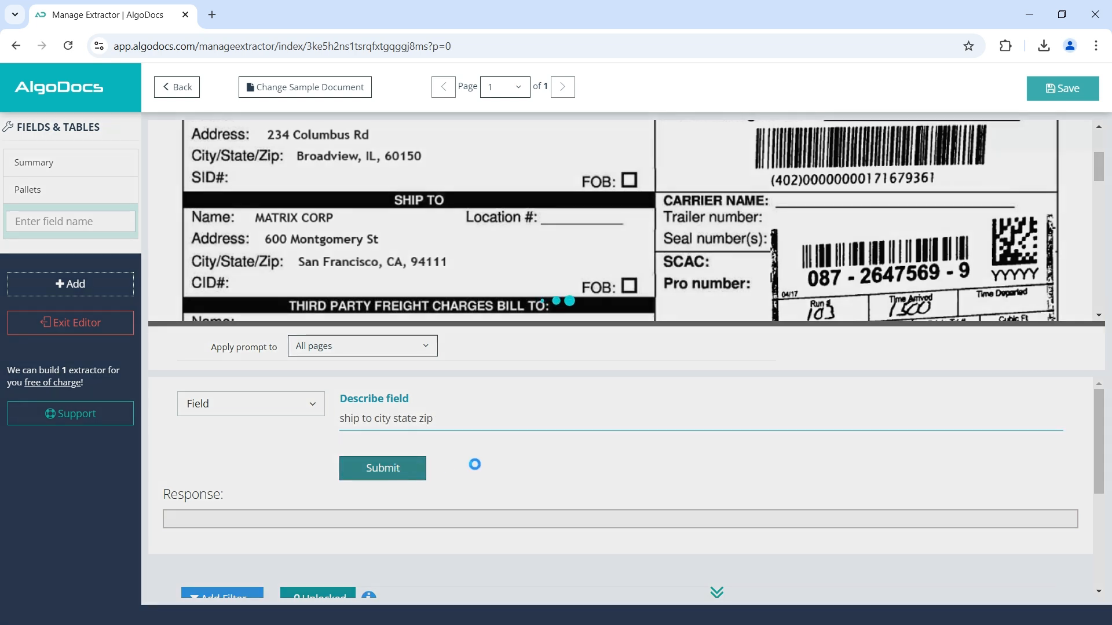
pyautogui.click(383, 468)
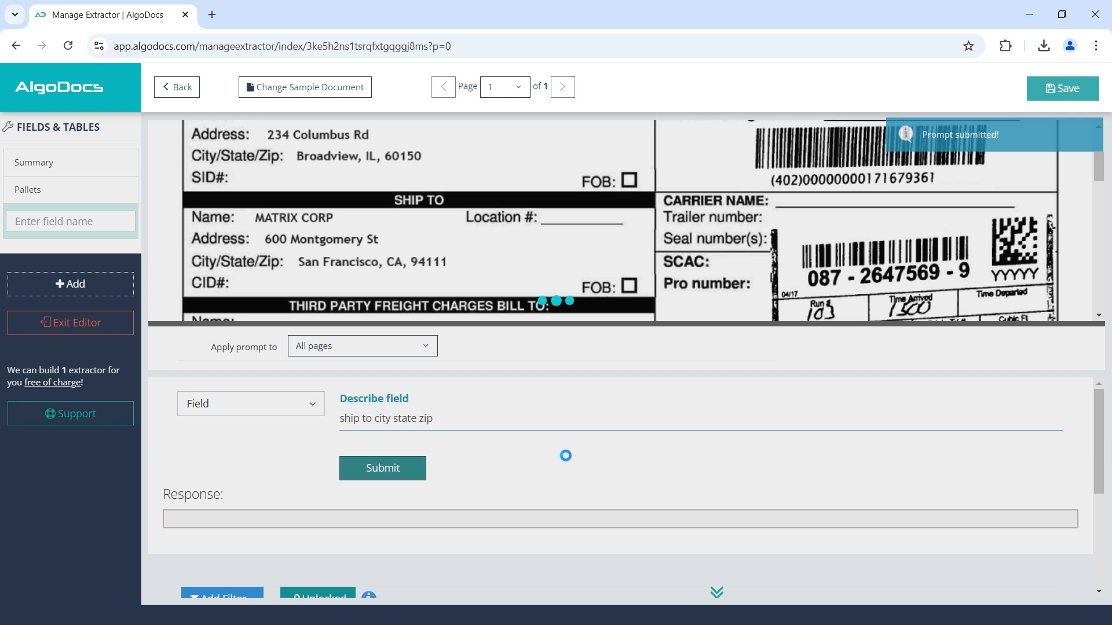
pyautogui.click(383, 468)
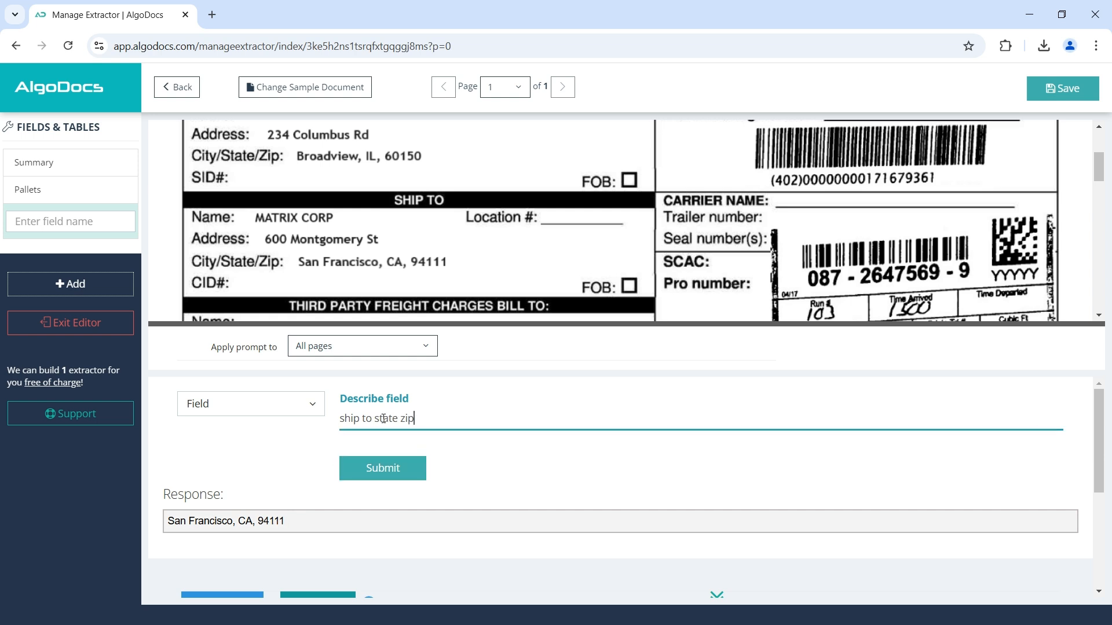
pyautogui.press('Backspace')
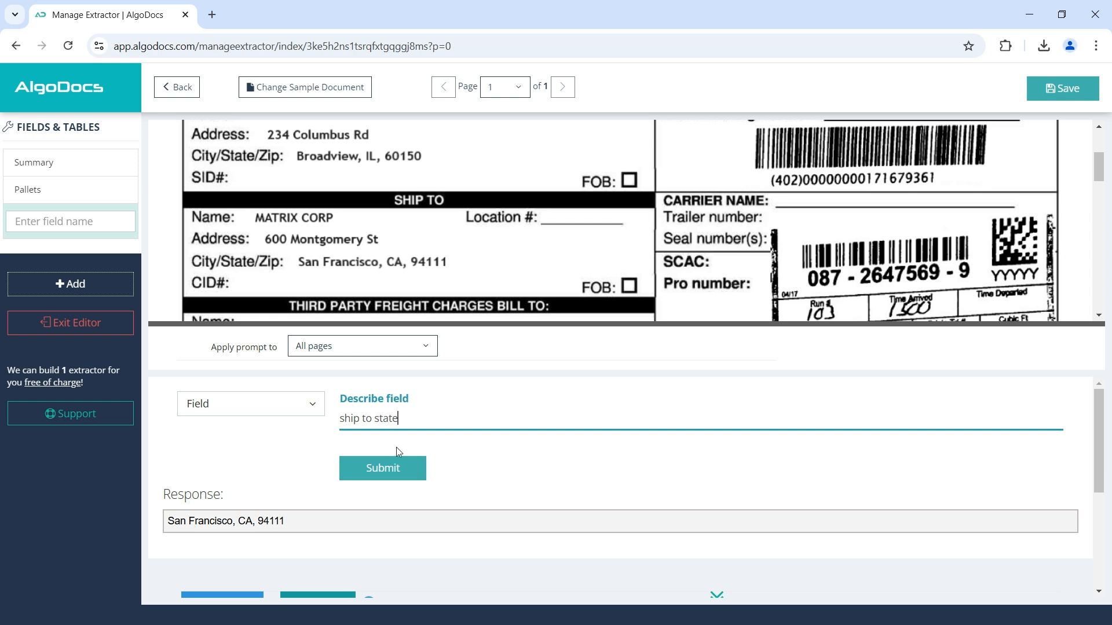
pyautogui.click(382, 468)
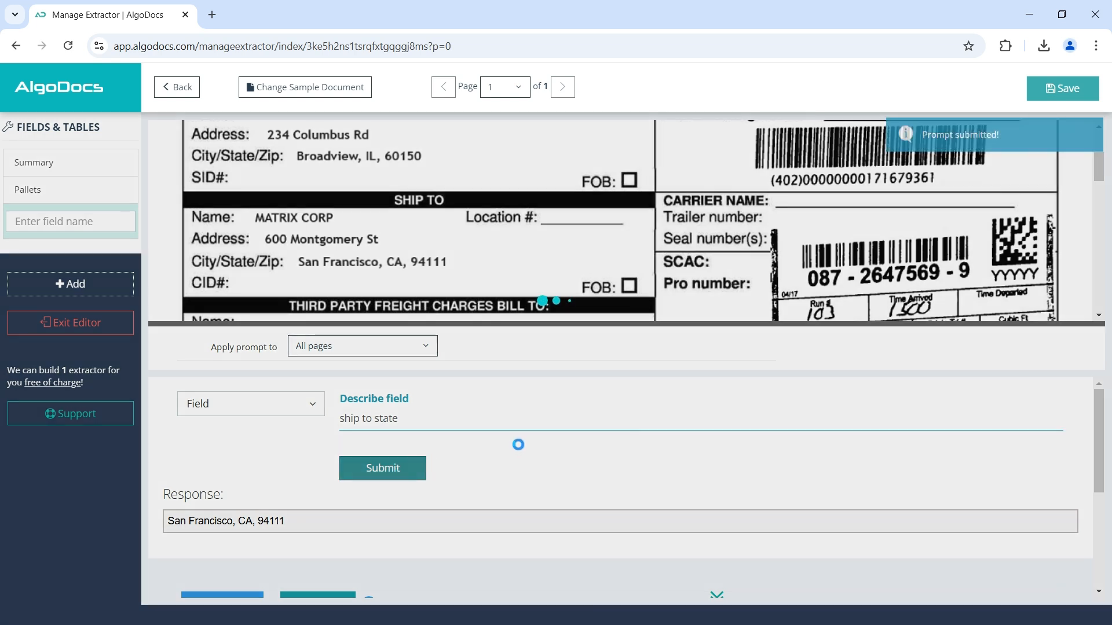
pyautogui.click(381, 468)
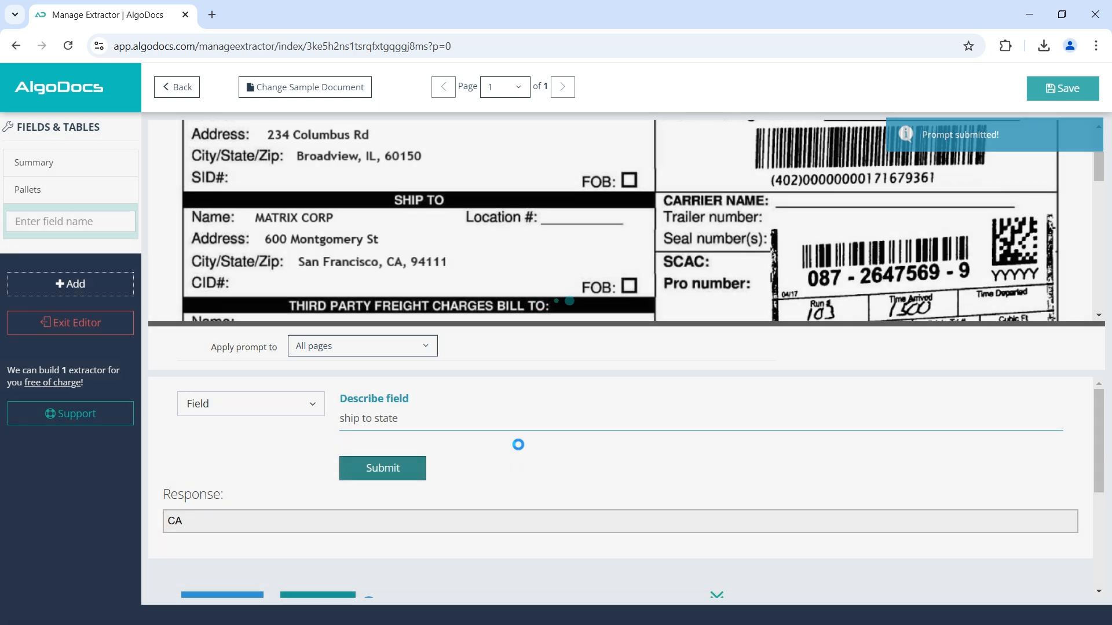
# Name the field To State and save it.
pyautogui.click(63, 221)
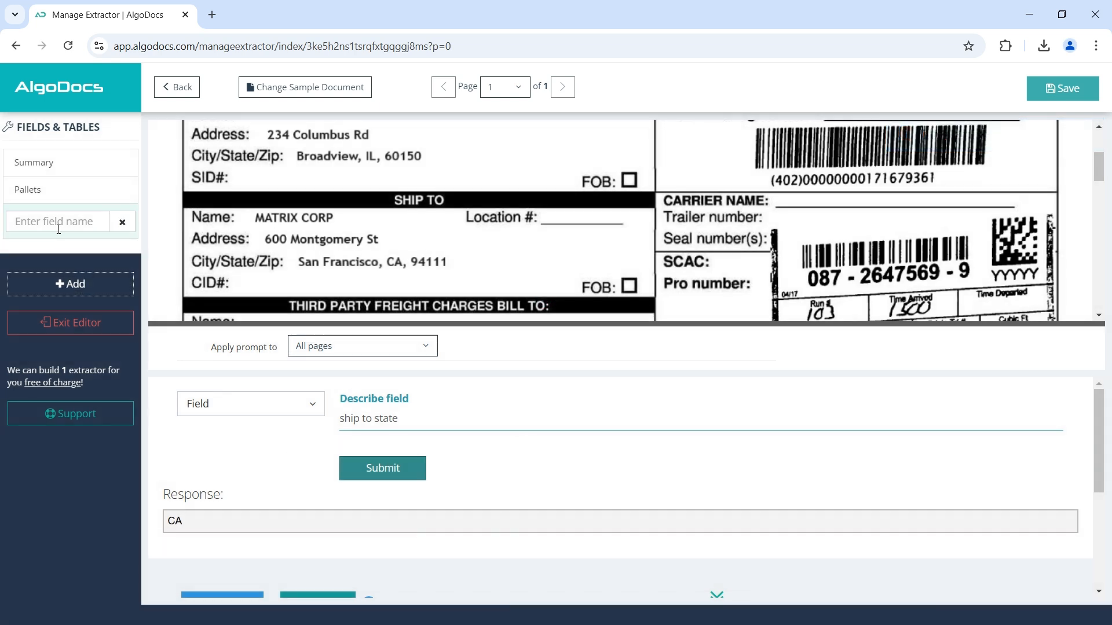
pyautogui.write('State')
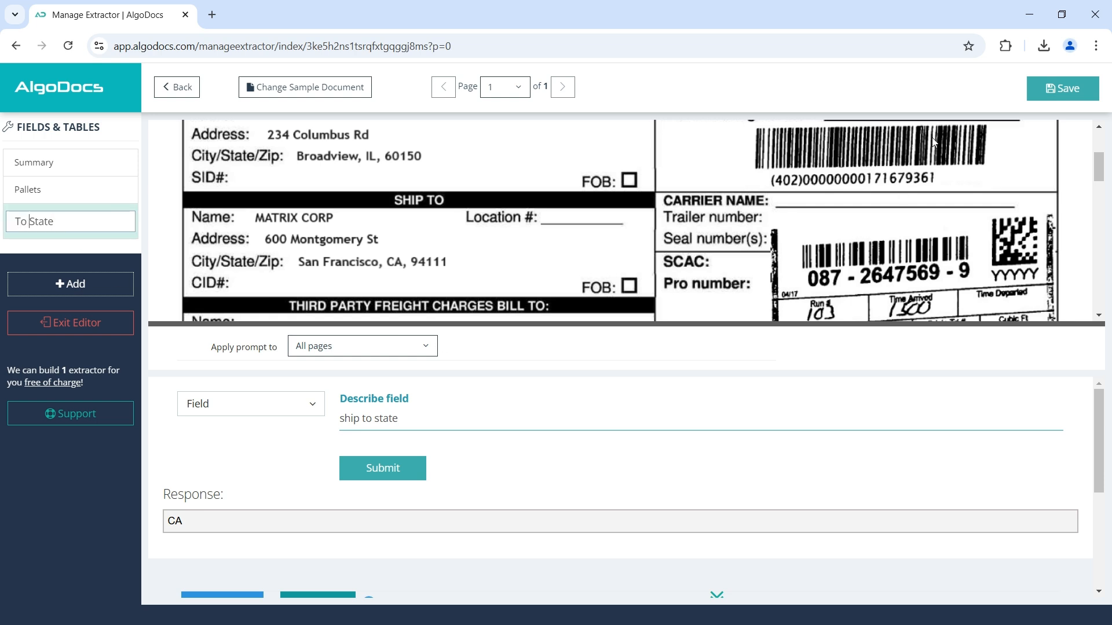
pyautogui.click(1062, 88)
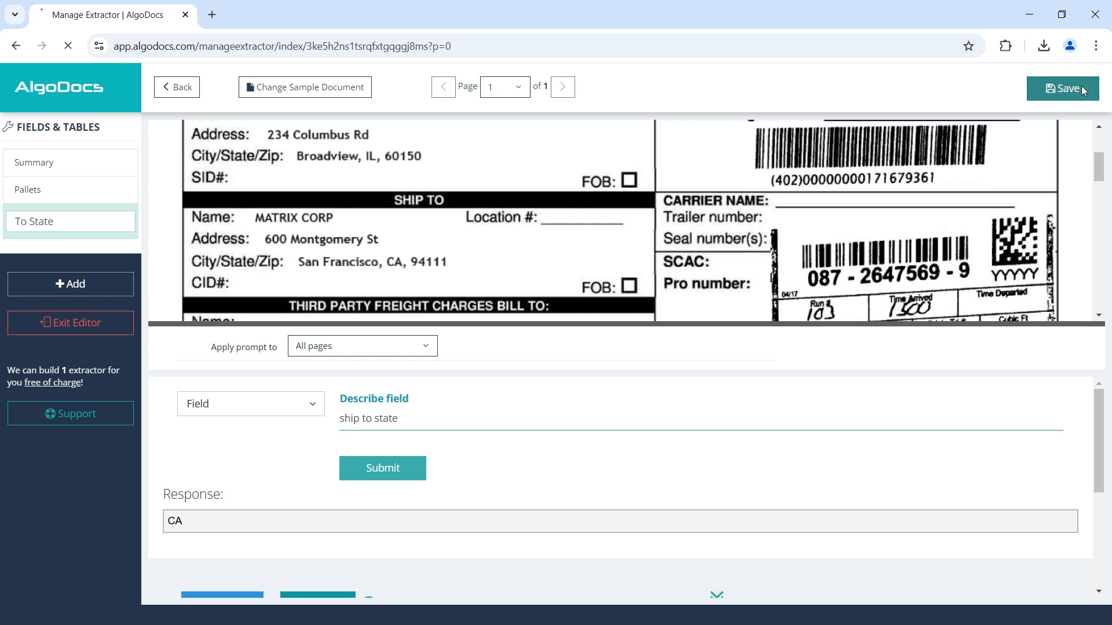
pyautogui.click(1061, 87)
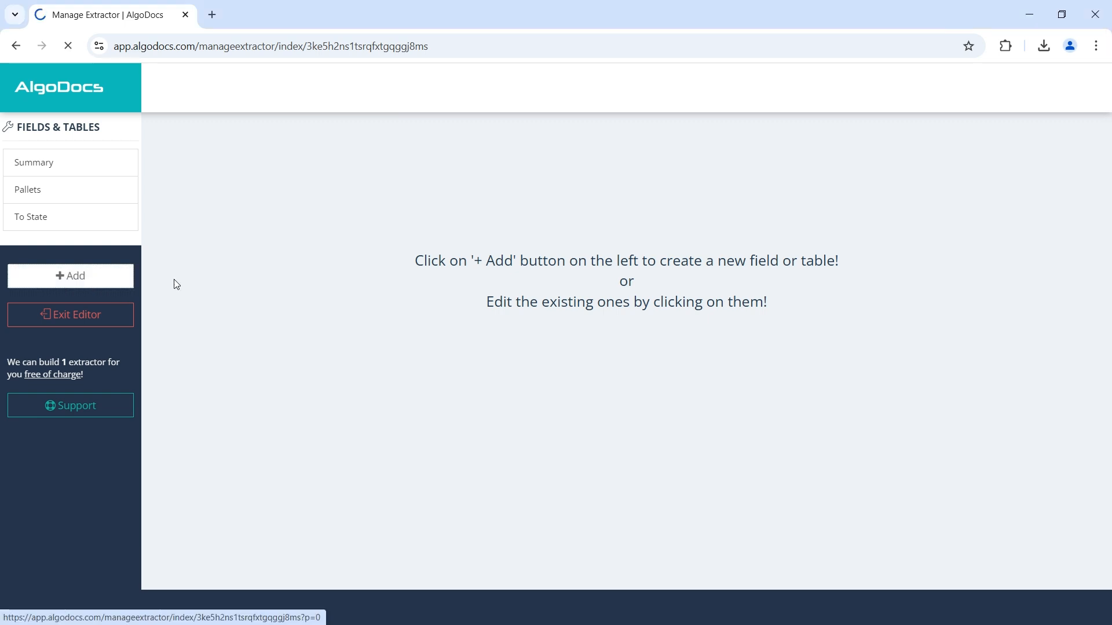
# Start a Selection mark extraction described as 'fright charge terms prepaid' at Freight Charge Terms.
pyautogui.click(69, 276)
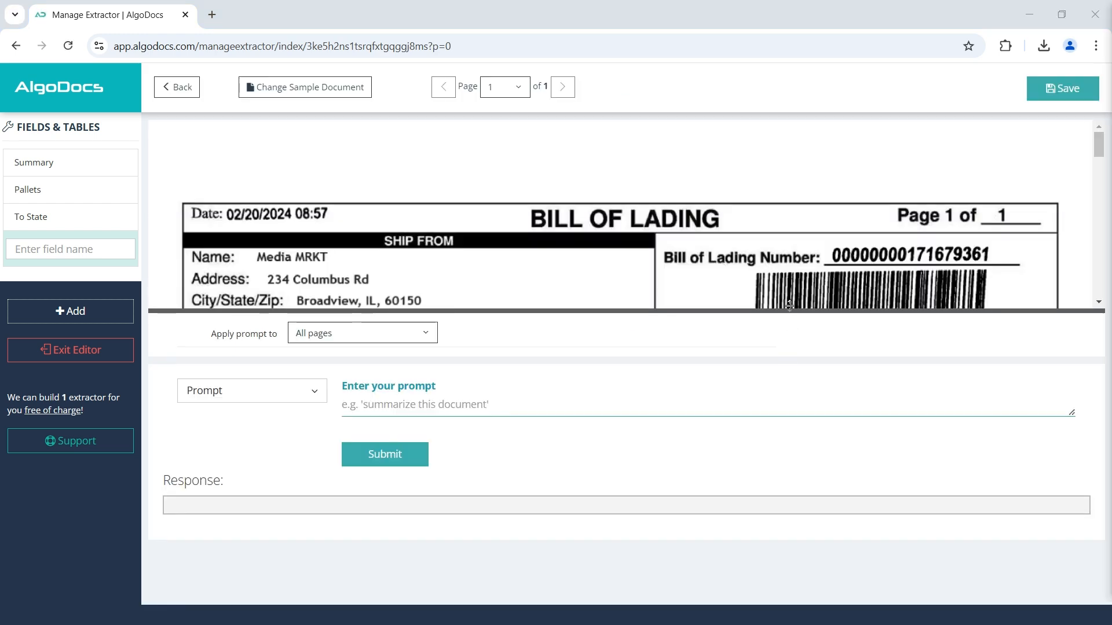
pyautogui.scroll(-3)
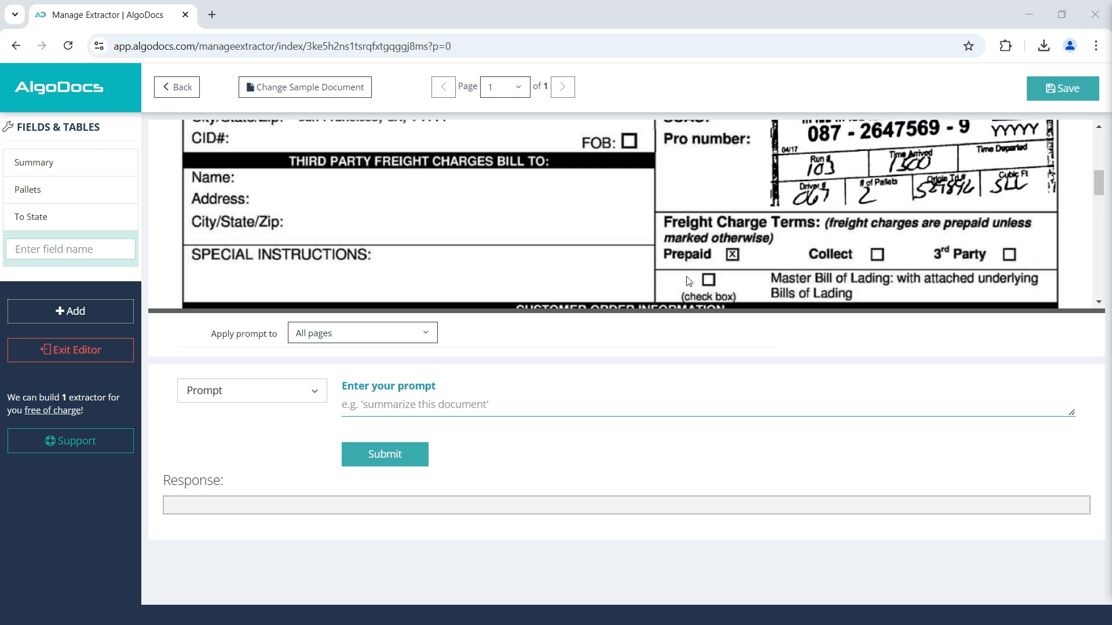
pyautogui.click(252, 390)
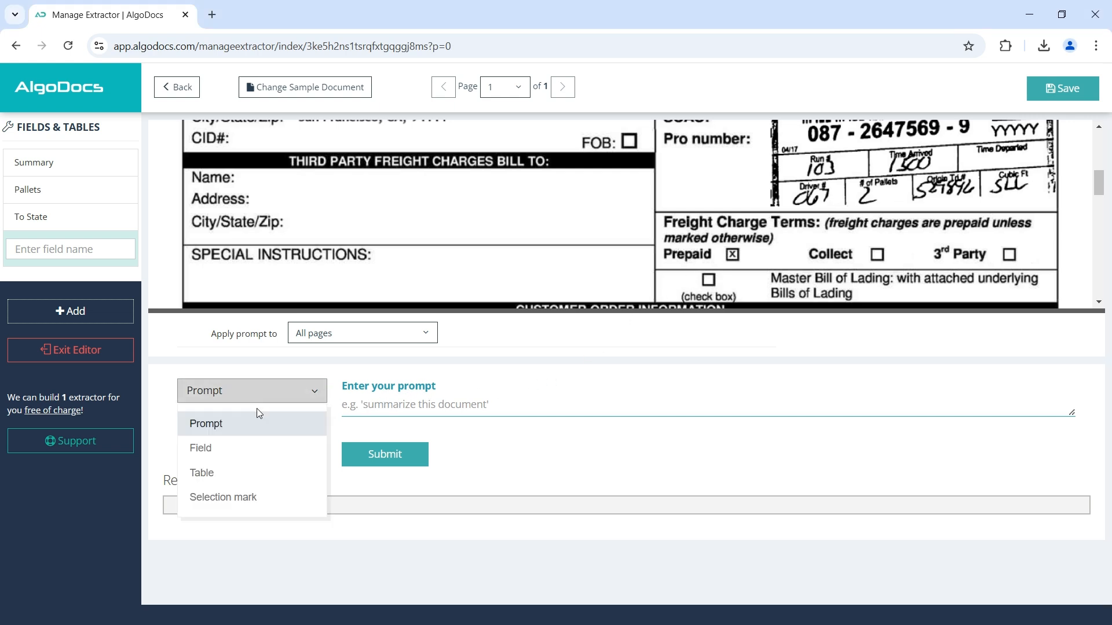
pyautogui.click(222, 497)
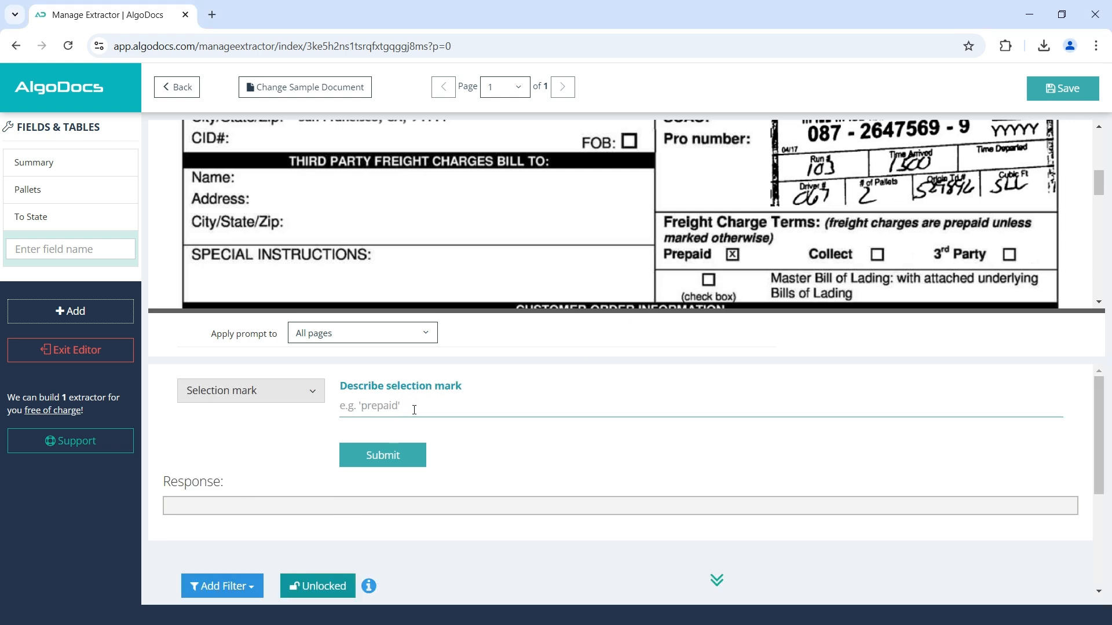
pyautogui.write('fright charge terms prepaid')
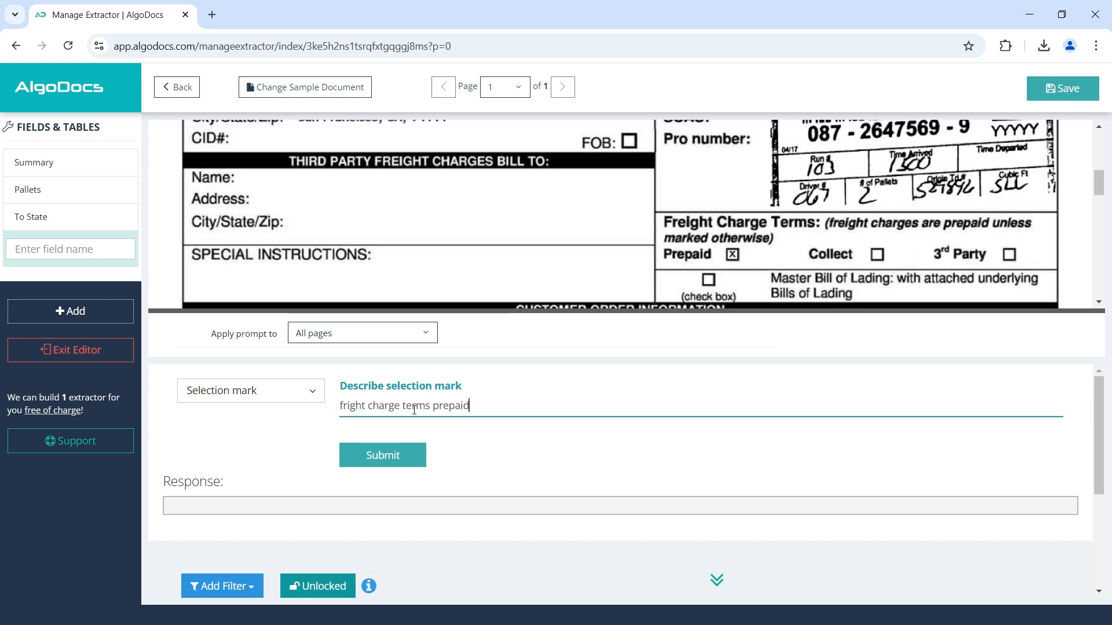
pyautogui.moveTo(504, 438)
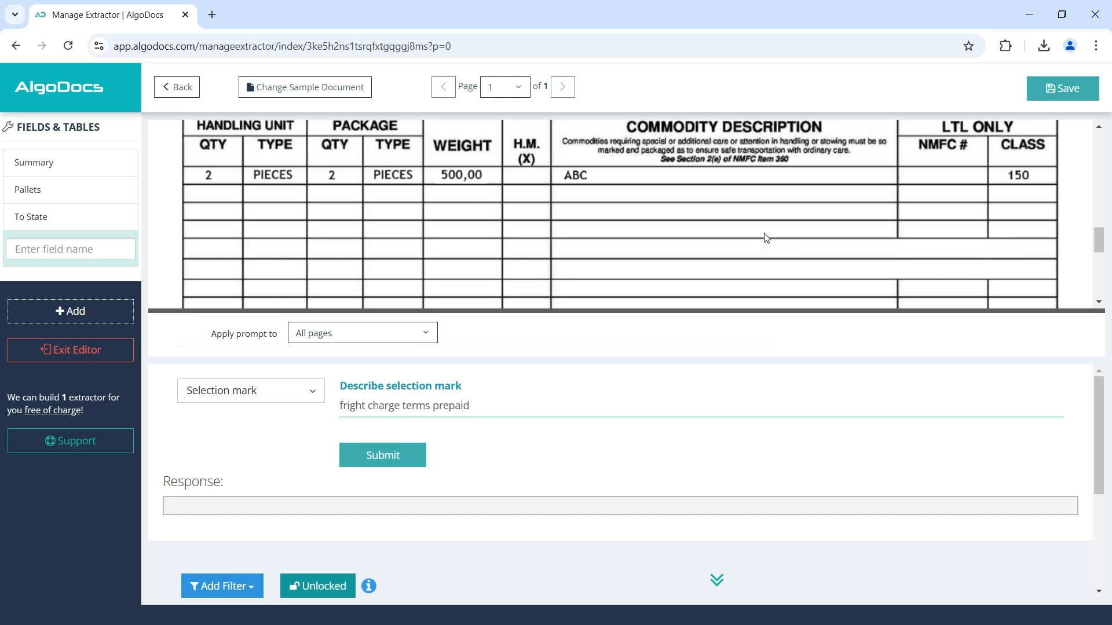
pyautogui.scroll(-3)
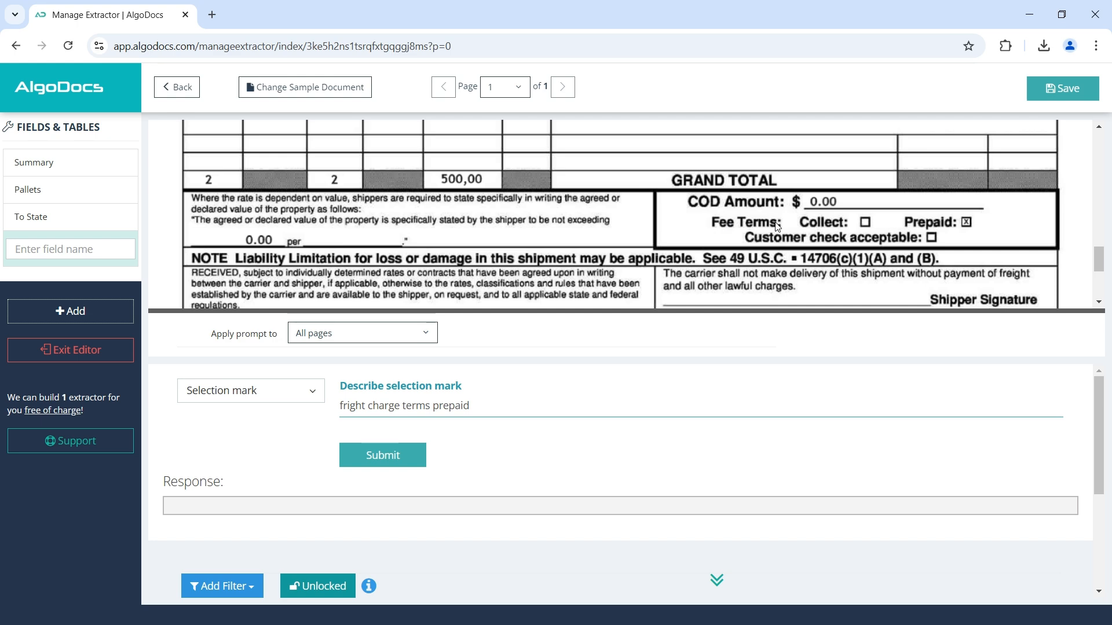
pyautogui.moveTo(956, 226)
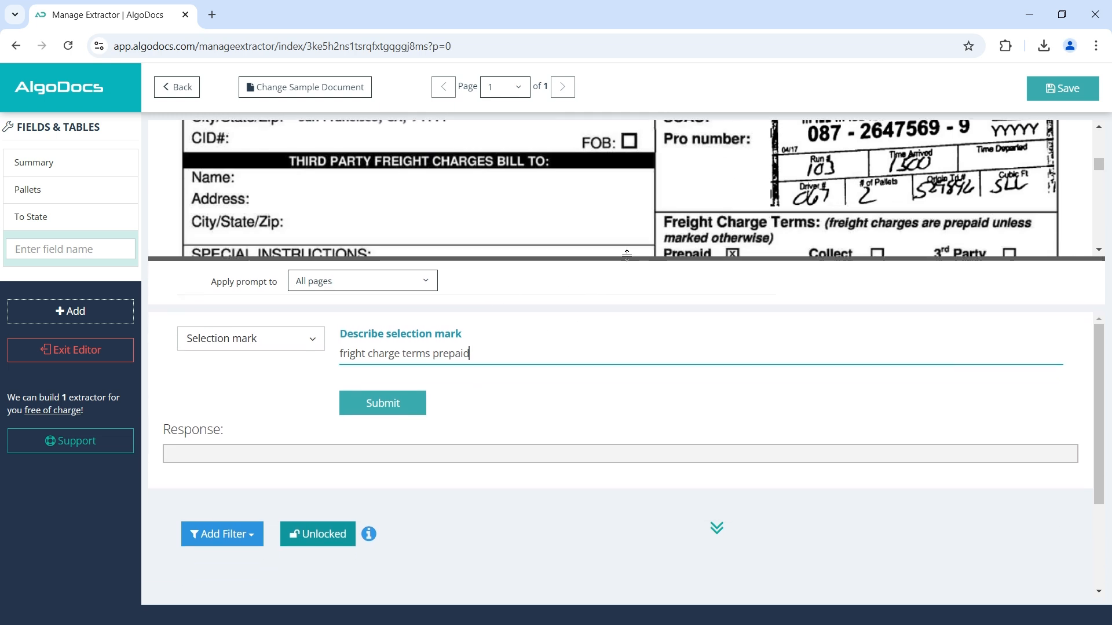
# Submit the selection-mark description, getting Yes, and name the field FCT Prepaid.
pyautogui.click(382, 403)
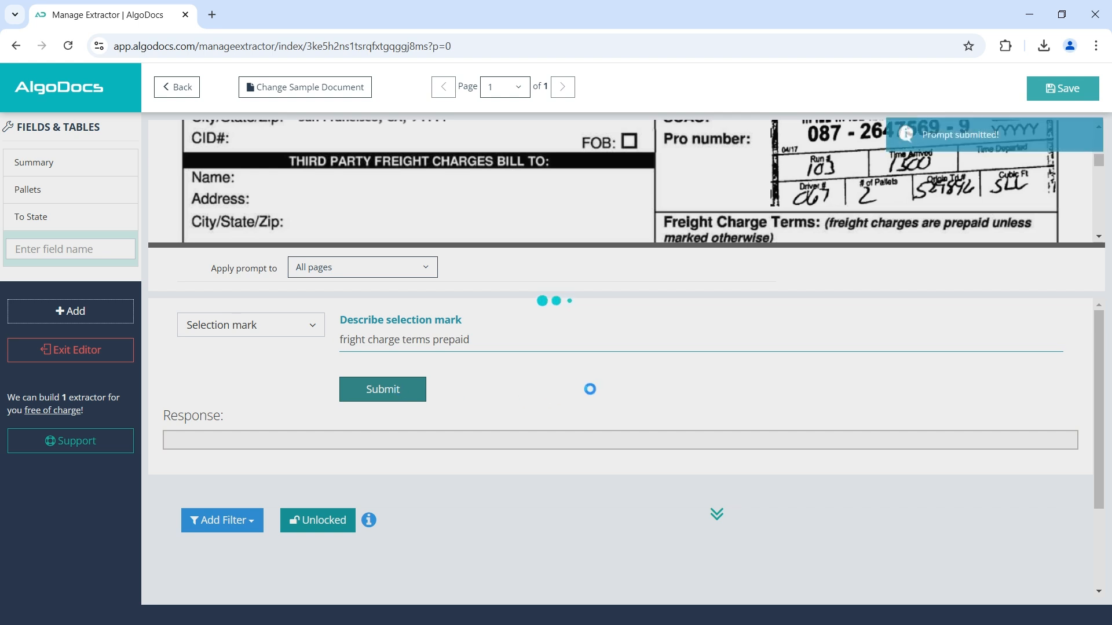
pyautogui.click(383, 389)
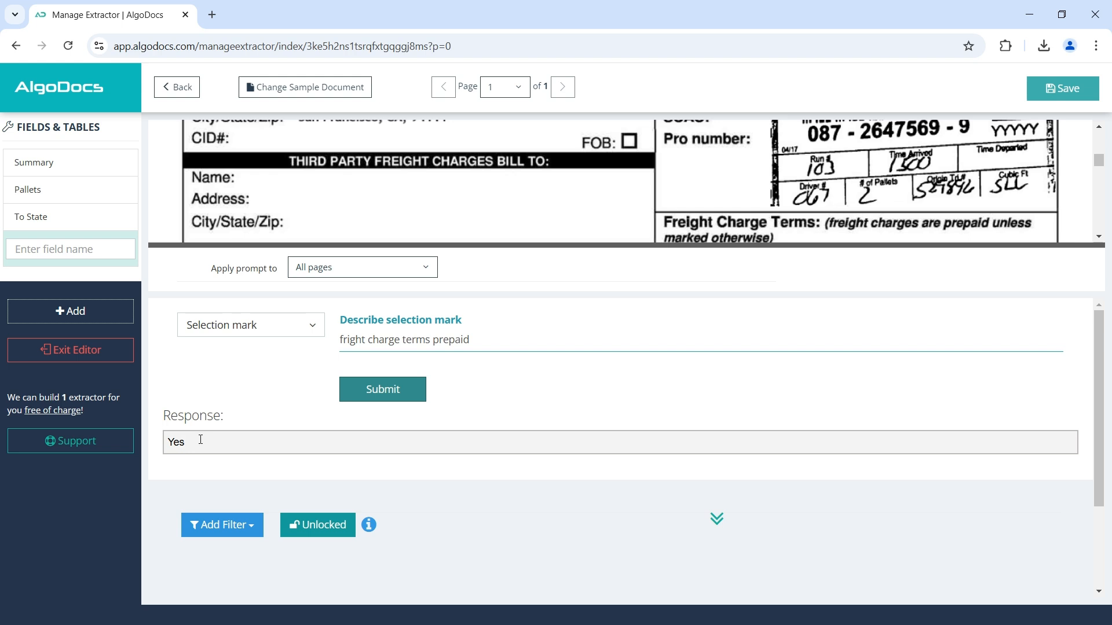
pyautogui.moveTo(529, 413)
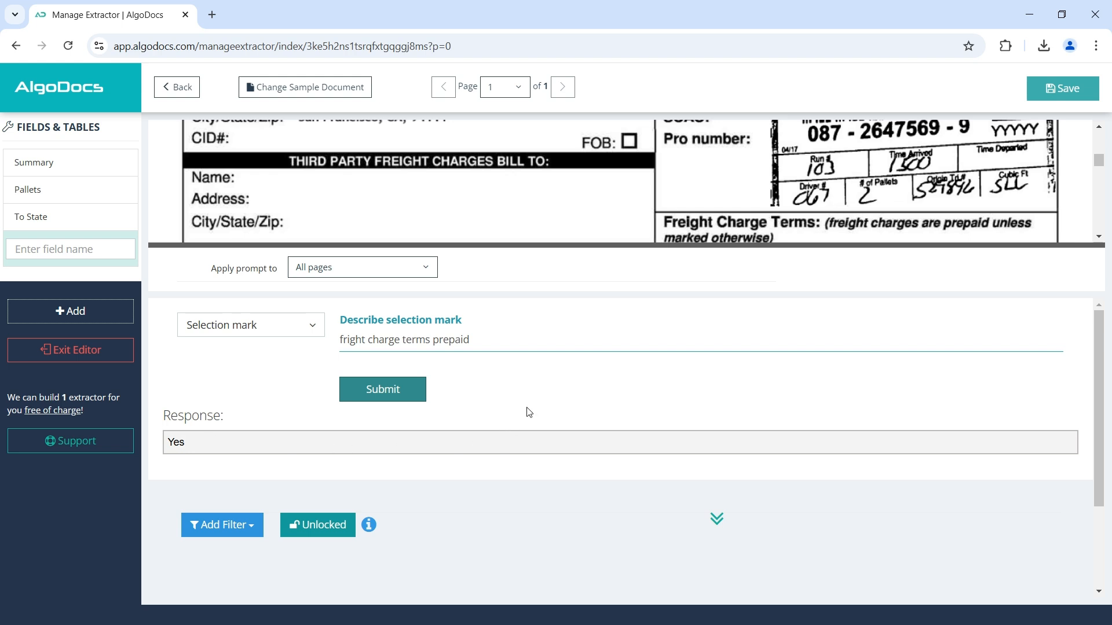
pyautogui.click(57, 249)
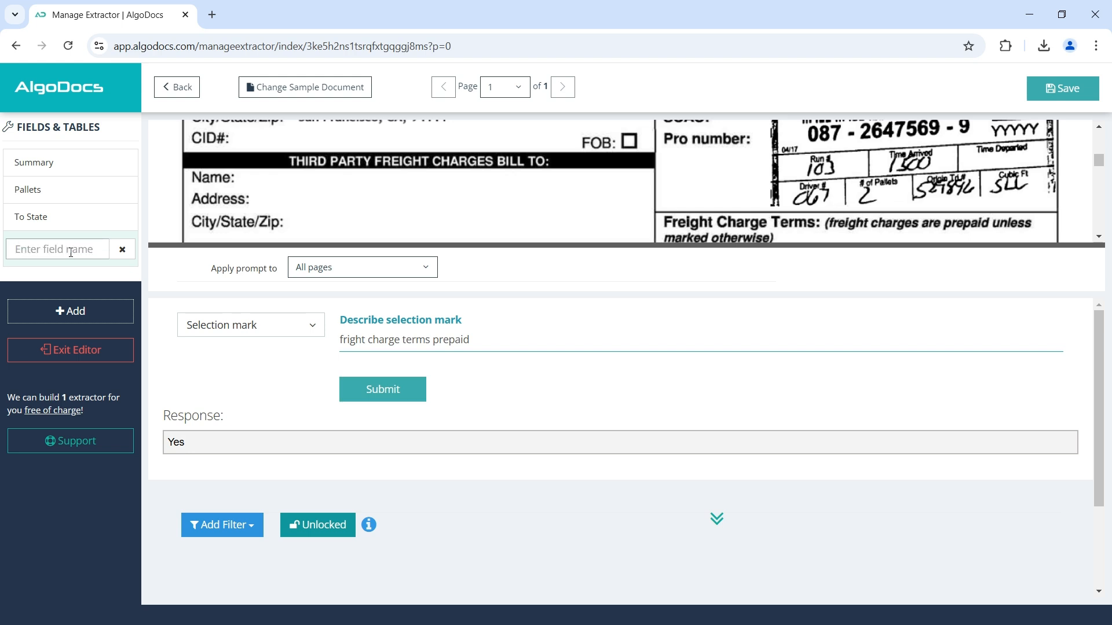
pyautogui.write('FC')
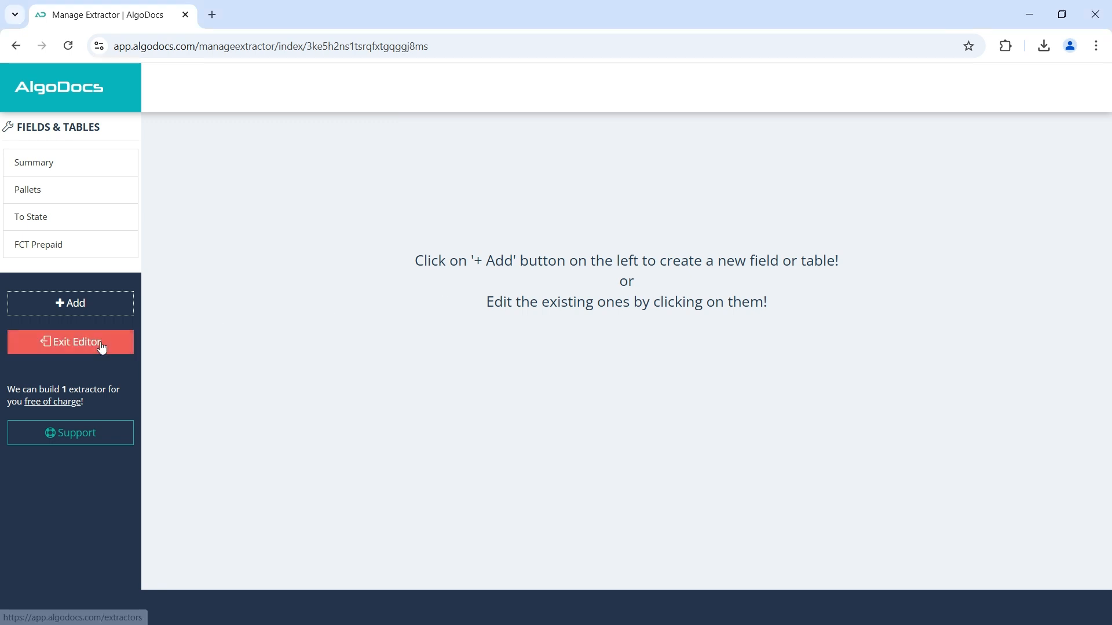
# Create the custom extractor 'AlgoDocs Invoice' from SampleInvoice.pdf and open it for editing.
pyautogui.click(69, 341)
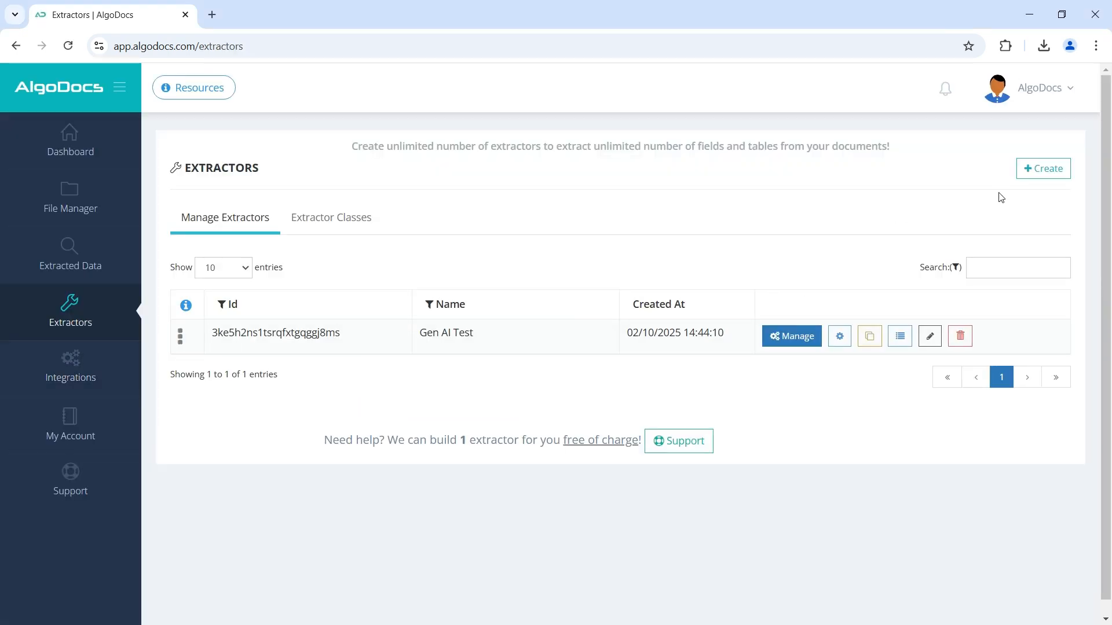
pyautogui.click(1043, 169)
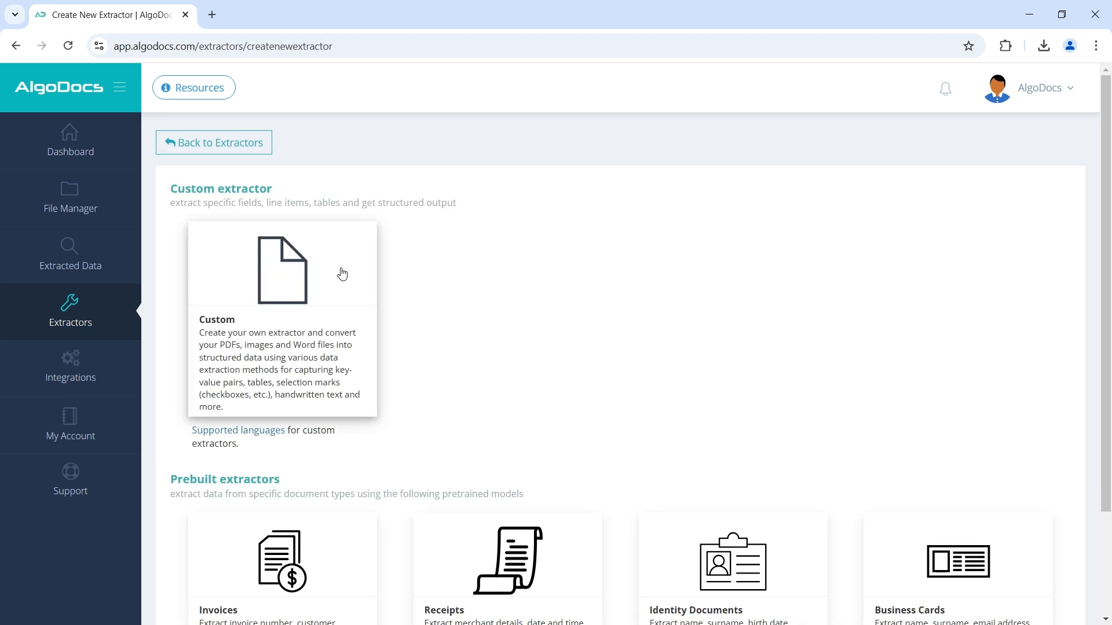
pyautogui.click(281, 269)
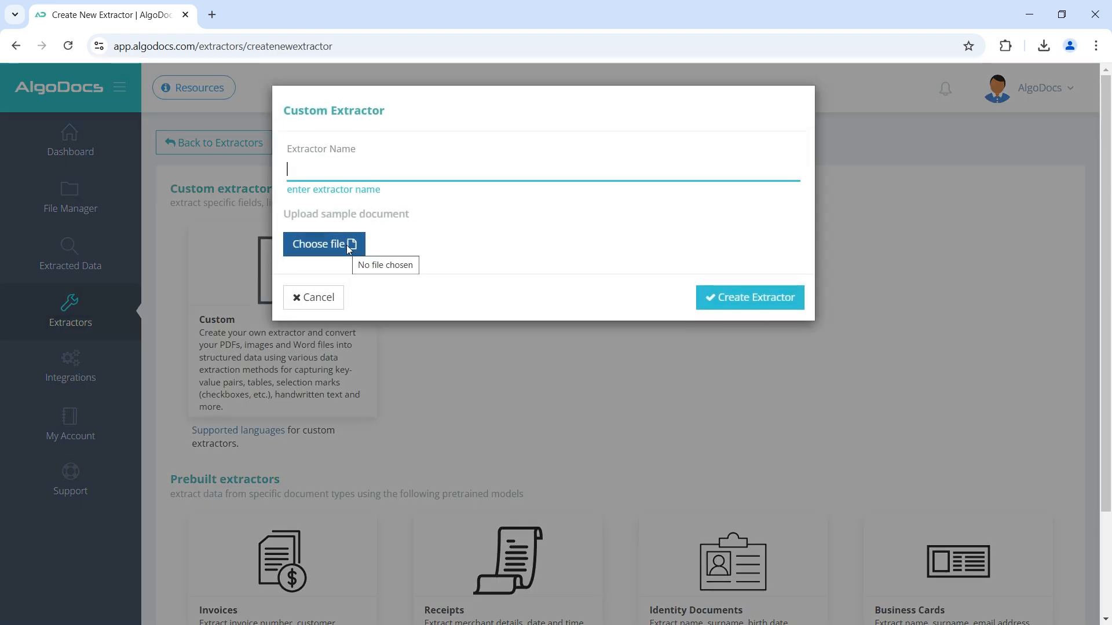
pyautogui.write('AlgoDocs')
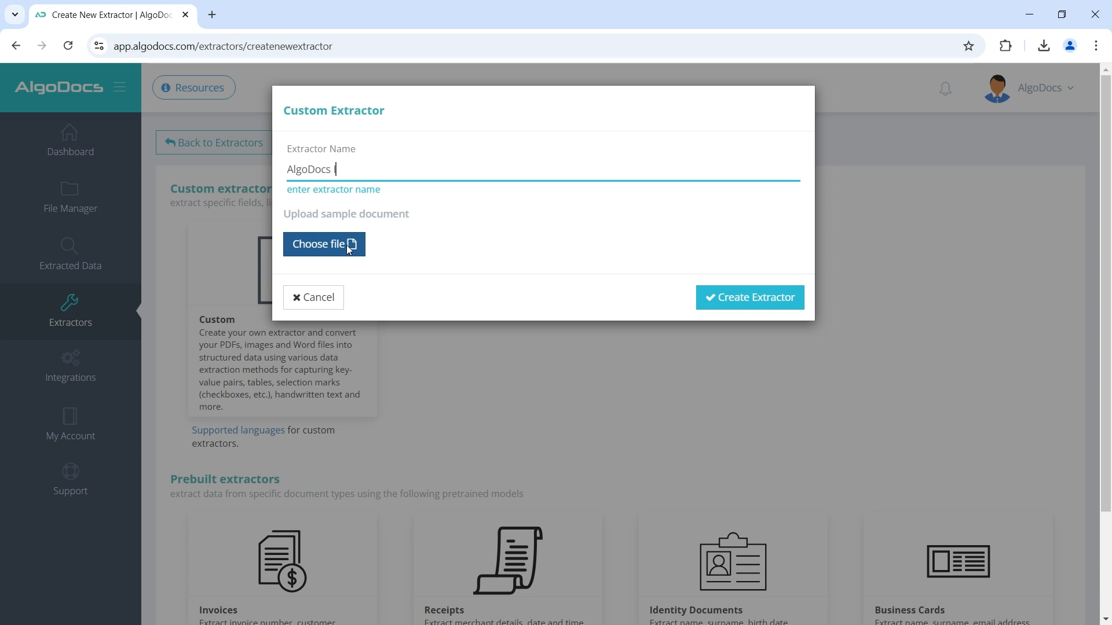
pyautogui.write('Invoice')
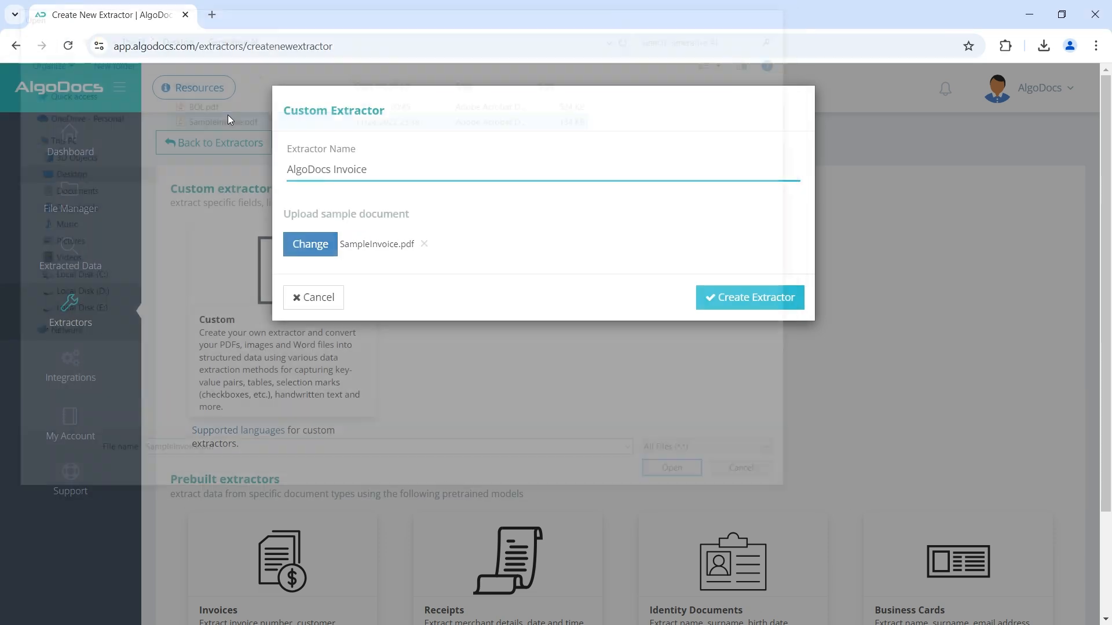
pyautogui.click(749, 298)
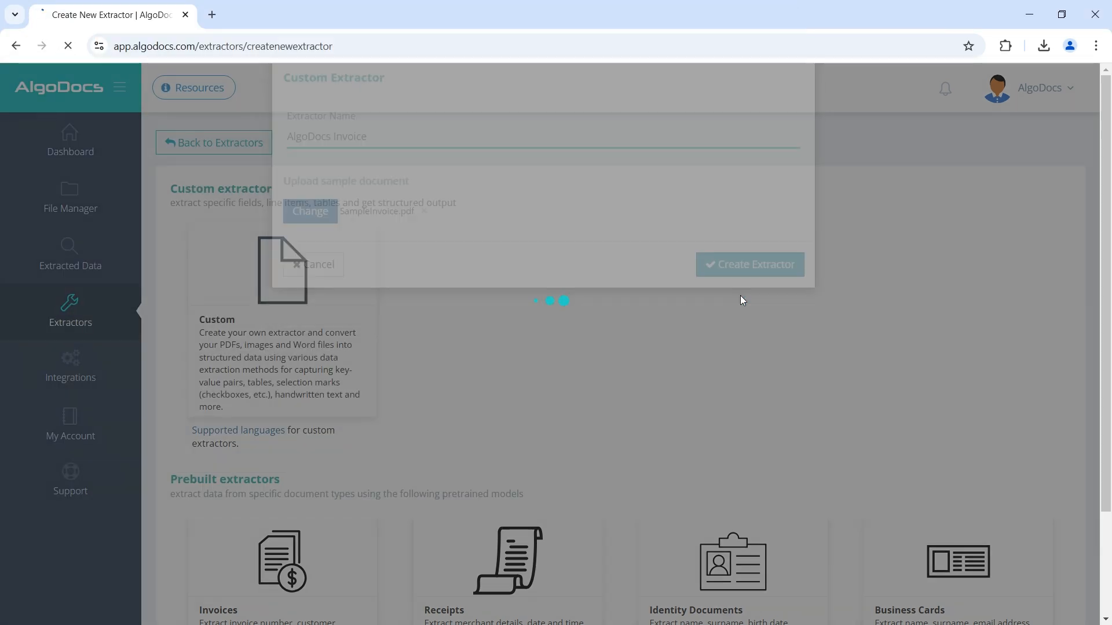
pyautogui.click(749, 264)
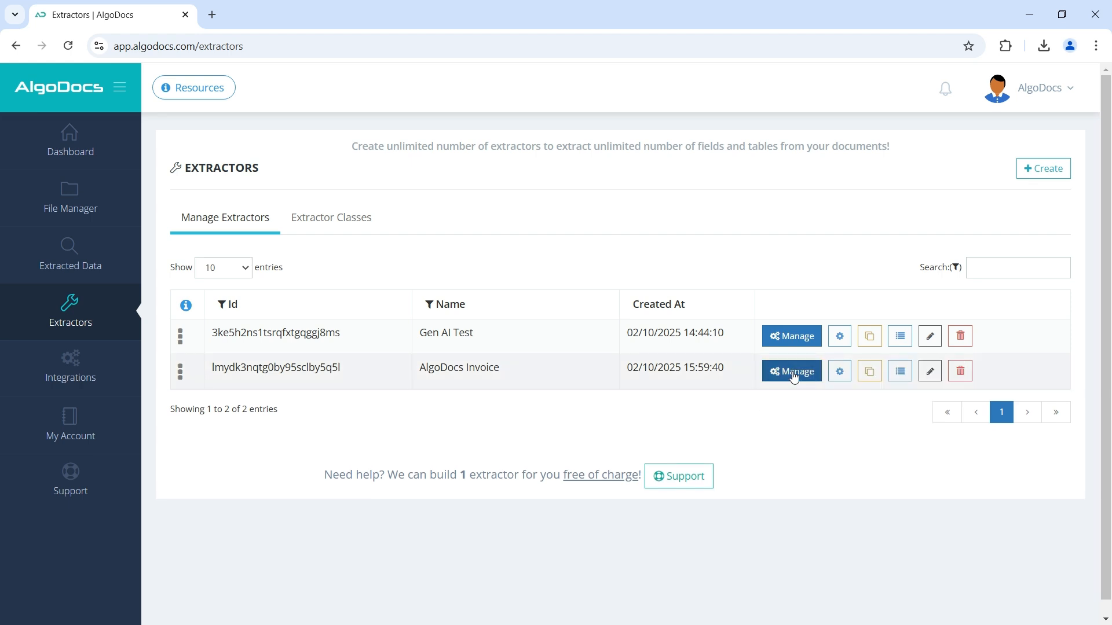
pyautogui.click(791, 371)
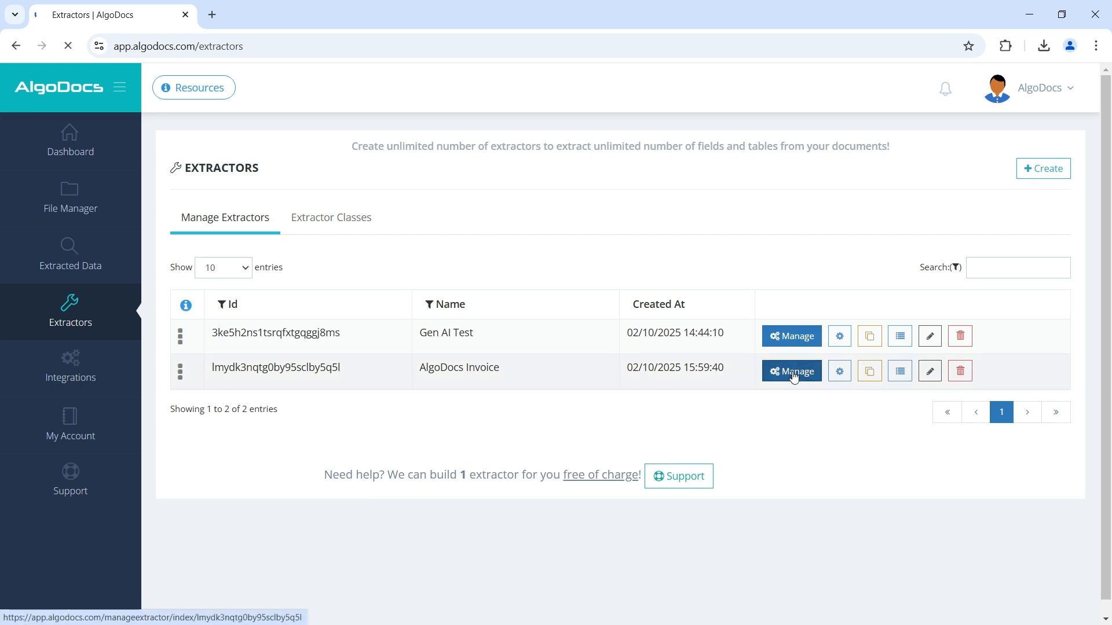
pyautogui.click(789, 370)
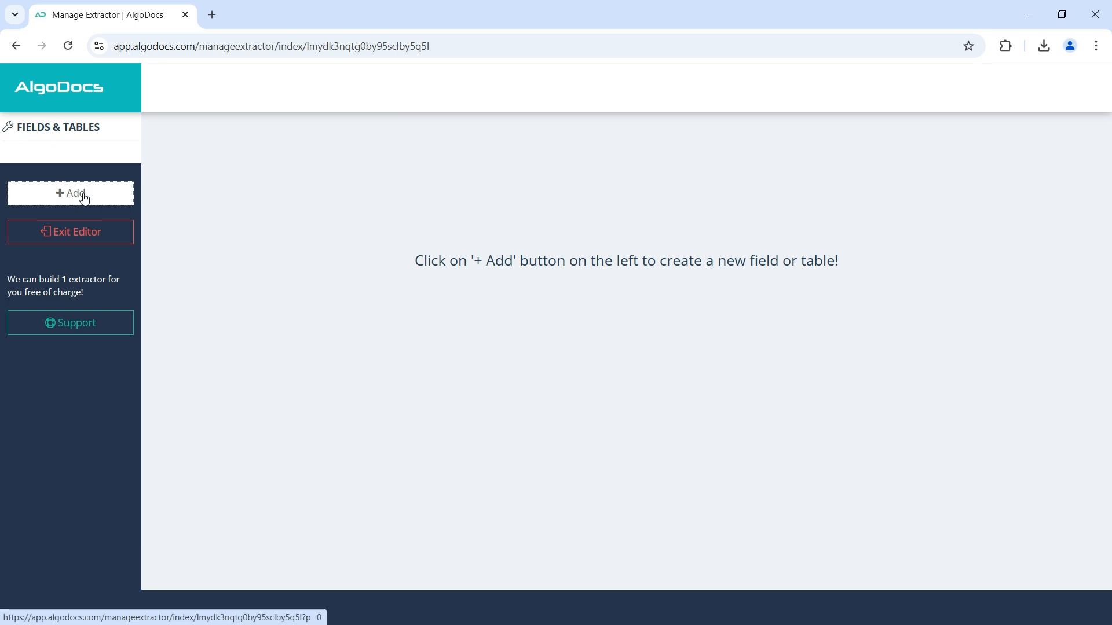
# Add a Generative AI extraction in Table mode described as 'invoice items'.
pyautogui.click(69, 193)
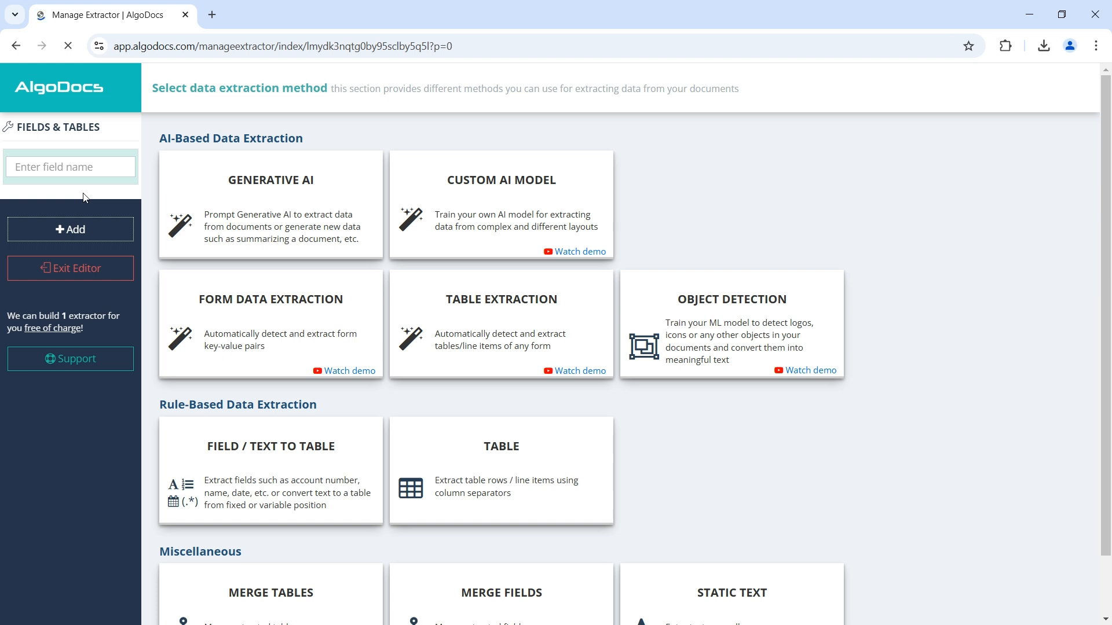
pyautogui.moveTo(311, 207)
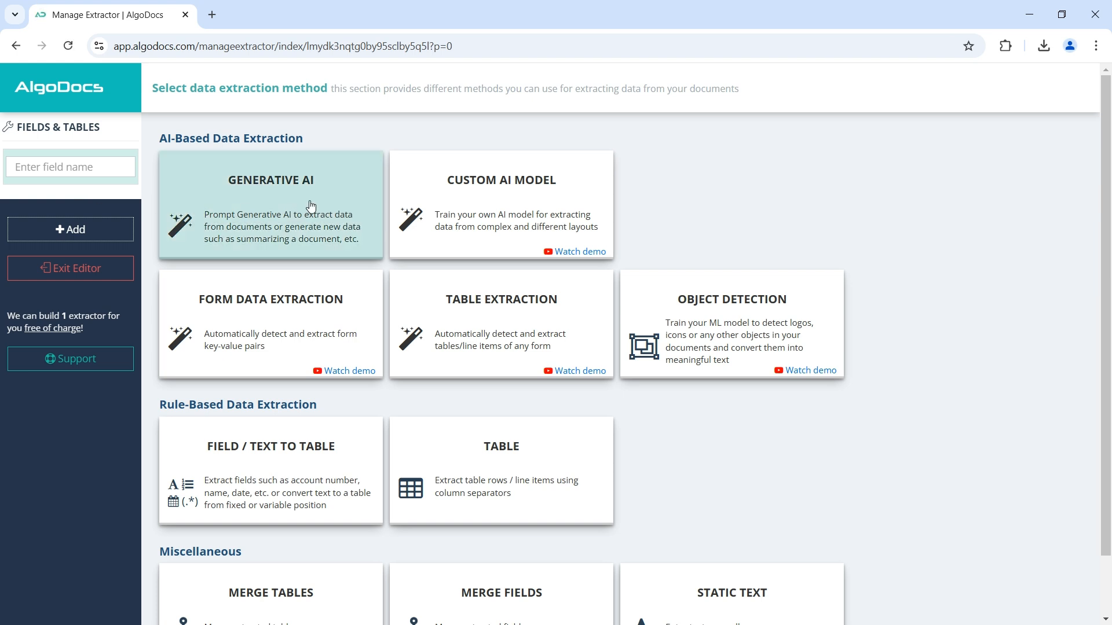
pyautogui.click(270, 206)
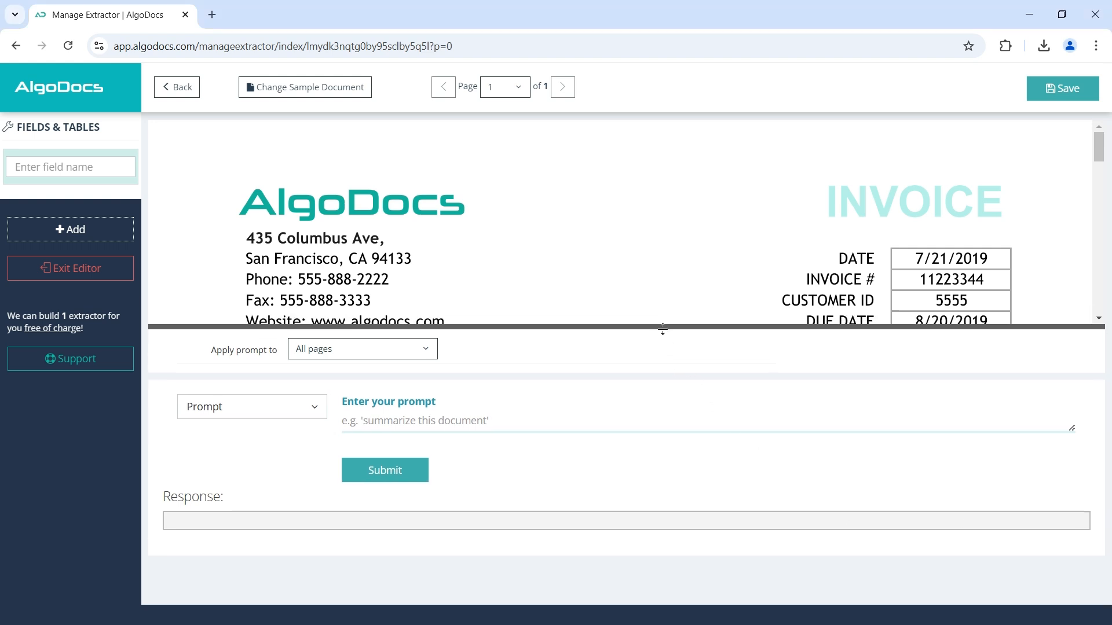
pyautogui.click(250, 406)
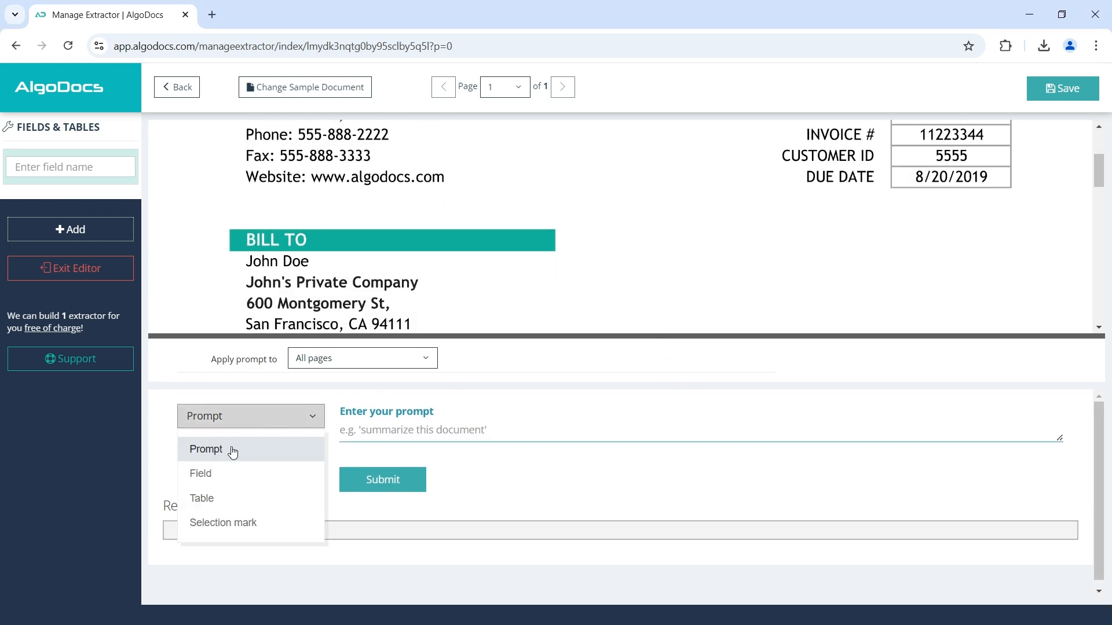
pyautogui.click(202, 498)
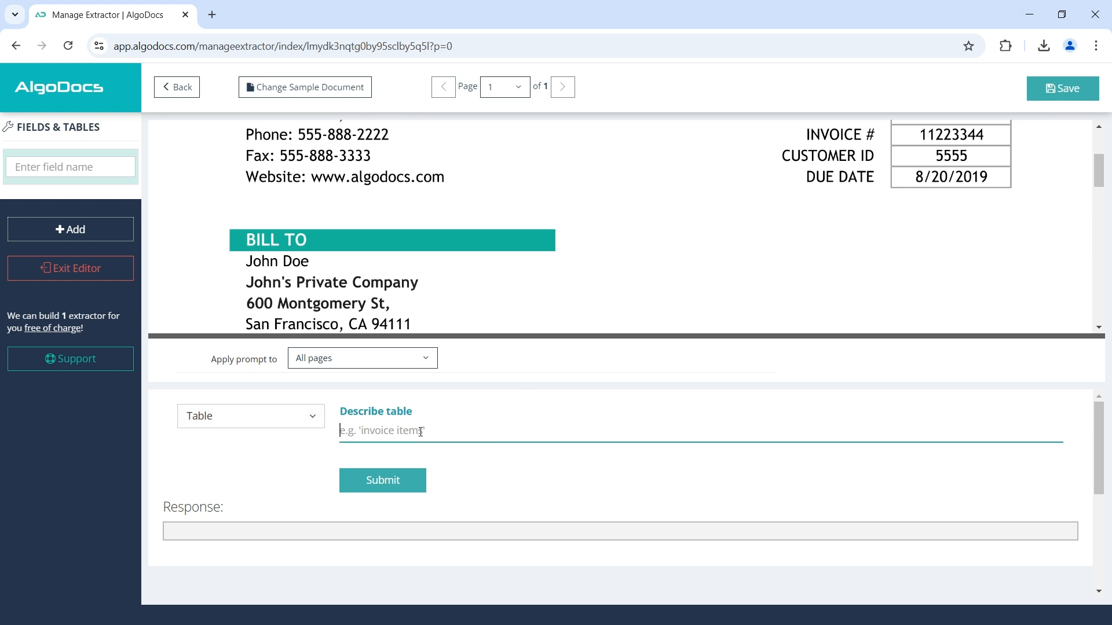
pyautogui.write('invoice')
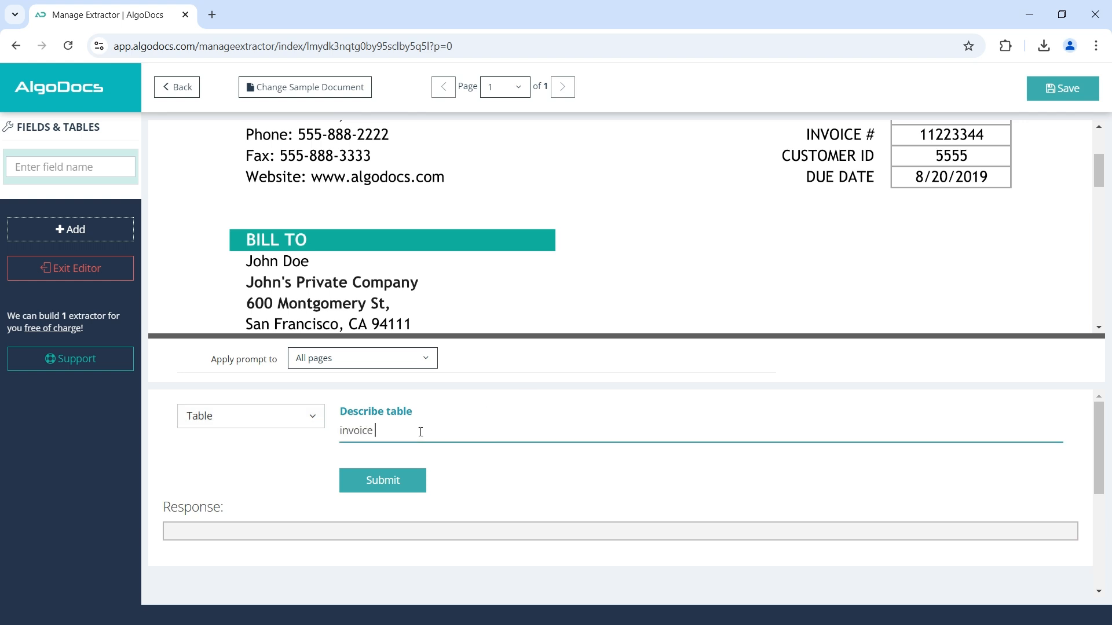
pyautogui.write('items')
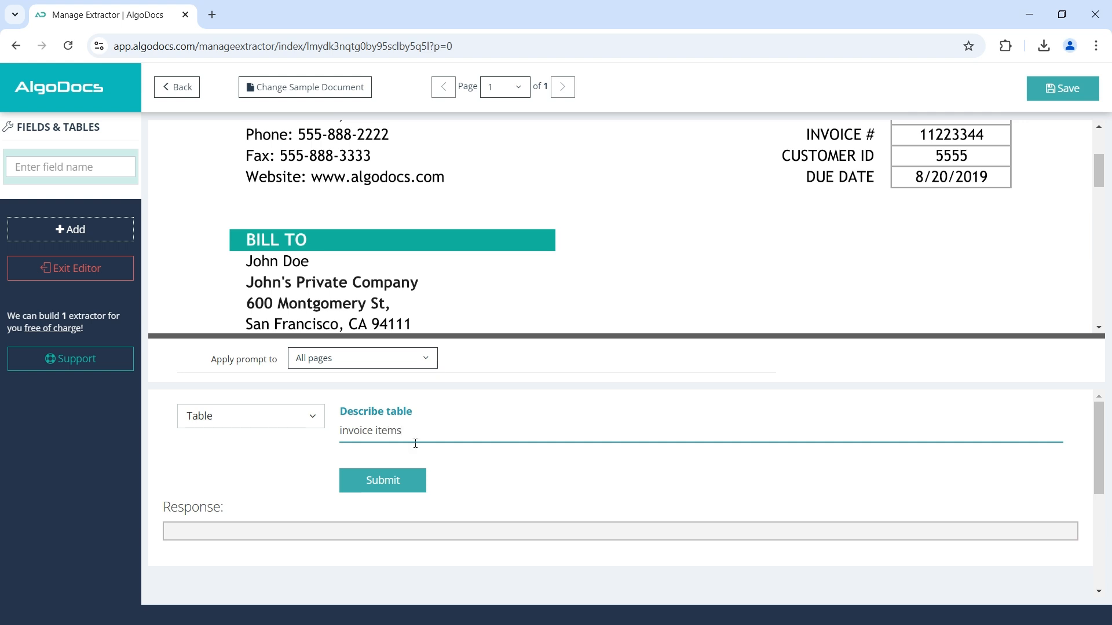
pyautogui.scroll(-3)
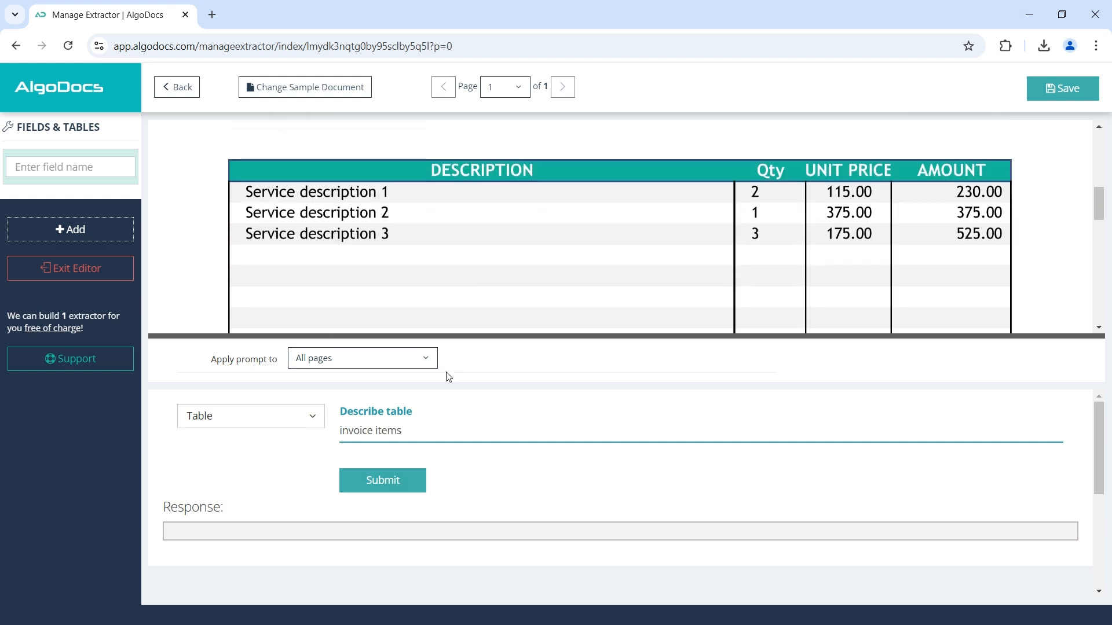
# Submit the invoice items prompt and review the returned four-row description, quantity, unit price, amount table.
pyautogui.click(382, 479)
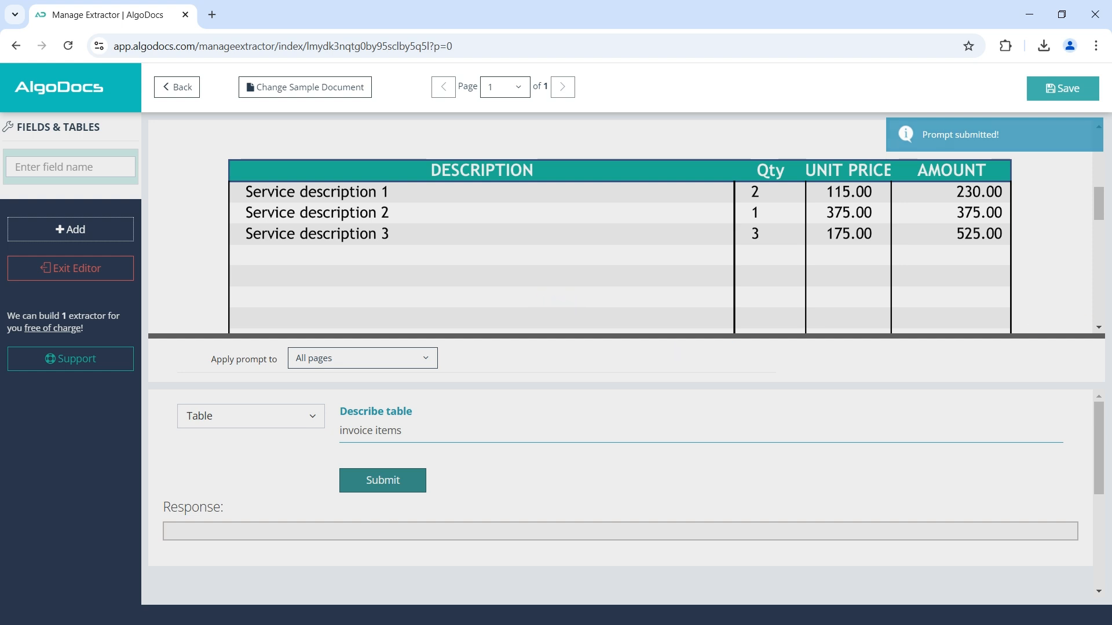
pyautogui.click(381, 479)
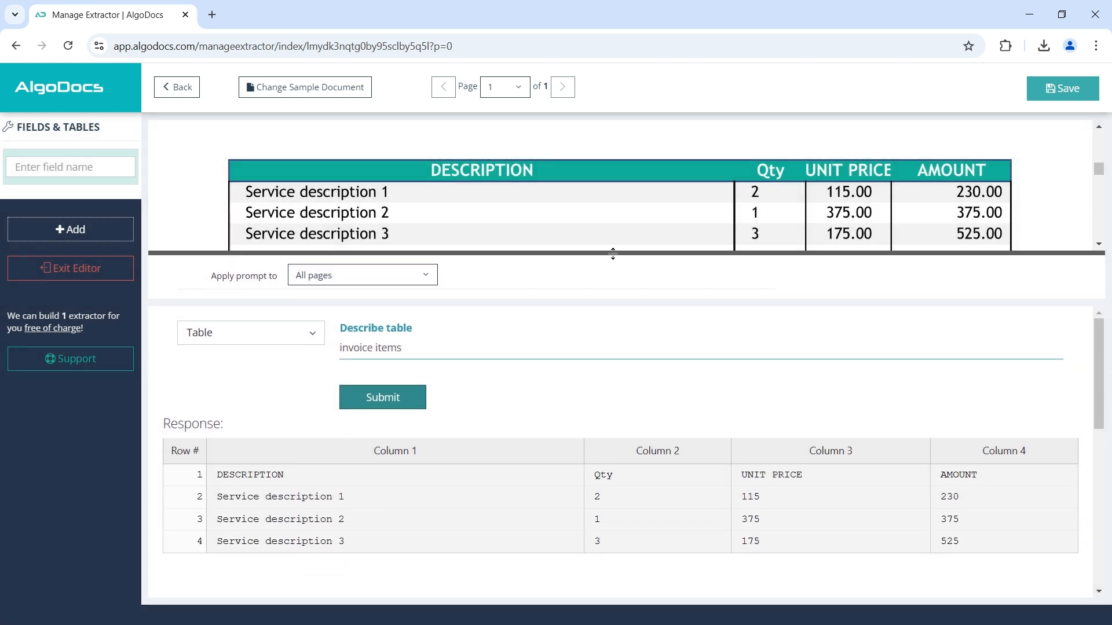
pyautogui.scroll(-3)
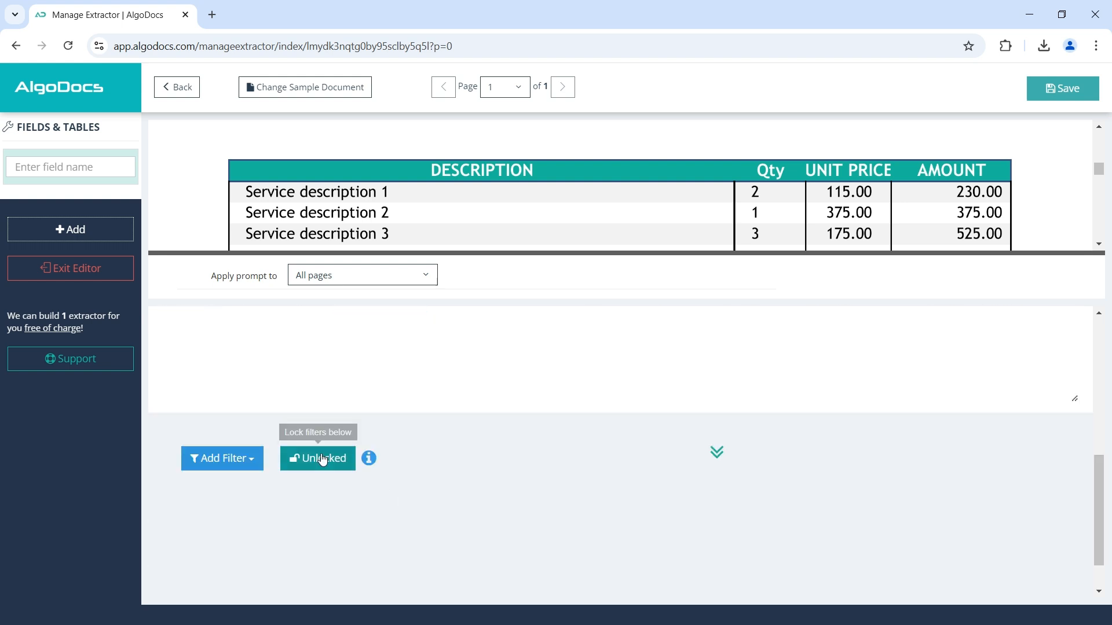
pyautogui.moveTo(1077, 389)
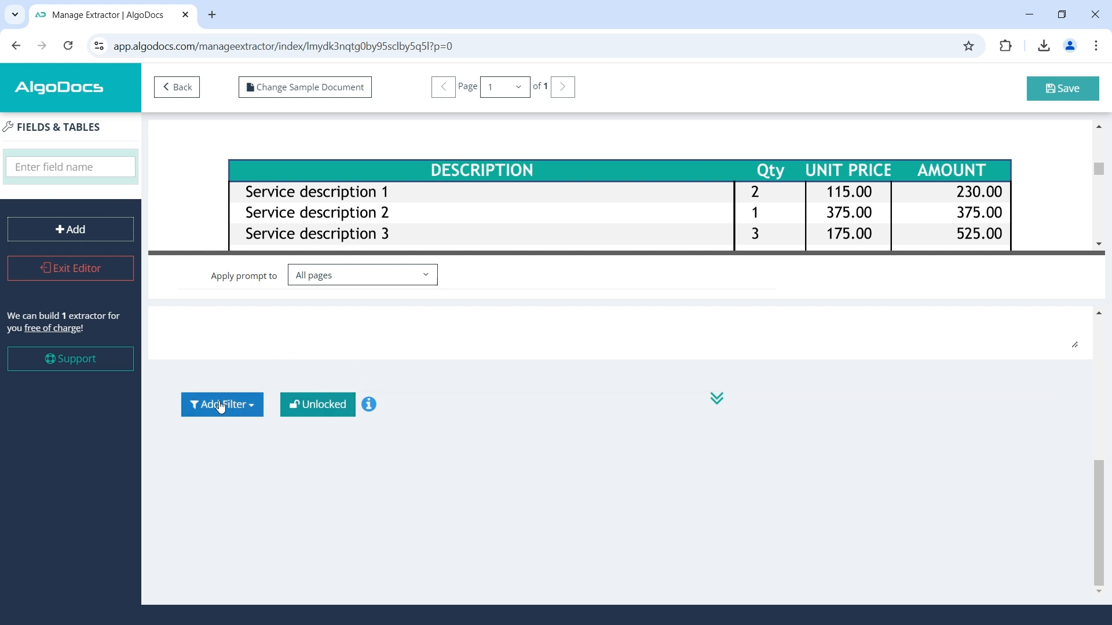
# Add a Keep Rows filter on column 2 'has digits only [0-9]', dropping the header row.
pyautogui.click(221, 404)
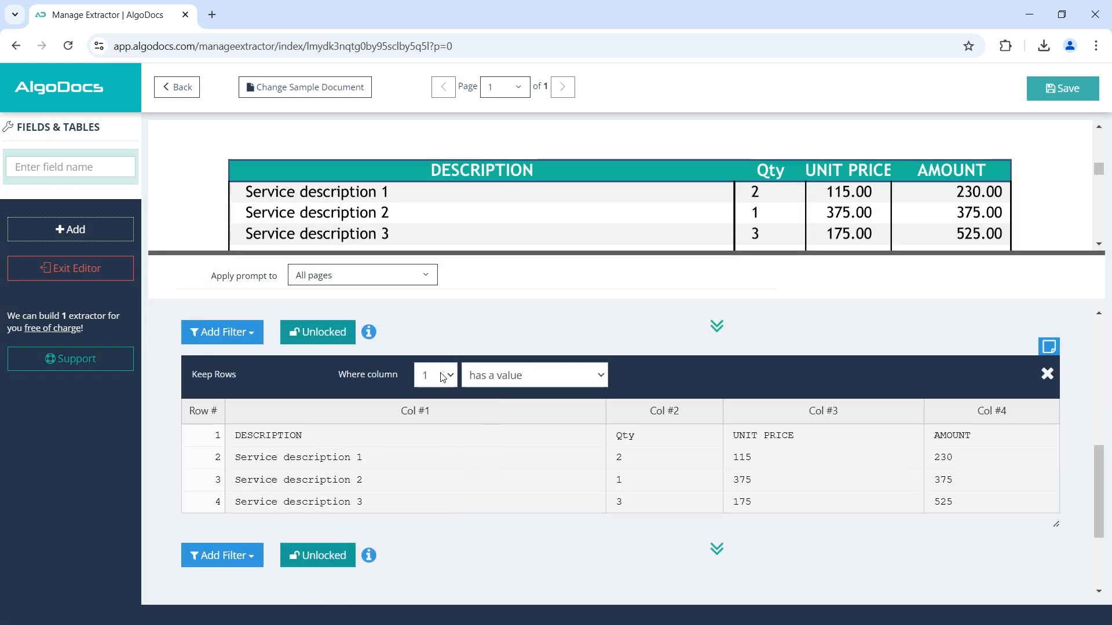
pyautogui.click(532, 374)
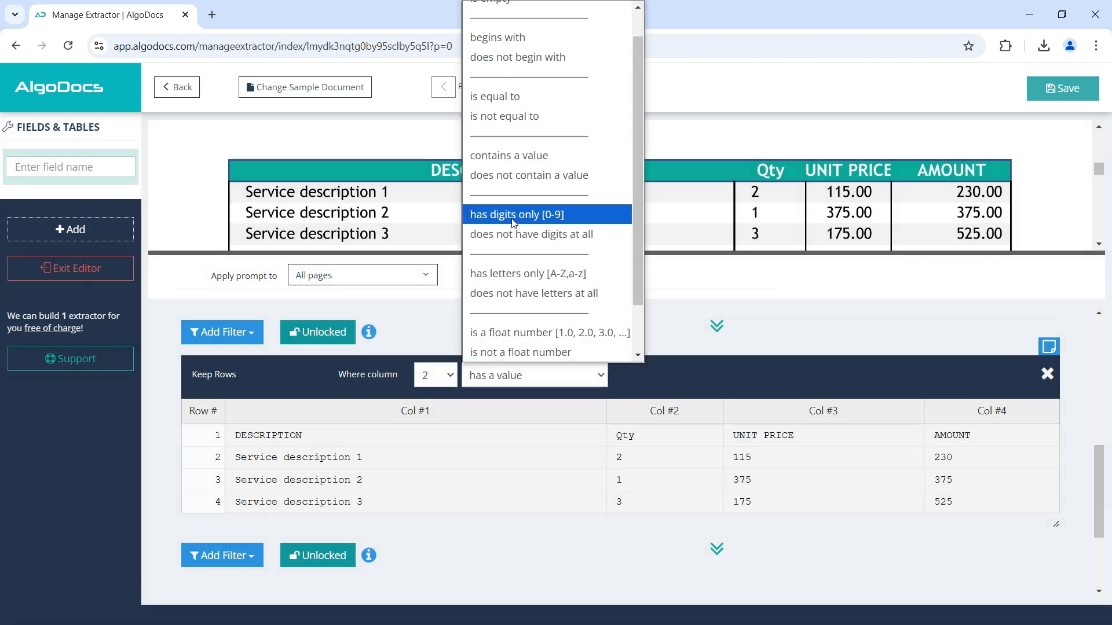
pyautogui.click(516, 214)
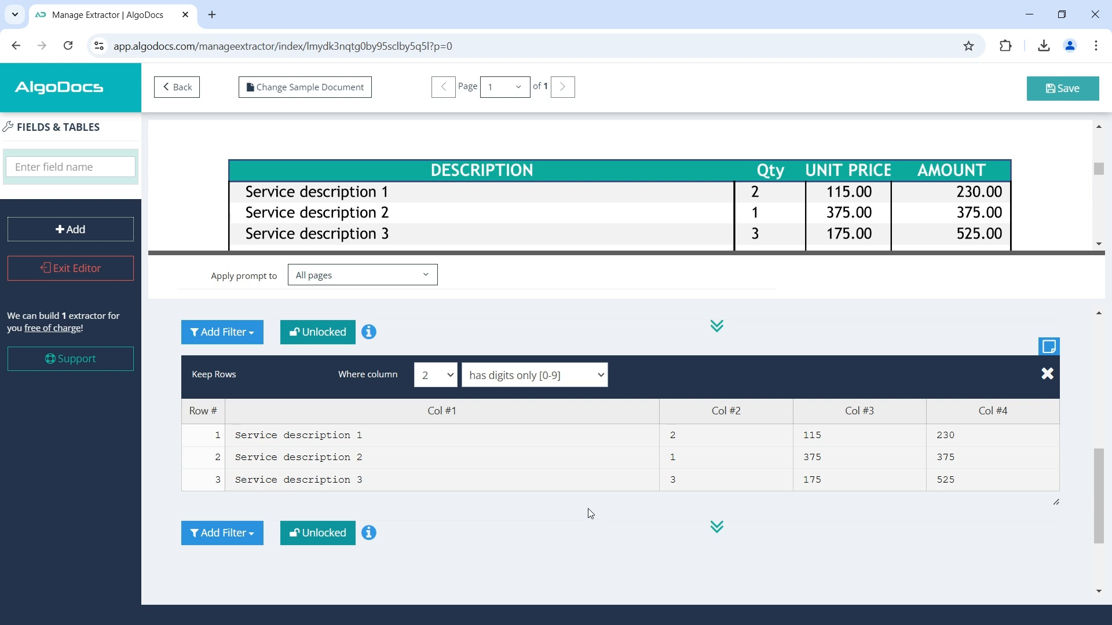
pyautogui.moveTo(563, 545)
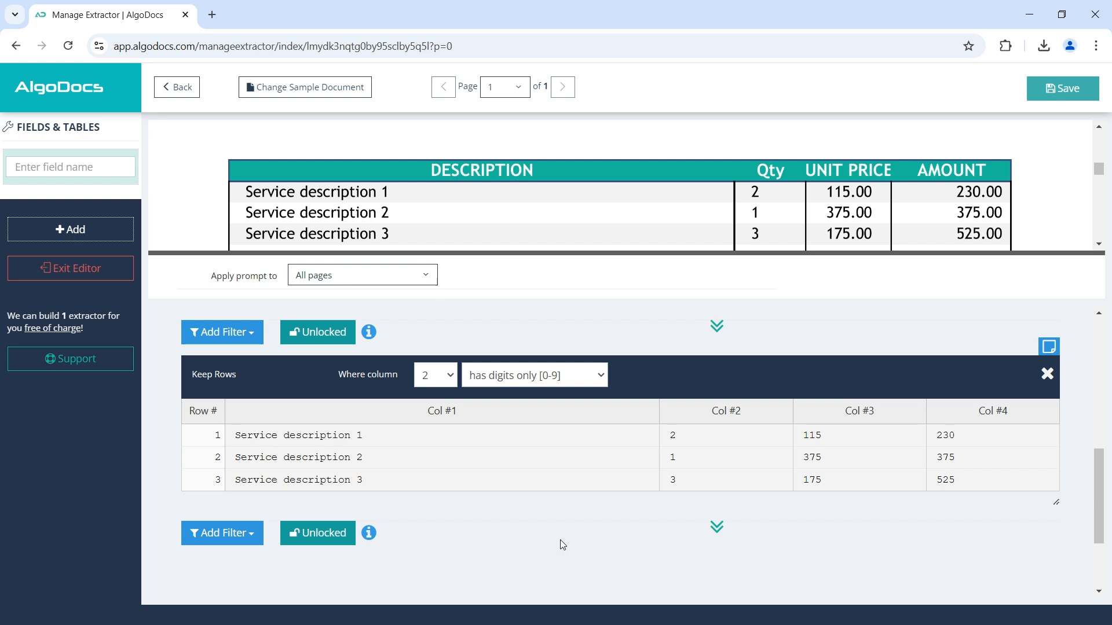
pyautogui.click(57, 166)
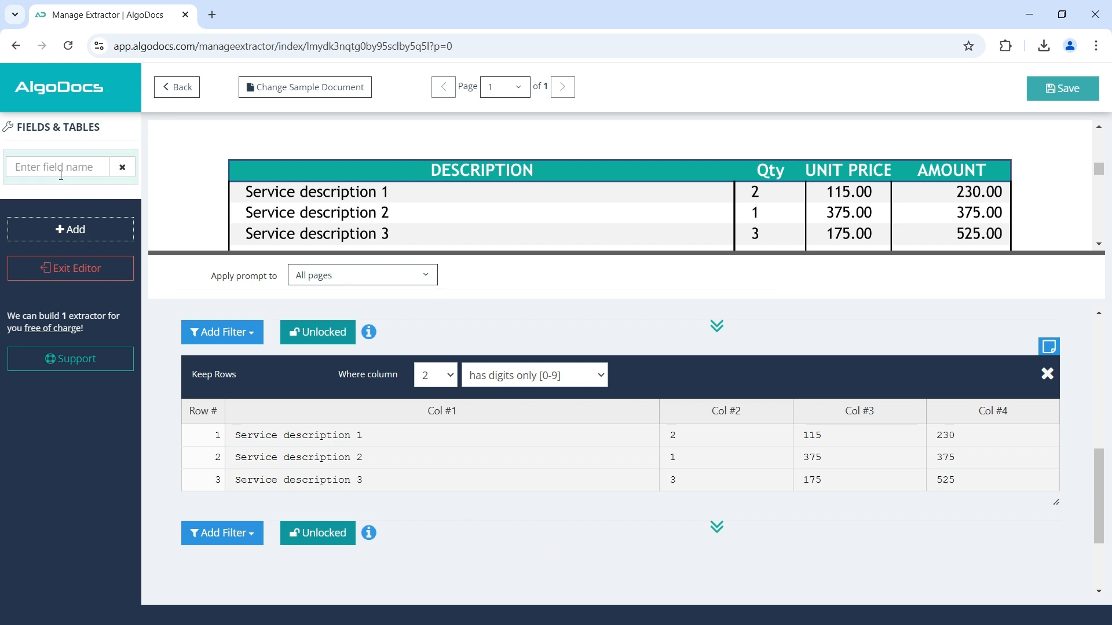
# Name the invoice items table 'Items' and save it to the extractor.
pyautogui.write('Items')
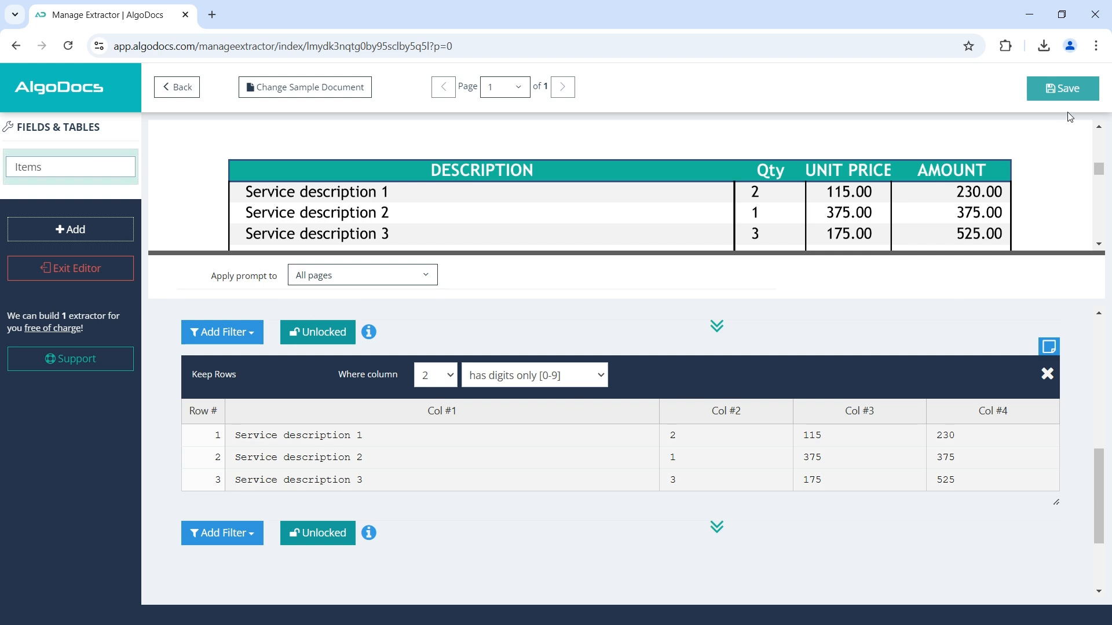
pyautogui.click(1062, 88)
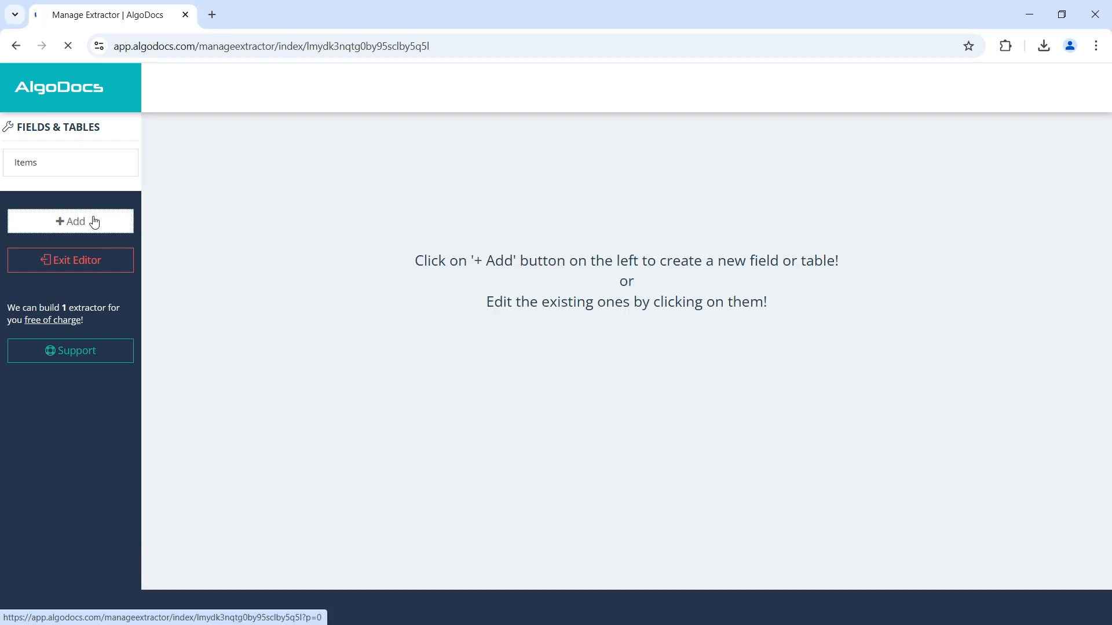
# Add a Generative AI field asking for date, invoice number, customer ID and due date in one row, and submit it.
pyautogui.click(71, 221)
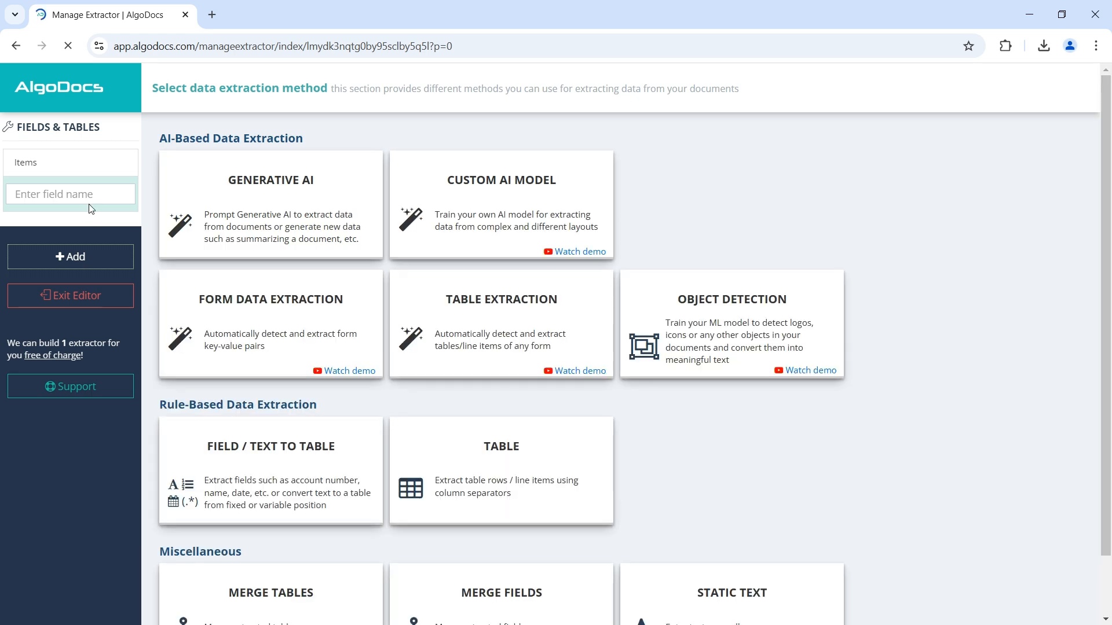
pyautogui.click(270, 206)
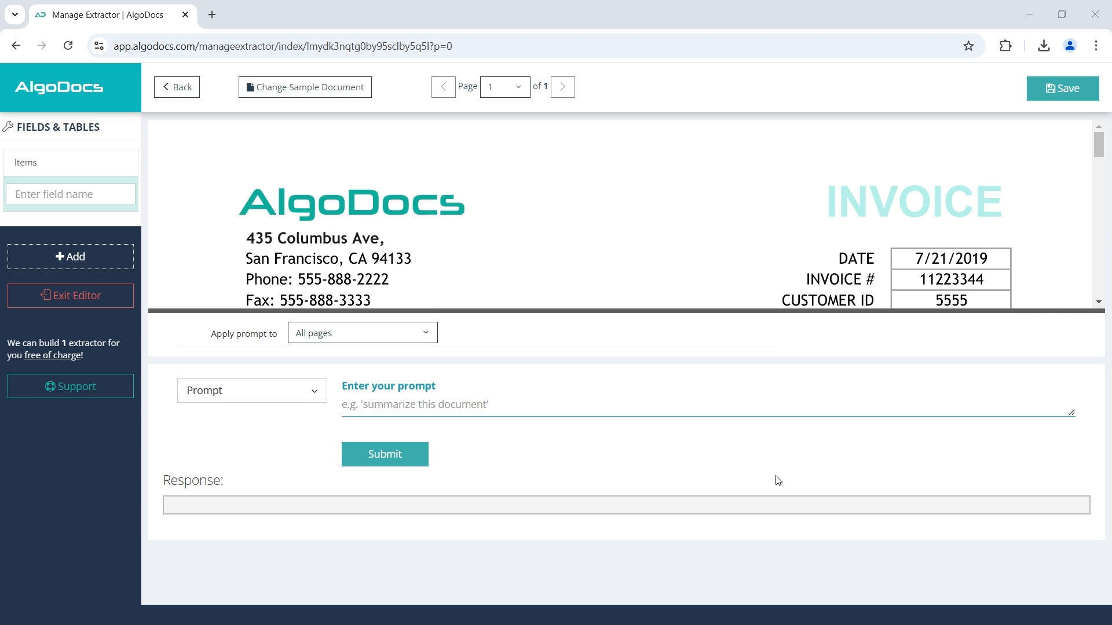
pyautogui.scroll(-3)
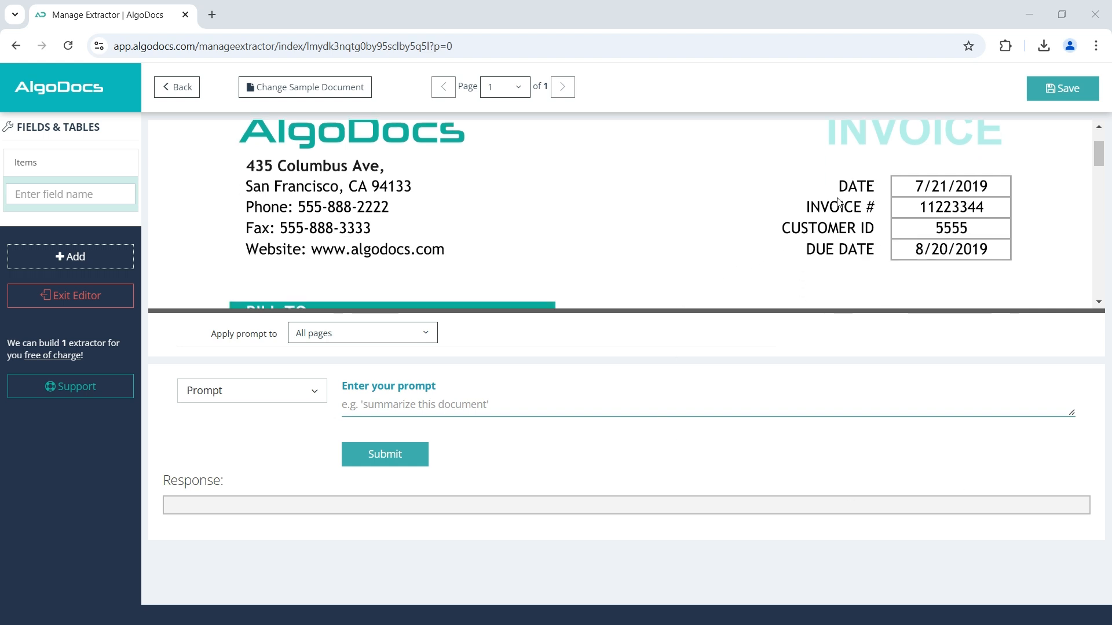
pyautogui.moveTo(971, 234)
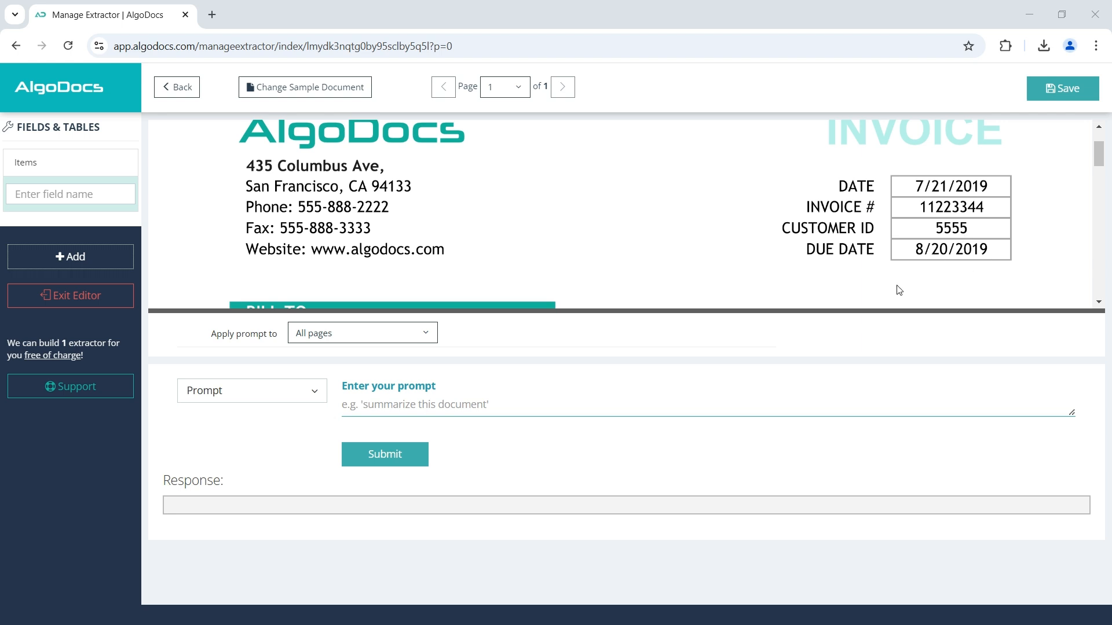
pyautogui.moveTo(763, 311); pyautogui.dragTo(763, 213)
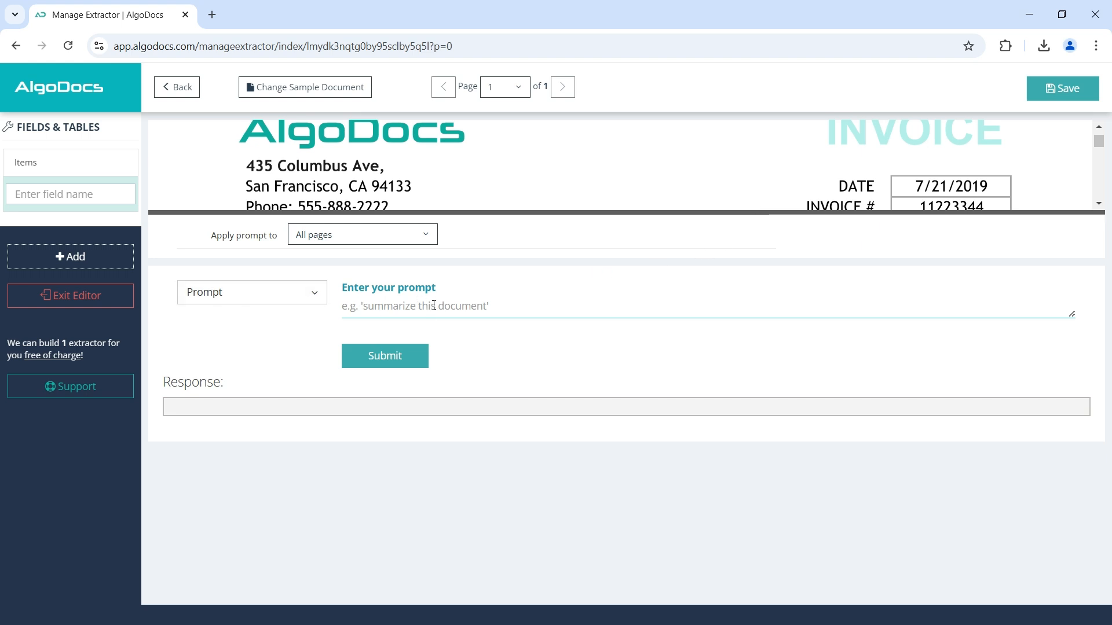
pyautogui.write('Find date, invoice number, customer ID and due date fields. Then, produce a table from these fields by placing them horizontally in one row.')
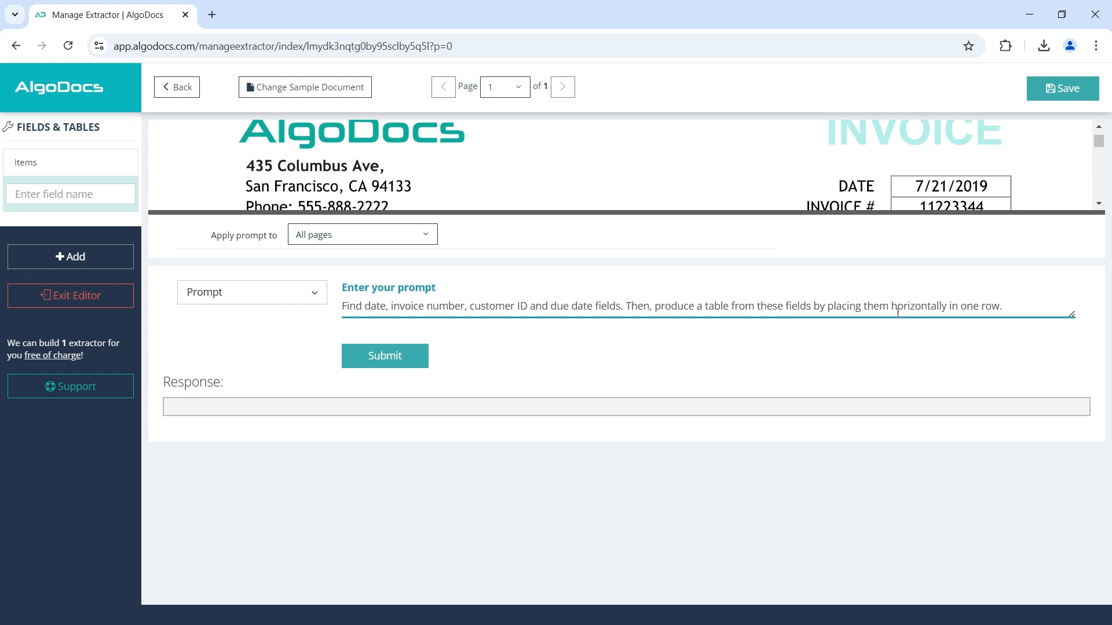
pyautogui.click(385, 355)
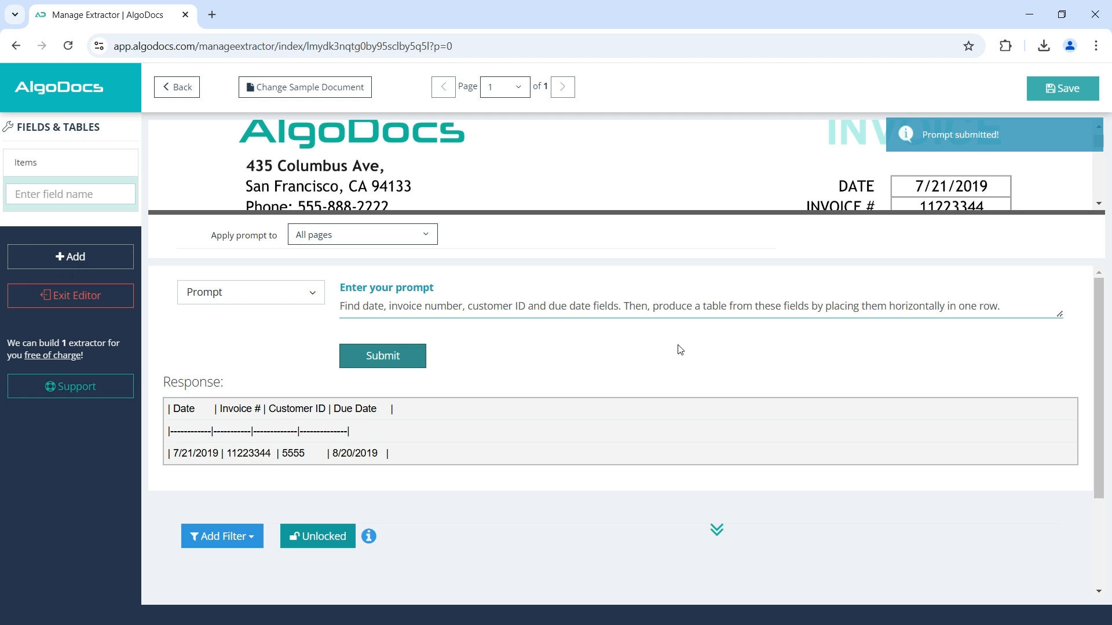
pyautogui.moveTo(445, 423)
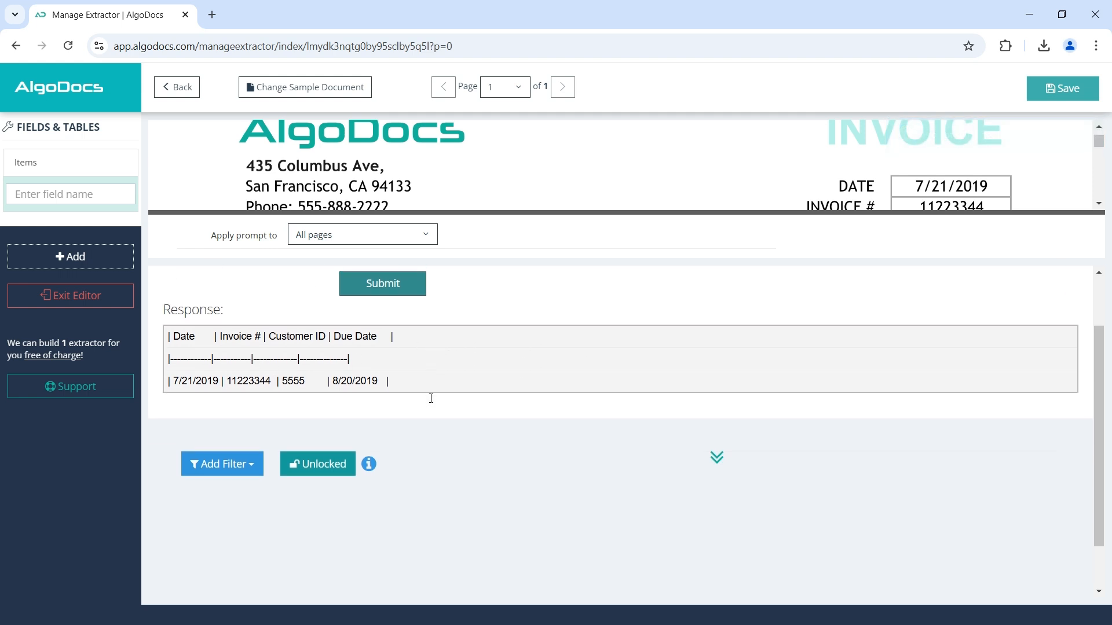
pyautogui.moveTo(684, 223)
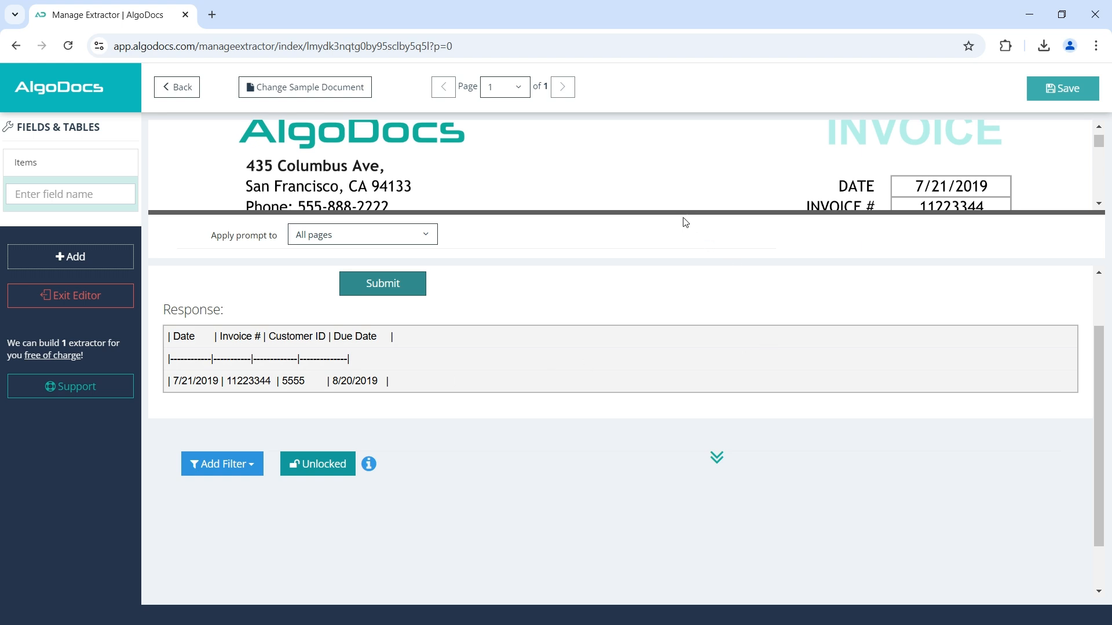
# Convert the one-row response to a table and split its column on '|' into Date, Invoice #, Customer ID, Due Date.
pyautogui.scroll(-3)
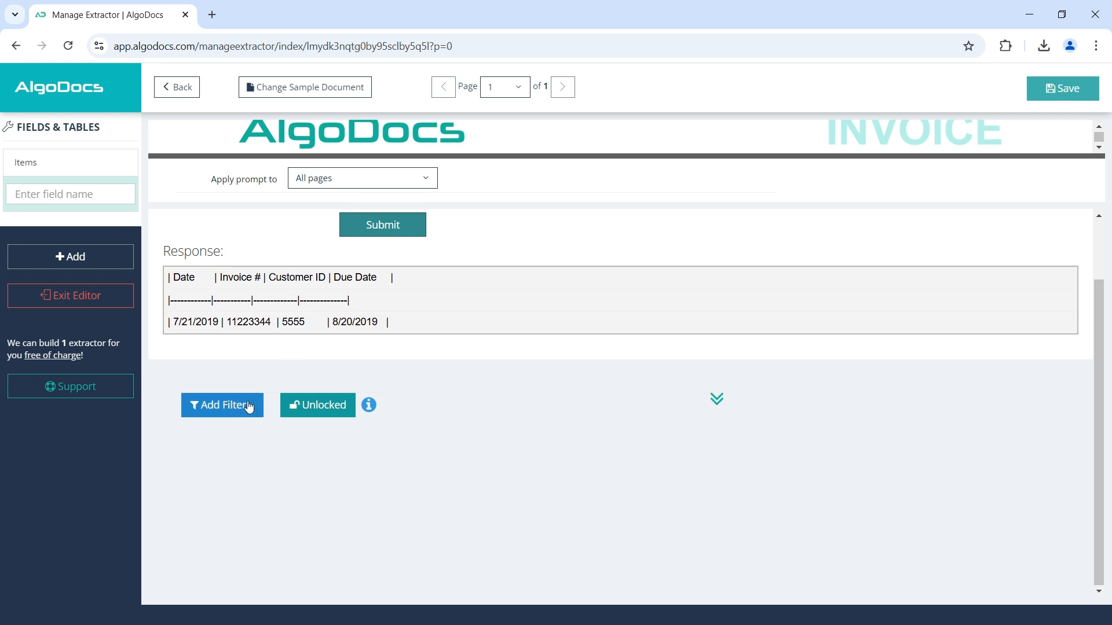
pyautogui.click(221, 405)
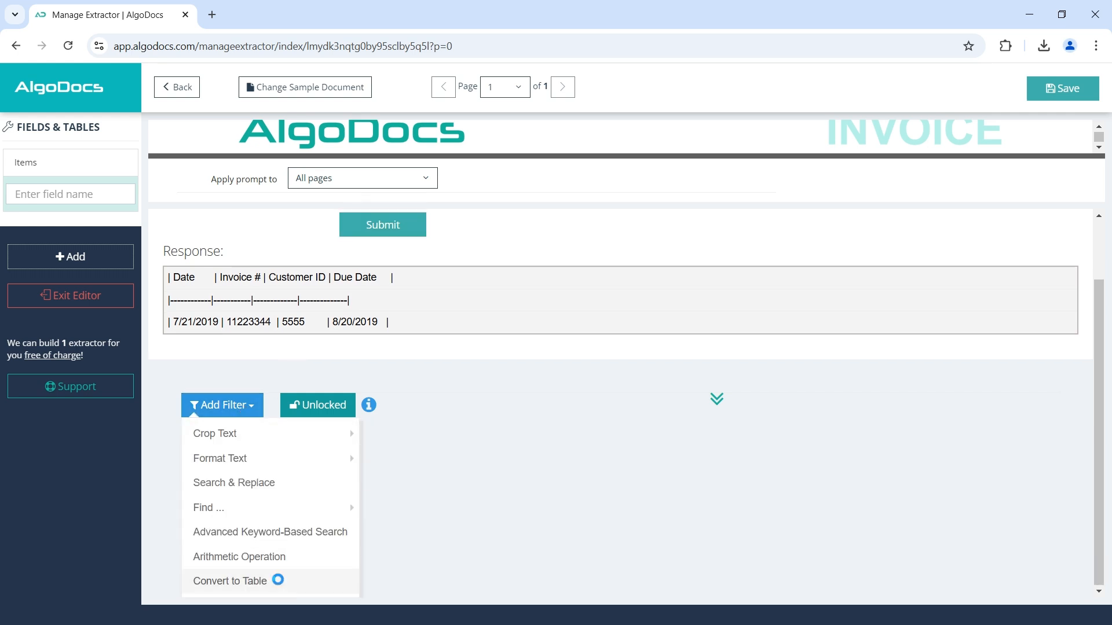
pyautogui.click(229, 580)
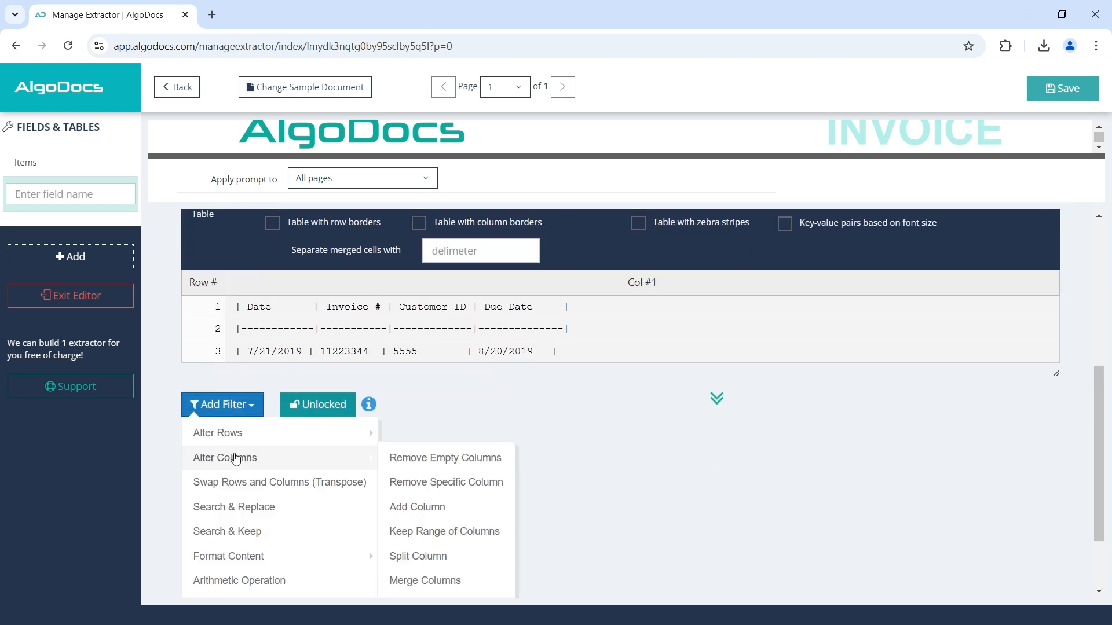
pyautogui.click(418, 556)
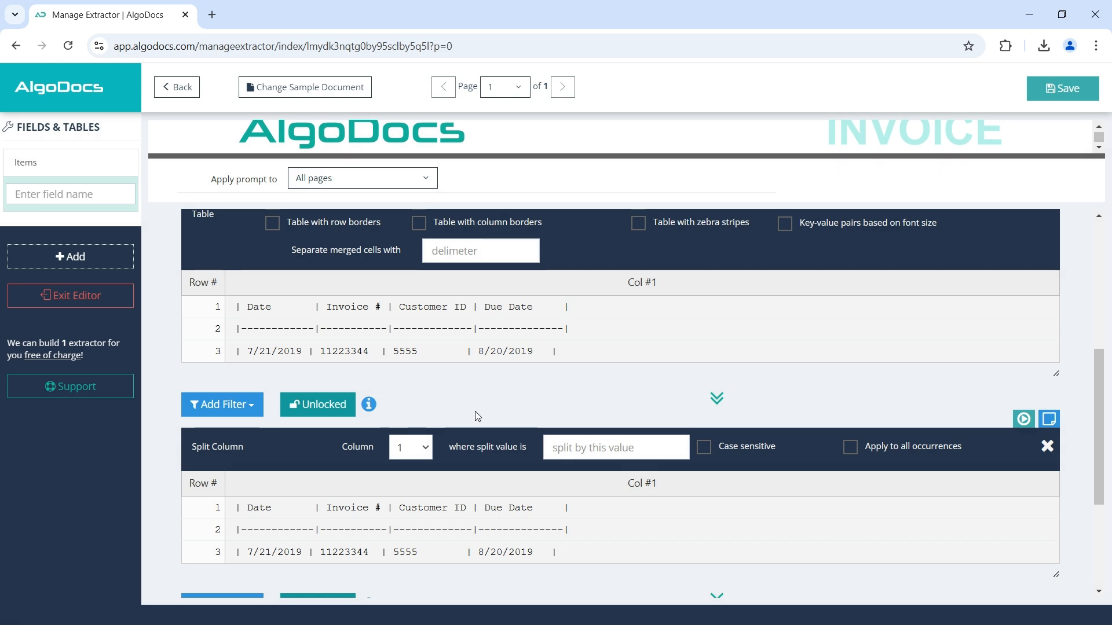
pyautogui.click(615, 447)
pyautogui.write('|')
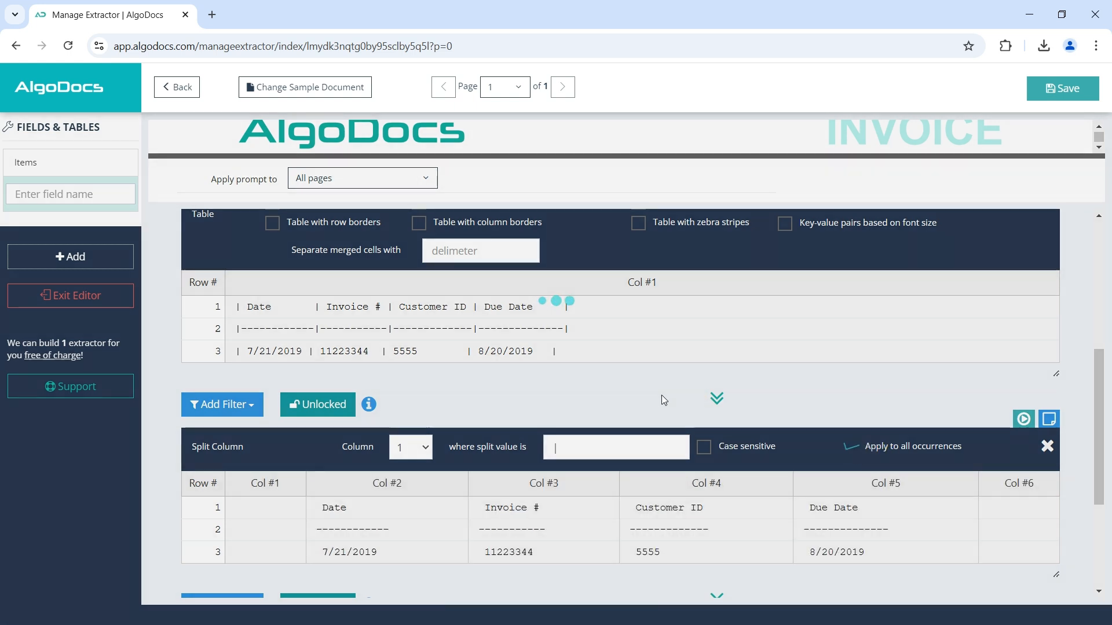
pyautogui.click(221, 405)
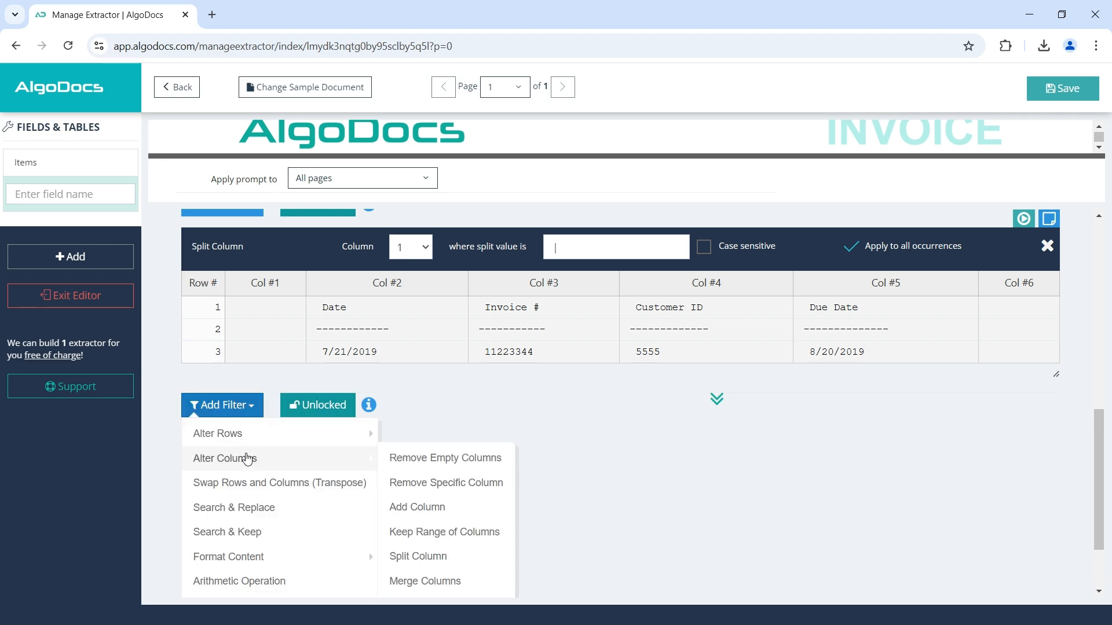
# Remove the empty columns 1 and 5 with Remove Specific Column filters.
pyautogui.click(446, 483)
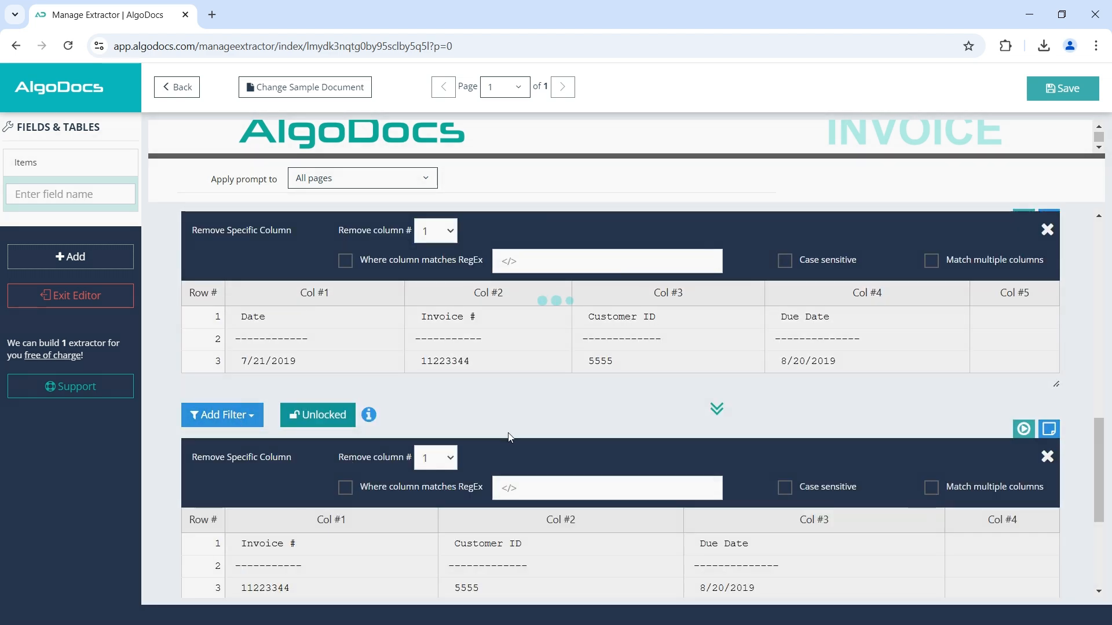
pyautogui.click(435, 312)
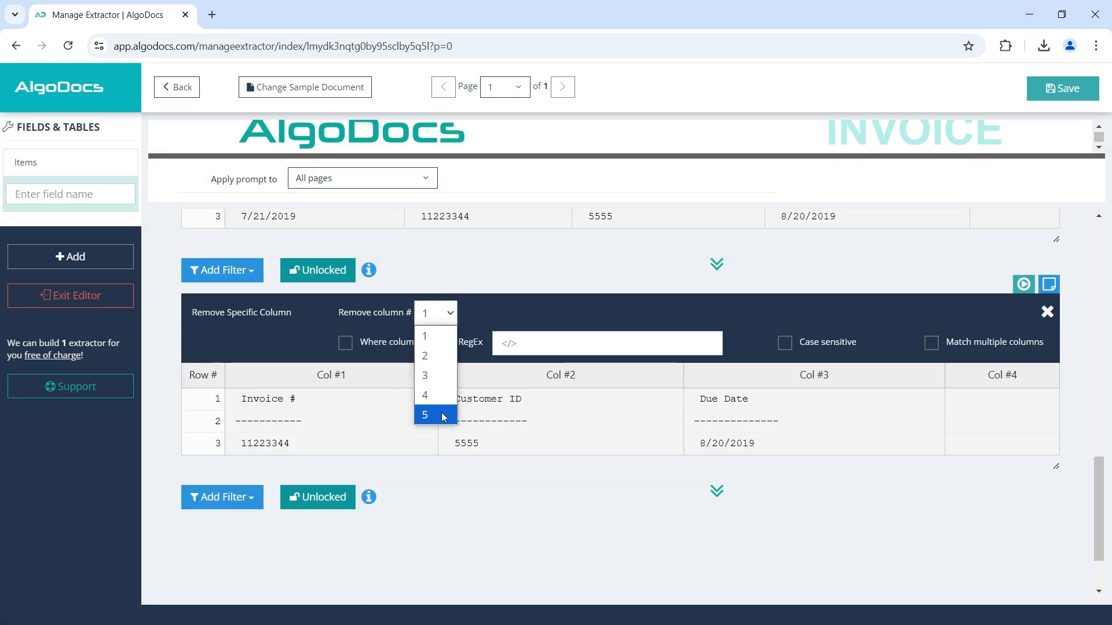
pyautogui.click(423, 414)
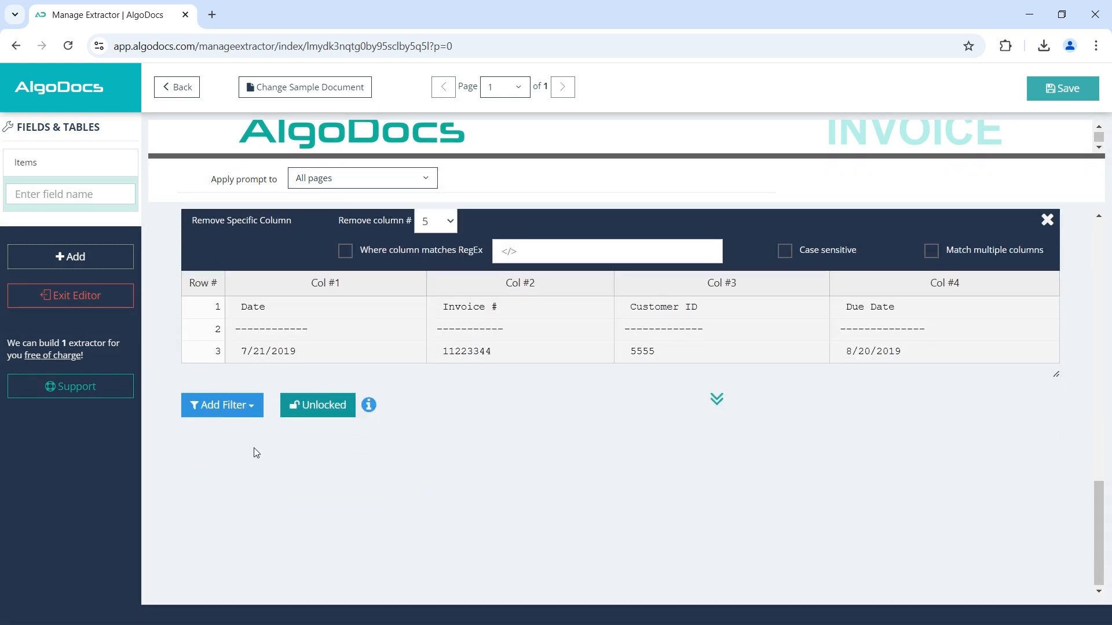
pyautogui.click(221, 406)
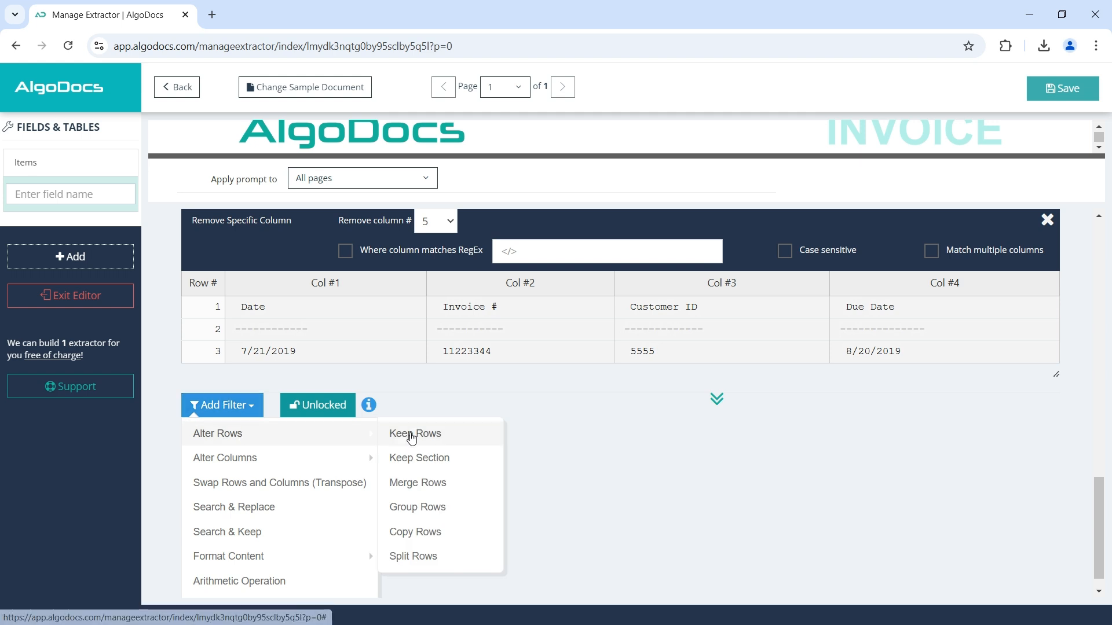
# Keep only rows whose column 1 does not contain 'Date|---', leaving the single data row.
pyautogui.click(415, 433)
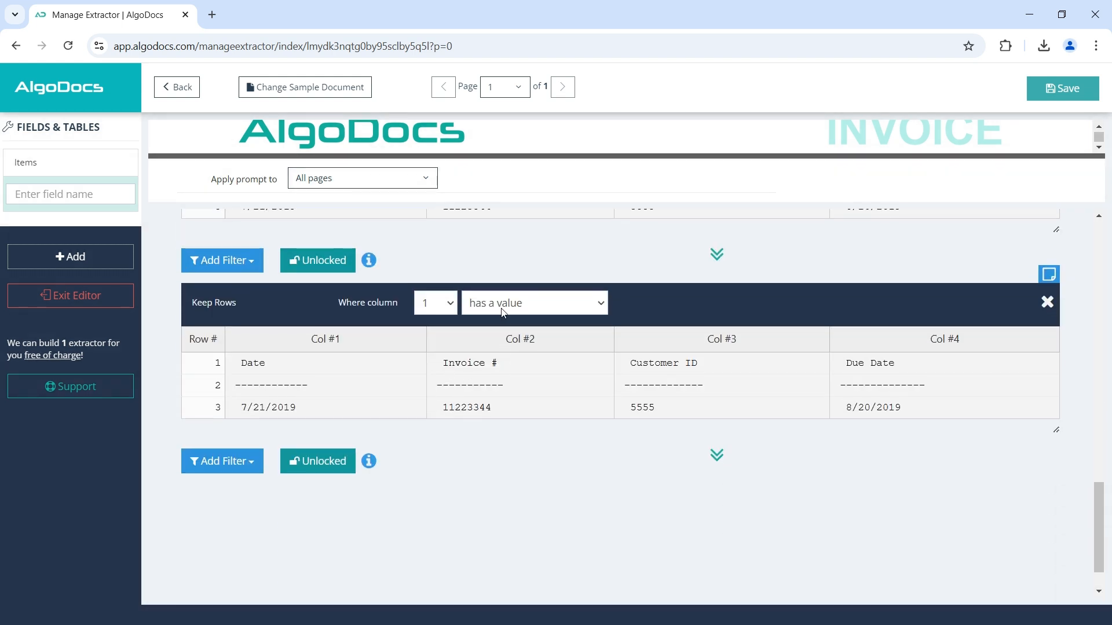
pyautogui.click(534, 303)
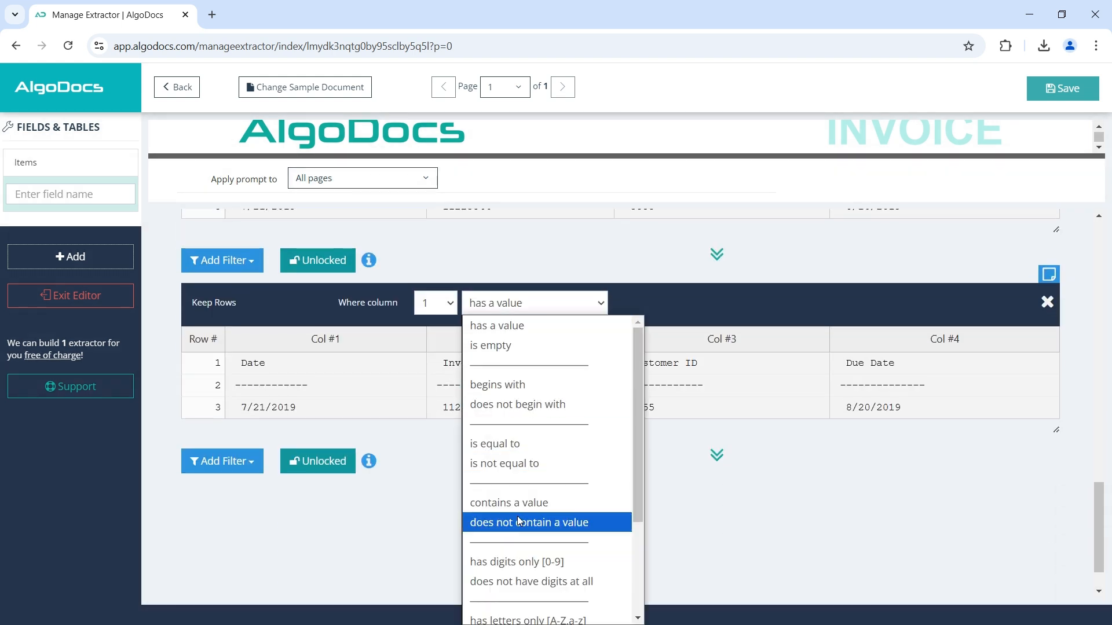
pyautogui.click(528, 523)
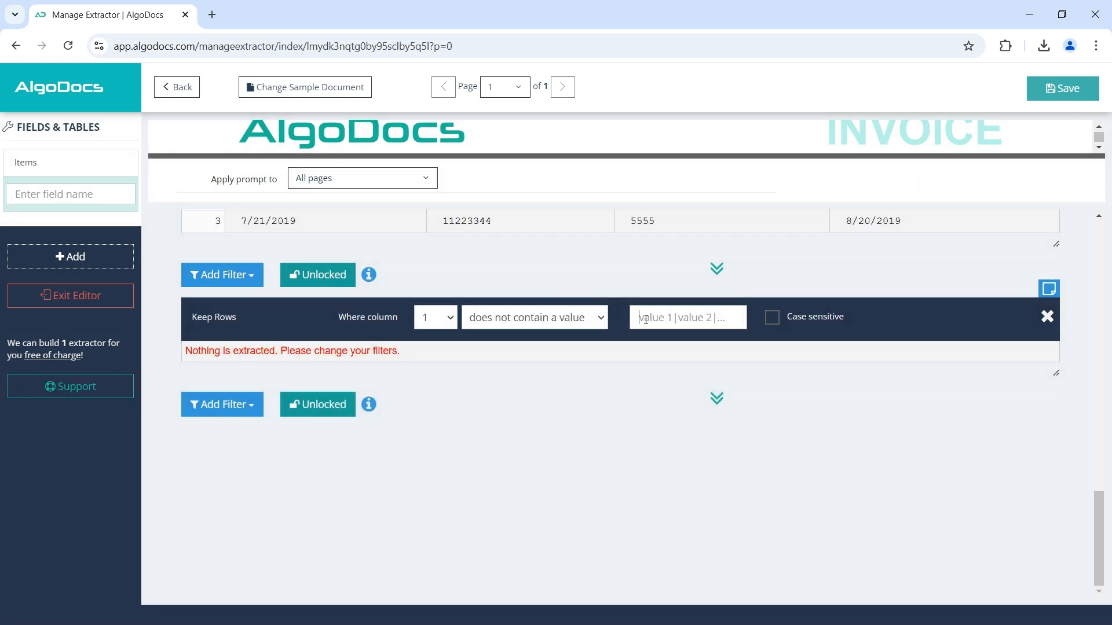
pyautogui.write('Date')
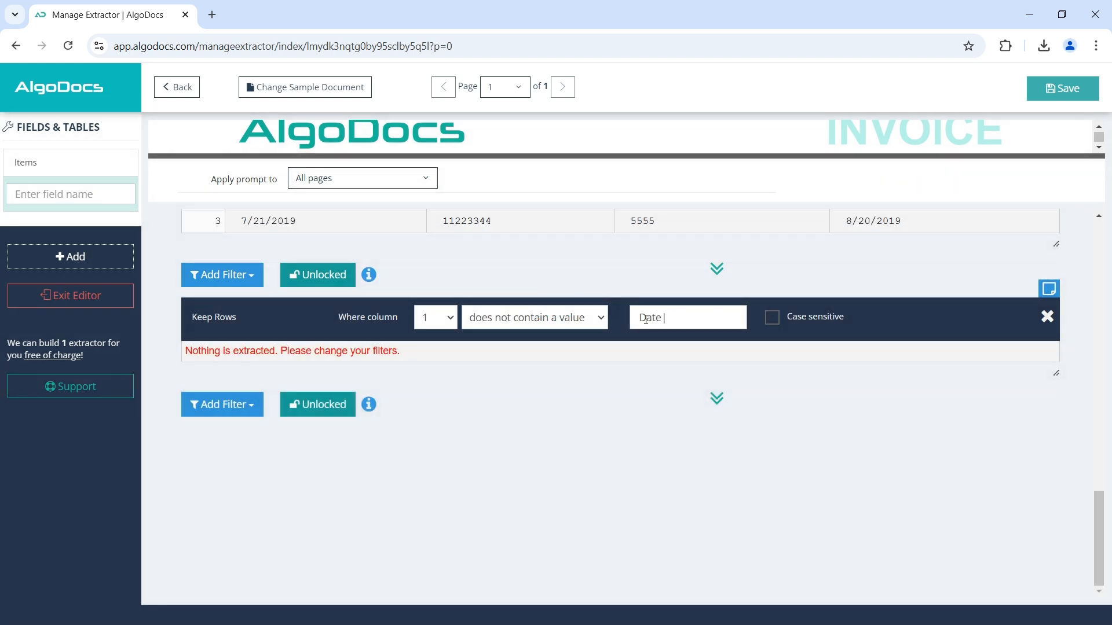
pyautogui.write('---')
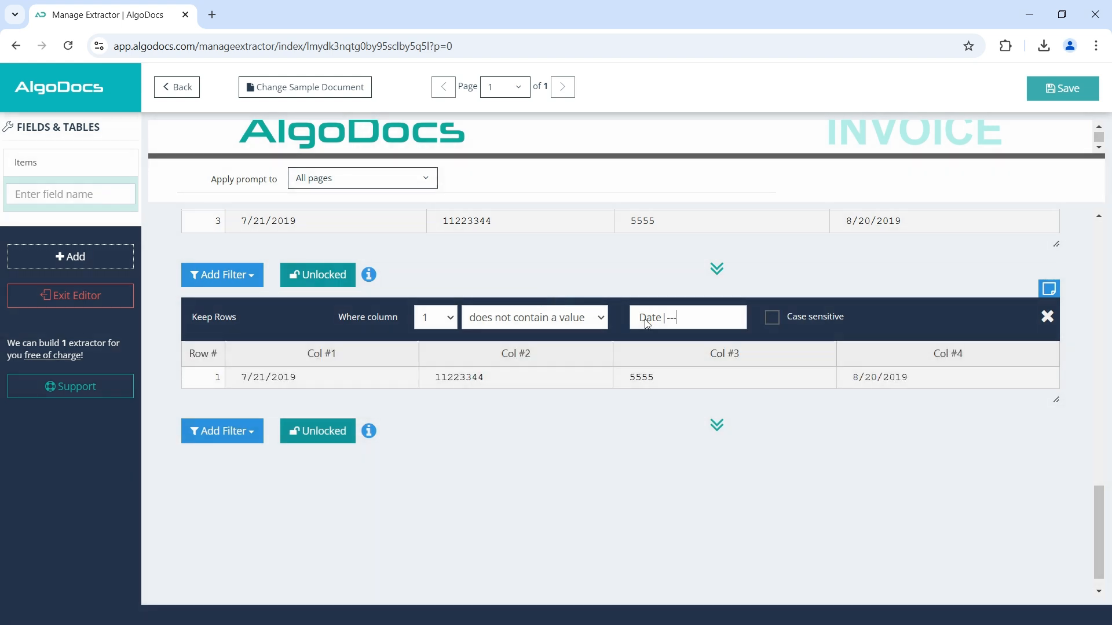
pyautogui.click(56, 193)
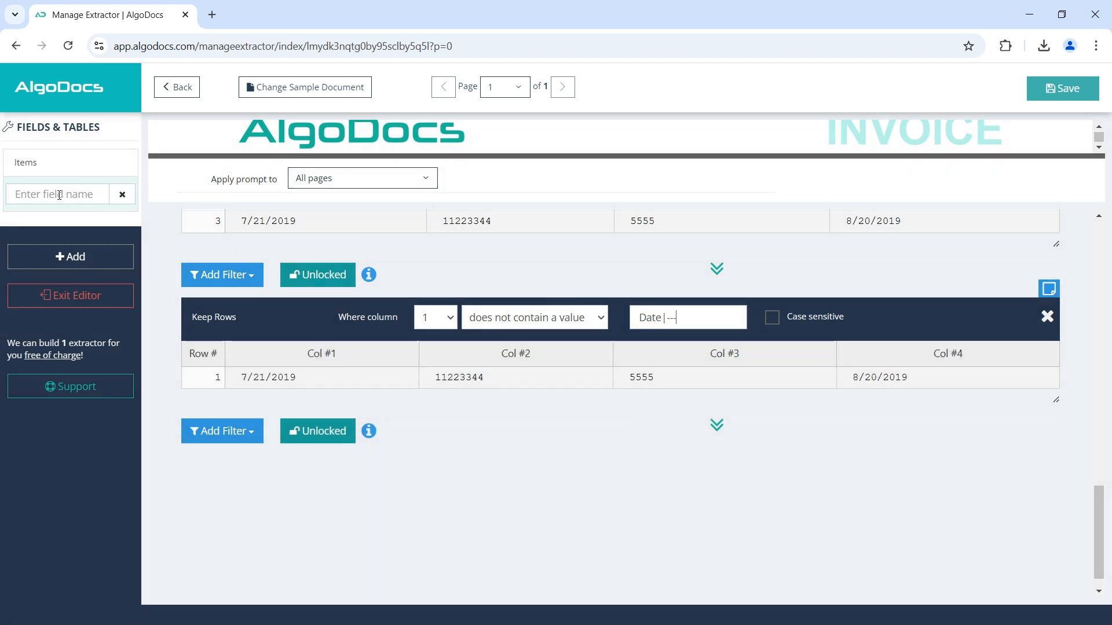
# Save the one-row table as 'Fields in Table' and exit the extractor editor.
pyautogui.write('Fields')
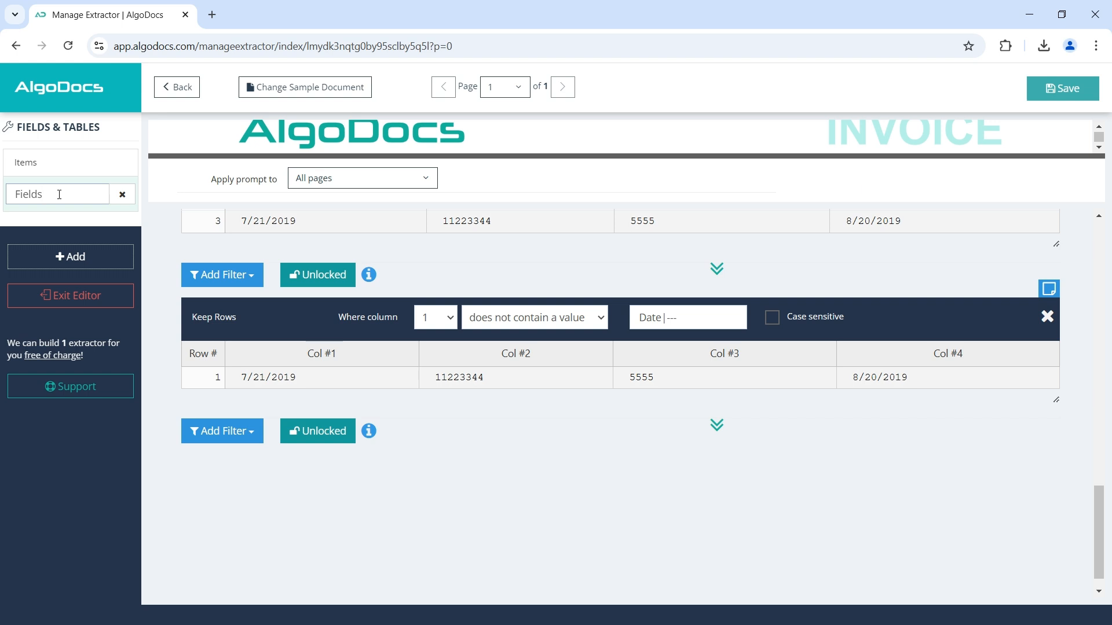
pyautogui.write('in')
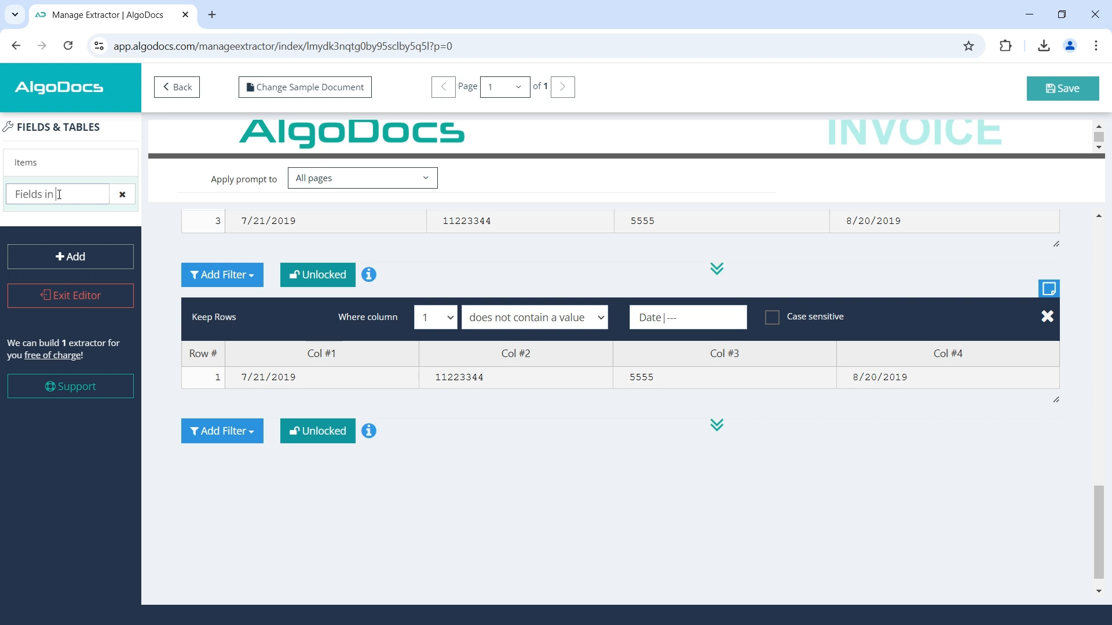
pyautogui.write('Table')
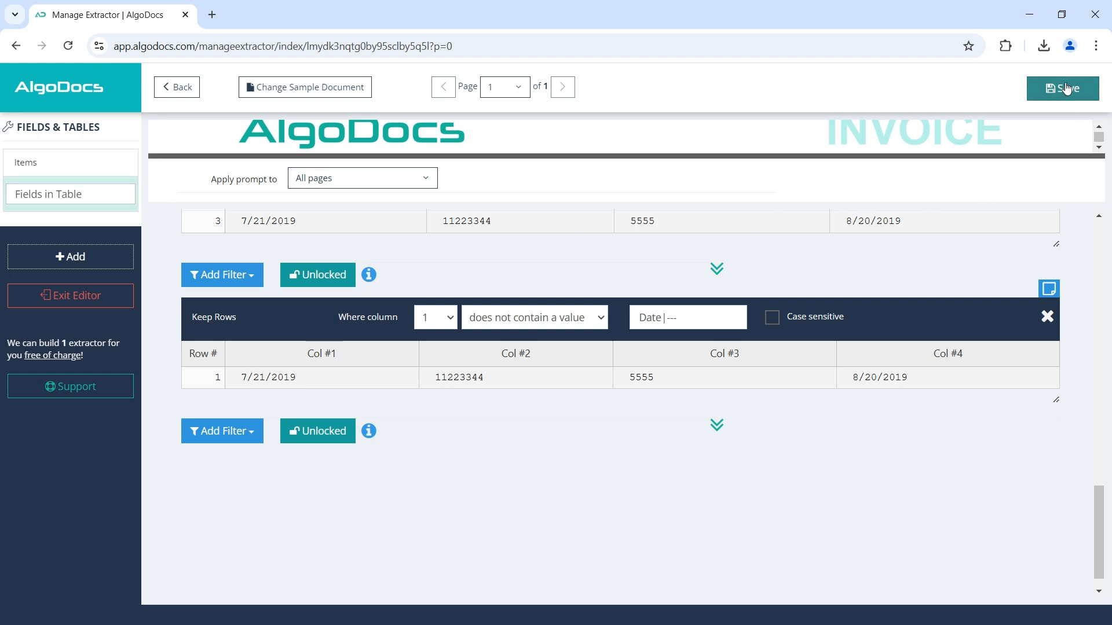
pyautogui.click(1062, 88)
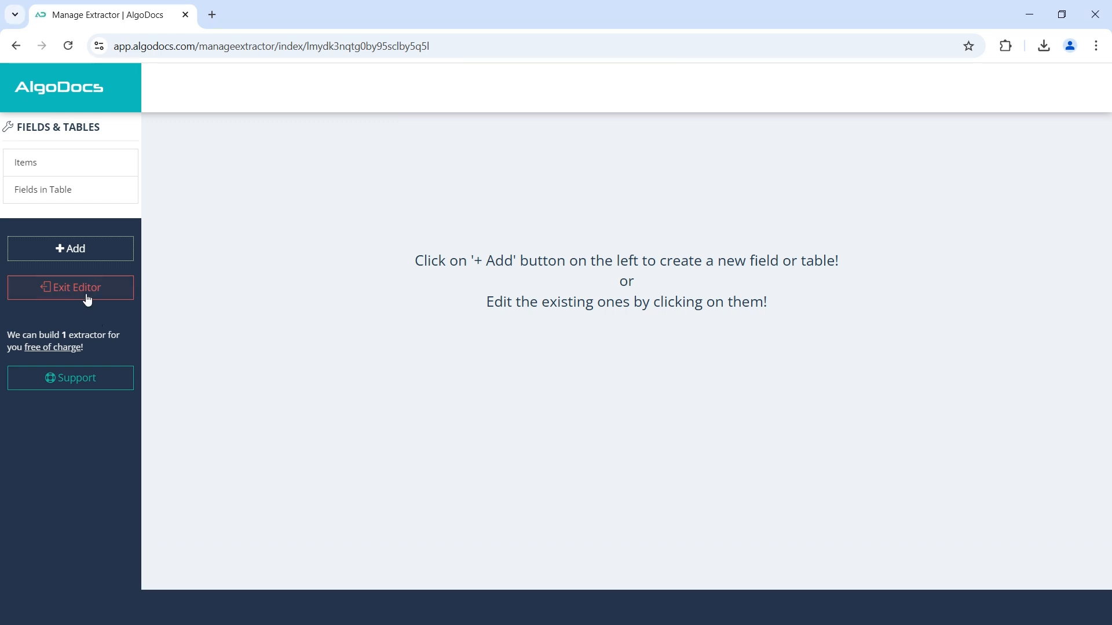
pyautogui.click(69, 287)
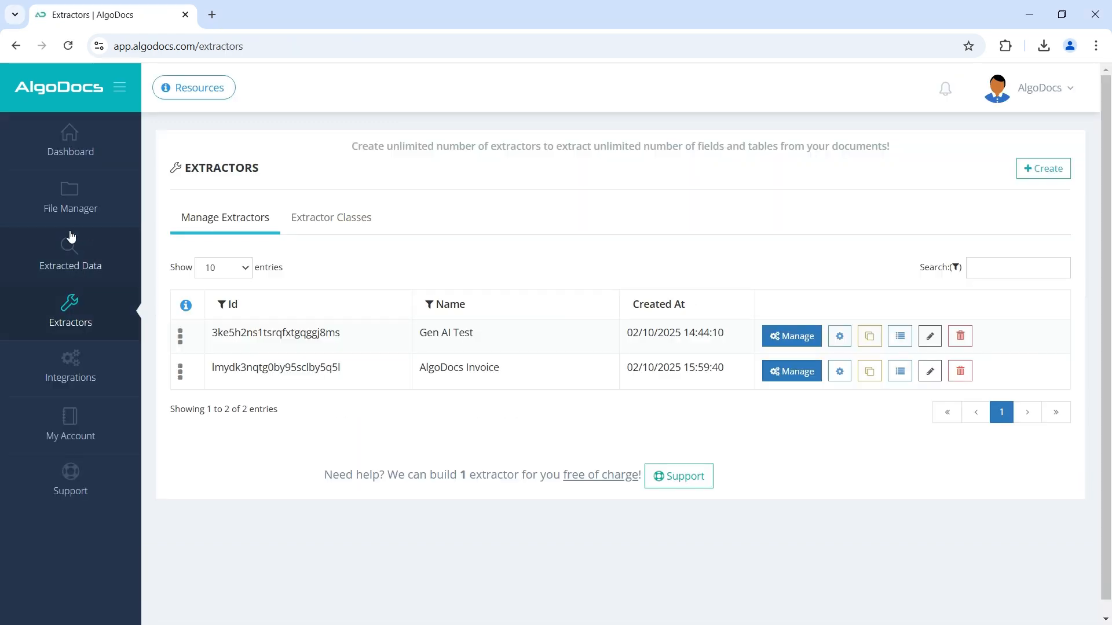
# Upload documents in File Manager using the Gen AI Test extractor.
pyautogui.click(71, 198)
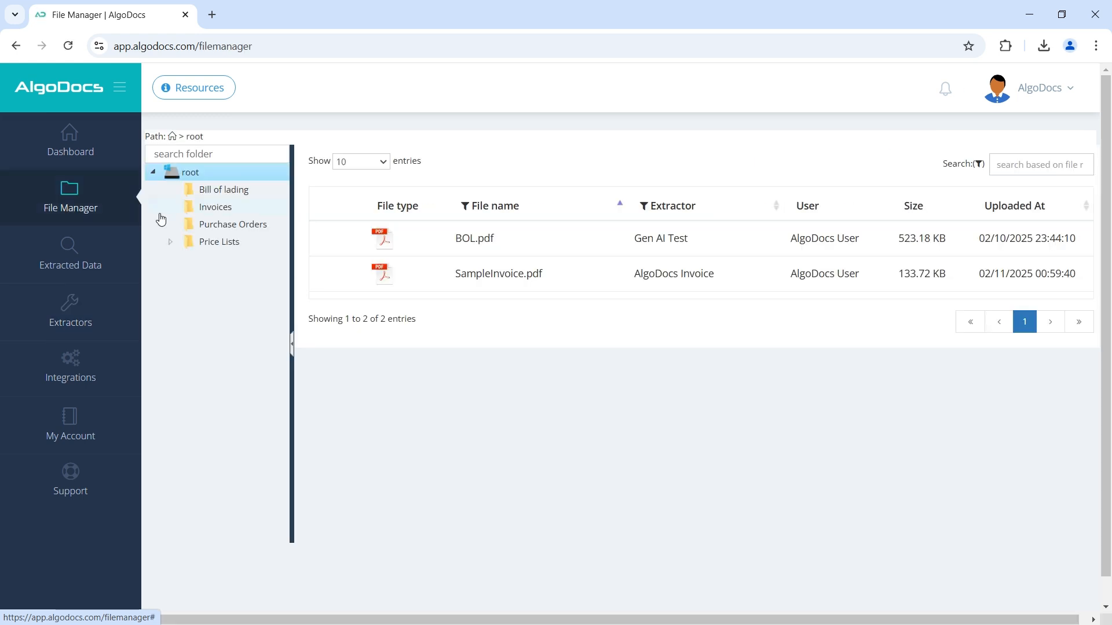
pyautogui.click(224, 189)
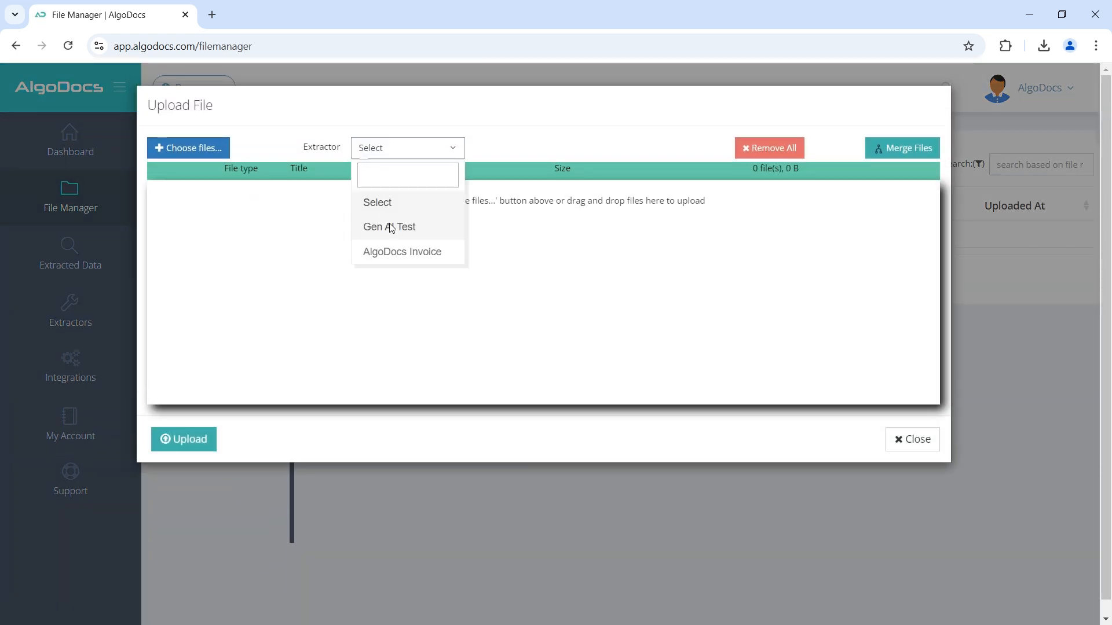
pyautogui.click(188, 147)
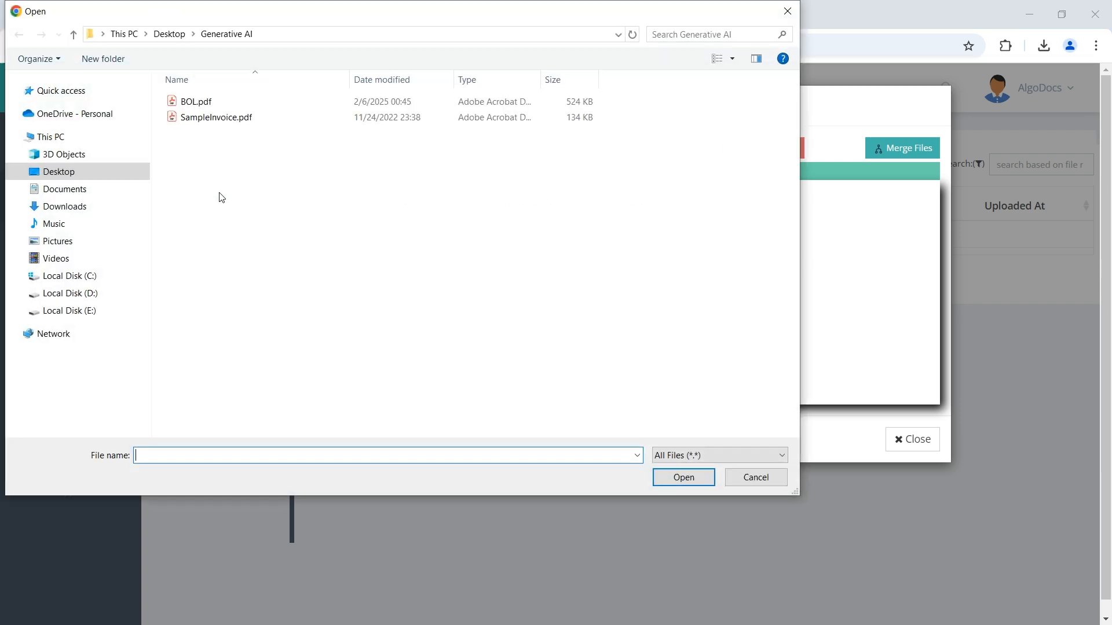
pyautogui.click(754, 477)
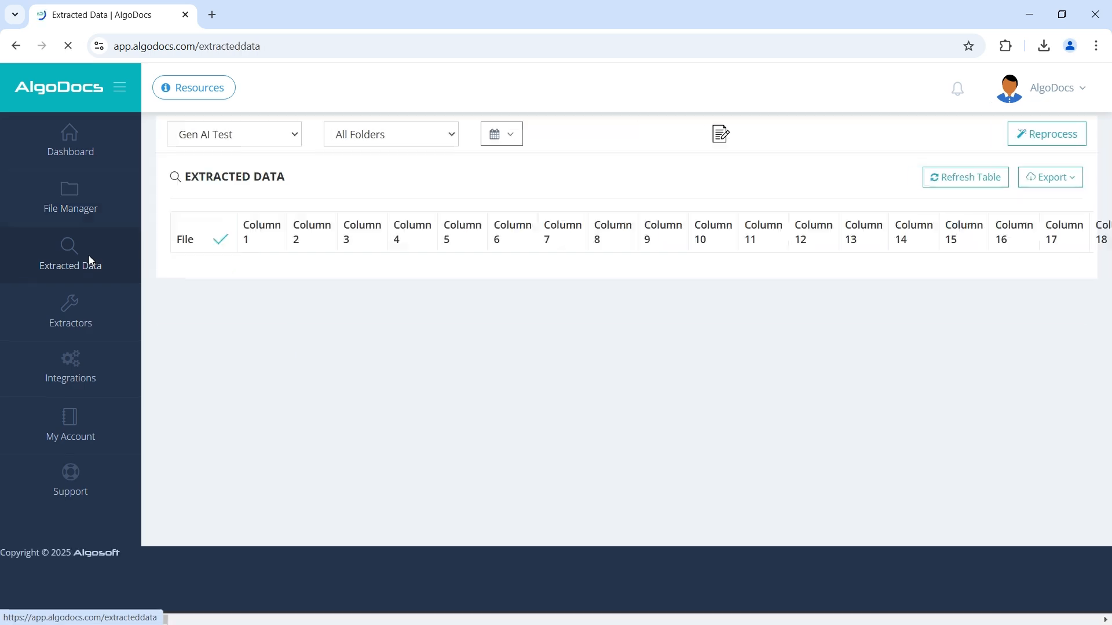
# Load the Gen AI Test extracted data and review BOL.pdf's summary, pallets, CA and FCT Prepaid results.
pyautogui.click(71, 255)
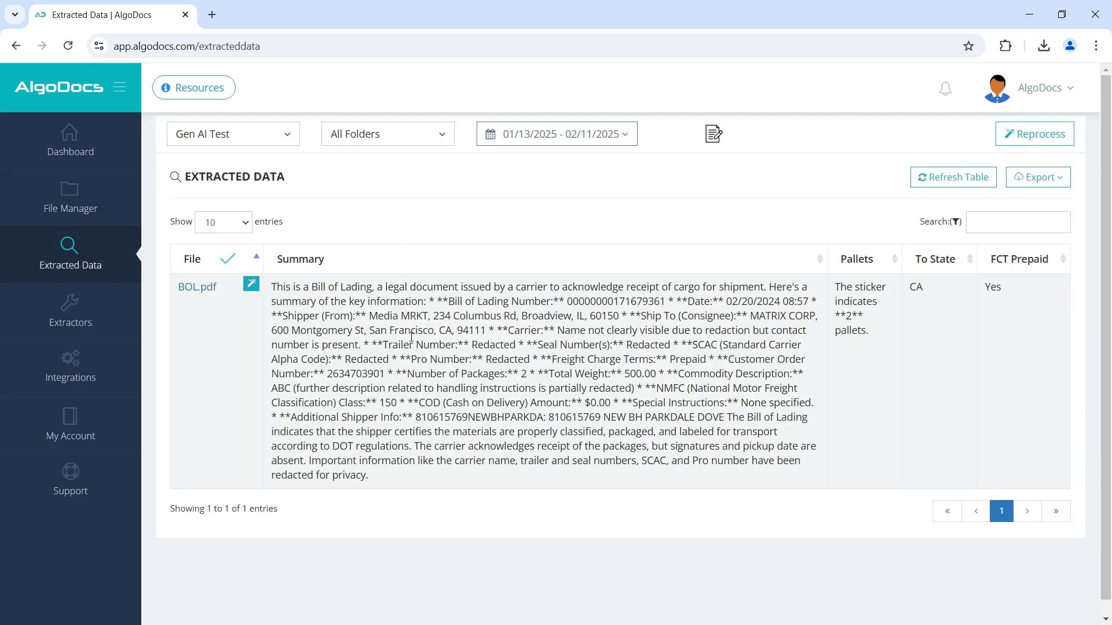
pyautogui.click(1037, 177)
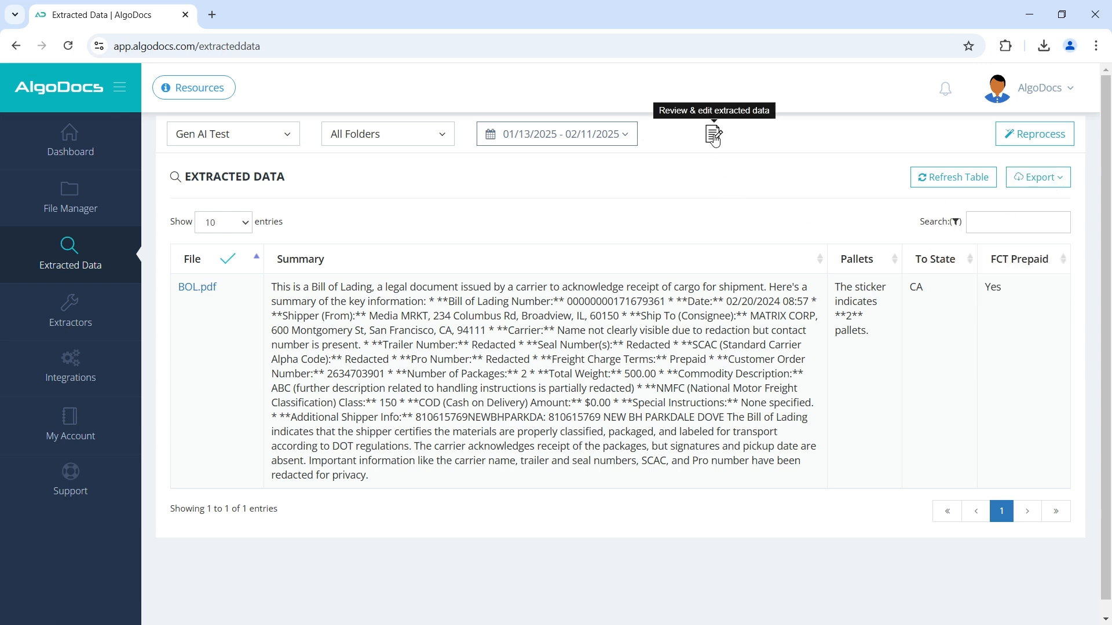
pyautogui.click(713, 135)
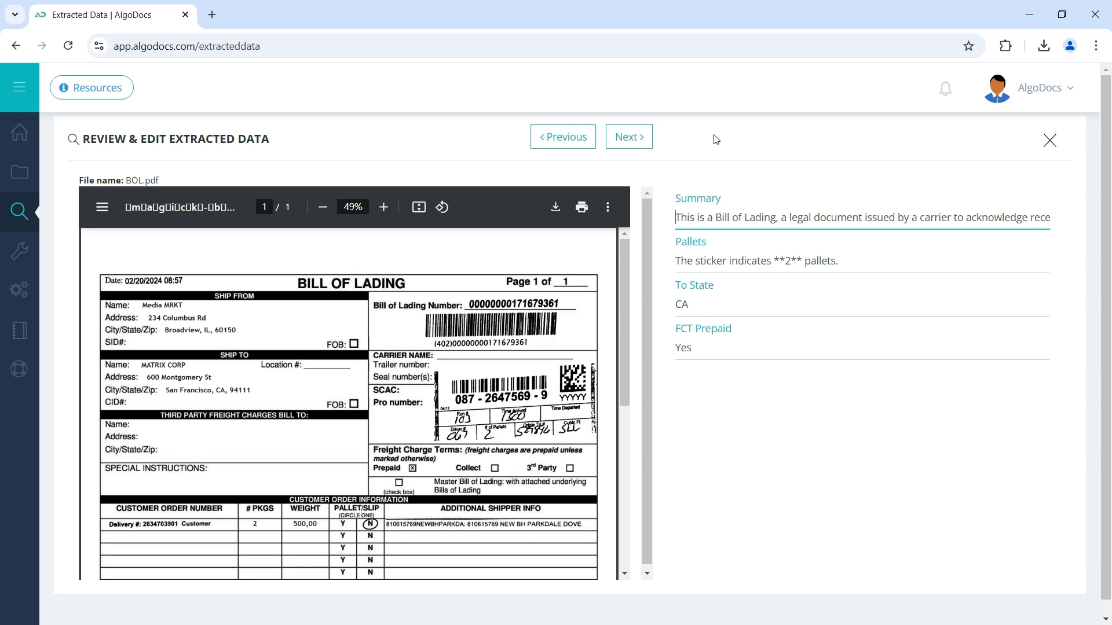
pyautogui.scroll(-3)
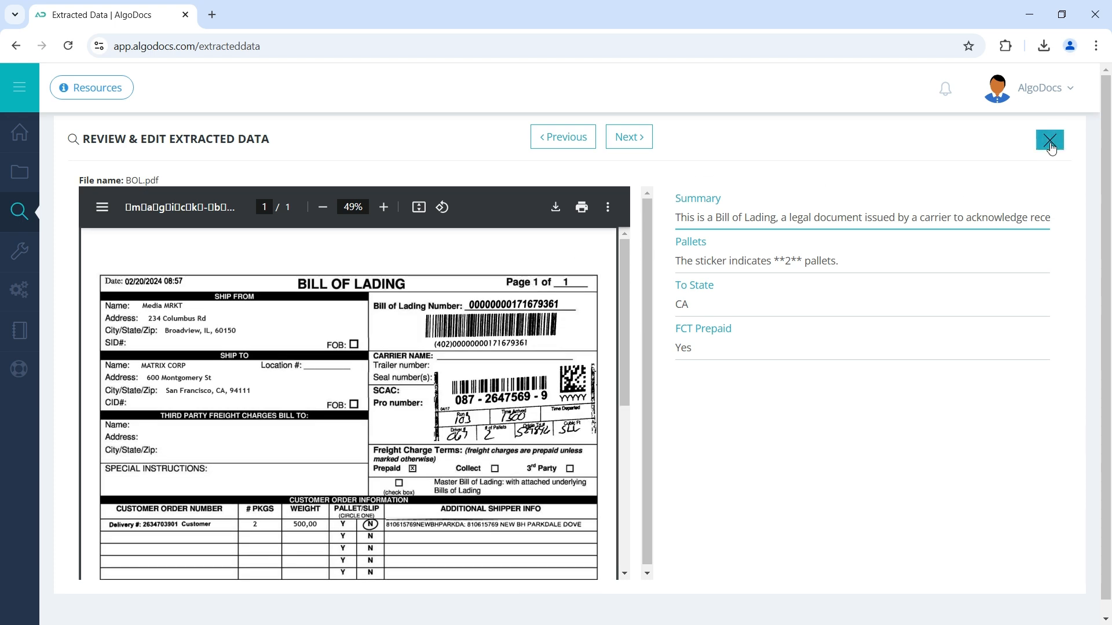
pyautogui.click(1049, 141)
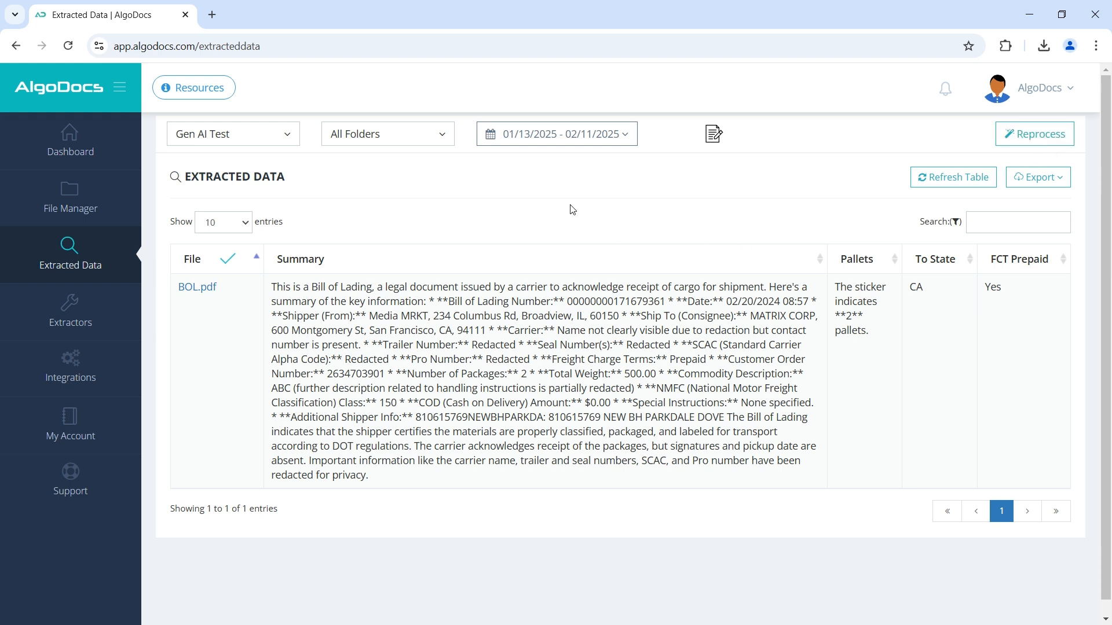